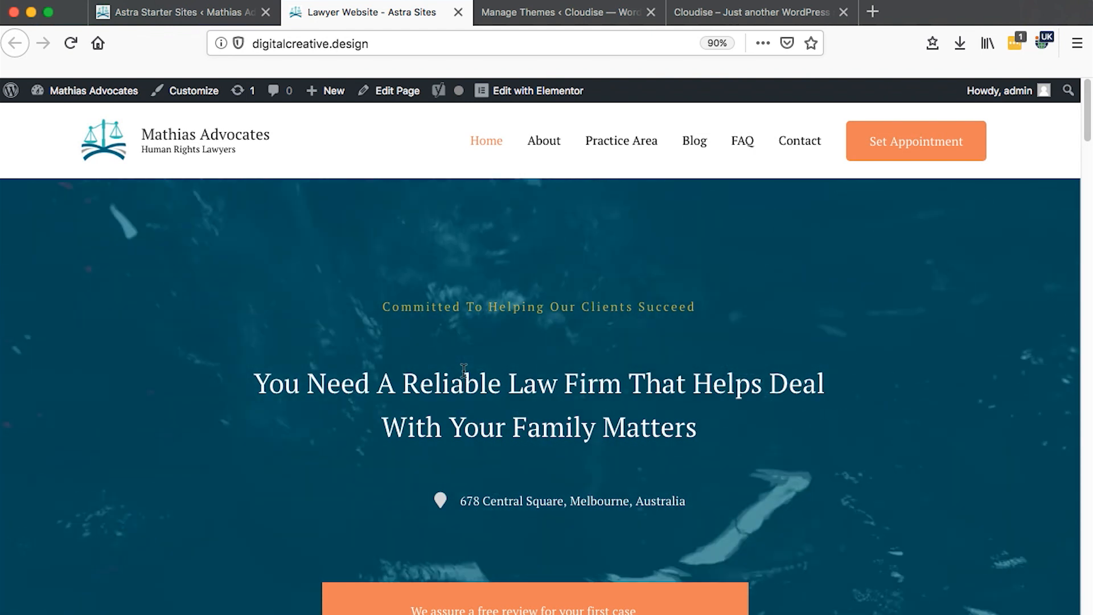
Browse through the Astra Starter Sites template library, scrolling the grid of templates.
{"action": "left_click", "coordinate": [565, 13]}
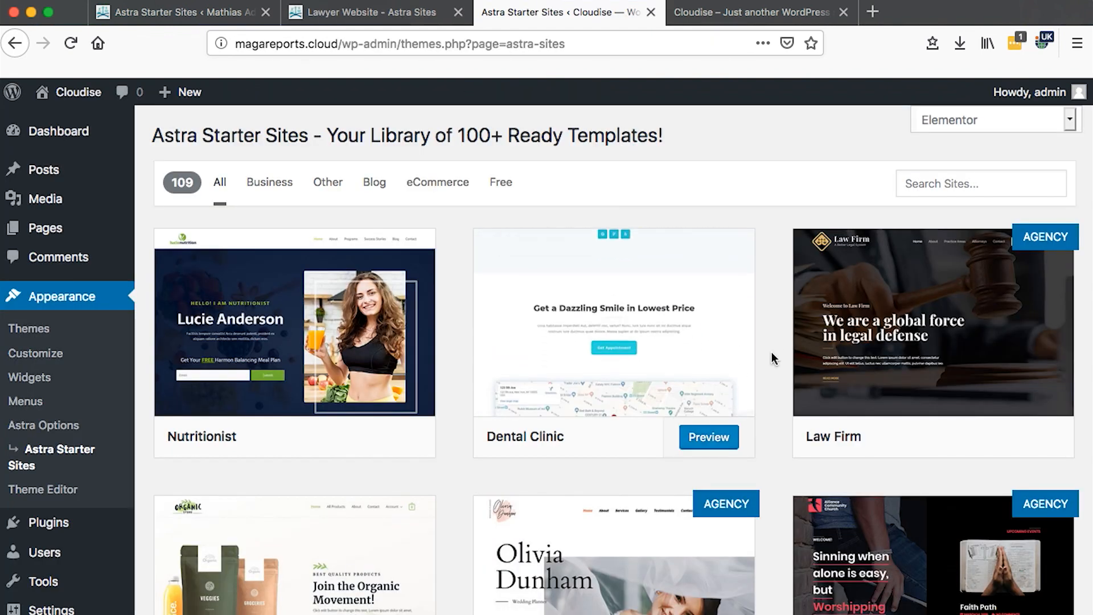
{"action": "mouse_move", "coordinate": [853, 341]}
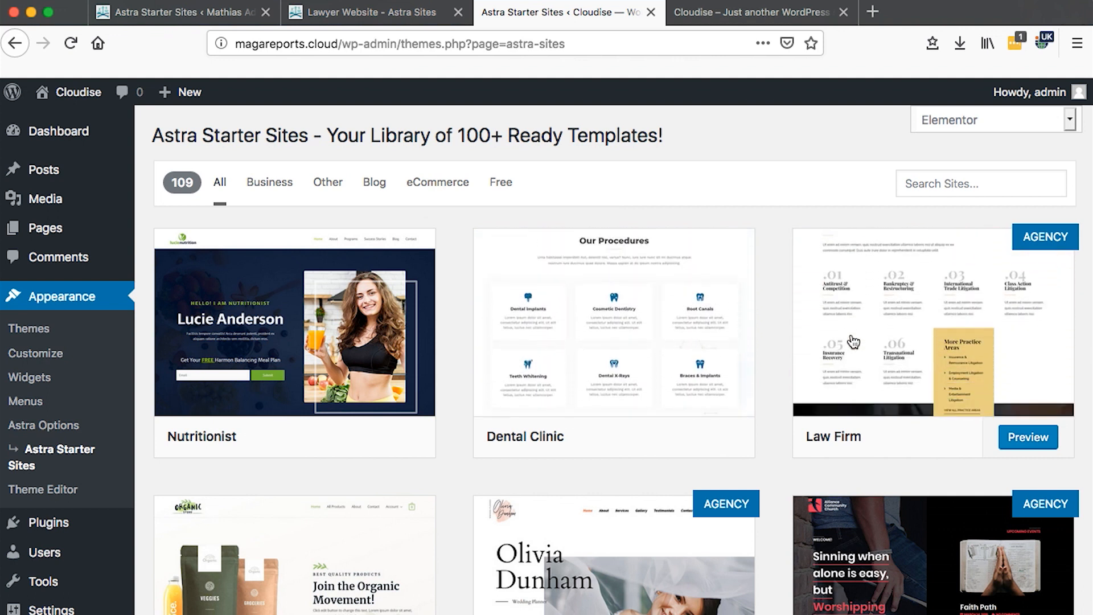
{"action": "scroll", "scroll_direction": "down", "scroll_amount": 3}
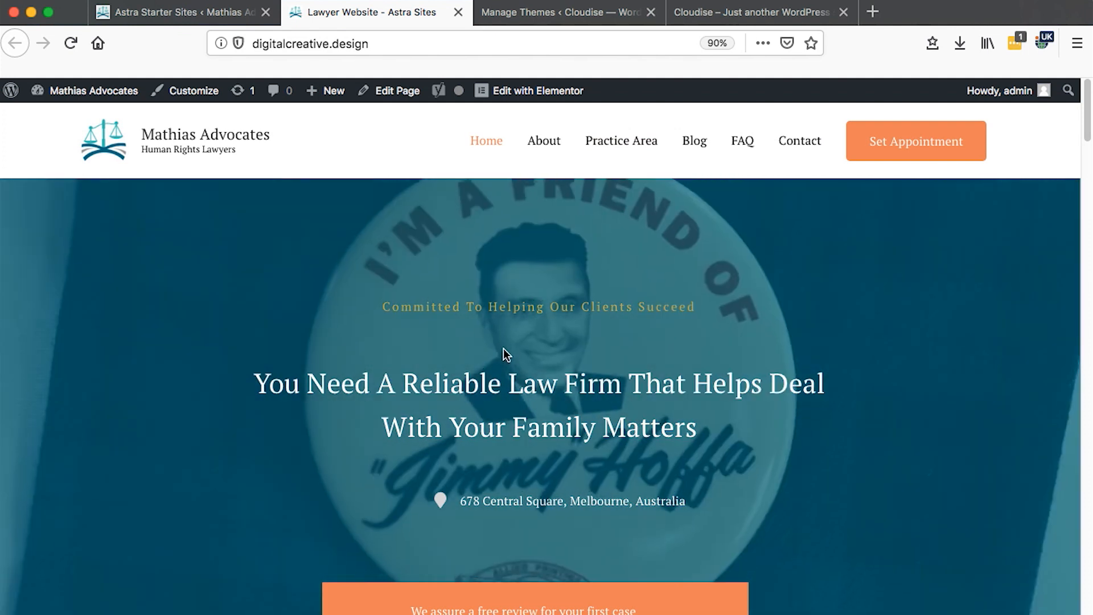
{"action": "scroll", "scroll_direction": "down", "scroll_amount": 3}
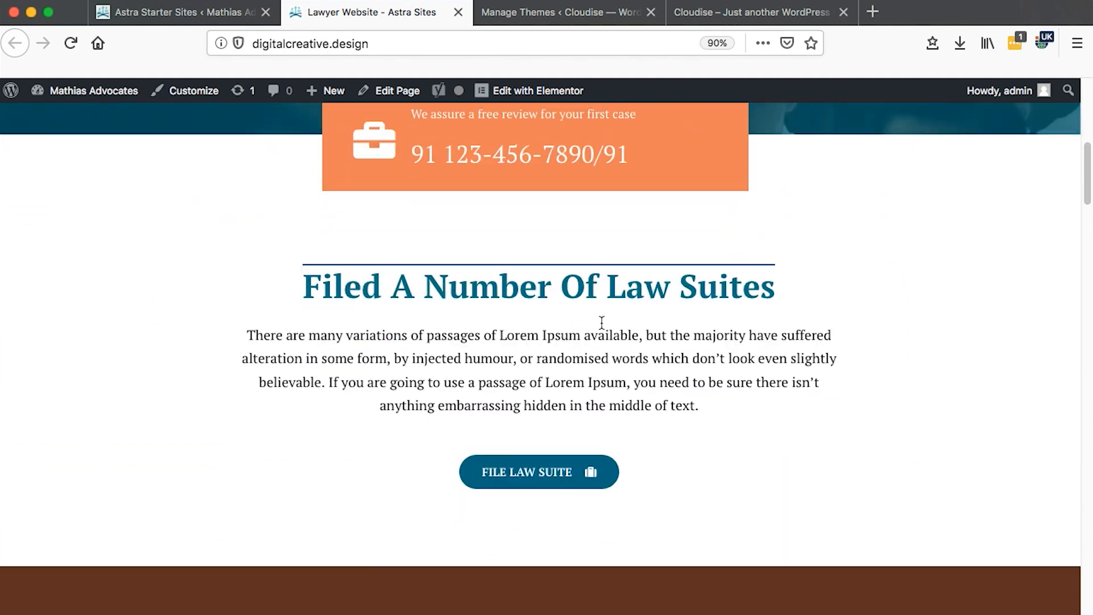
{"action": "scroll", "scroll_direction": "down", "scroll_amount": 3}
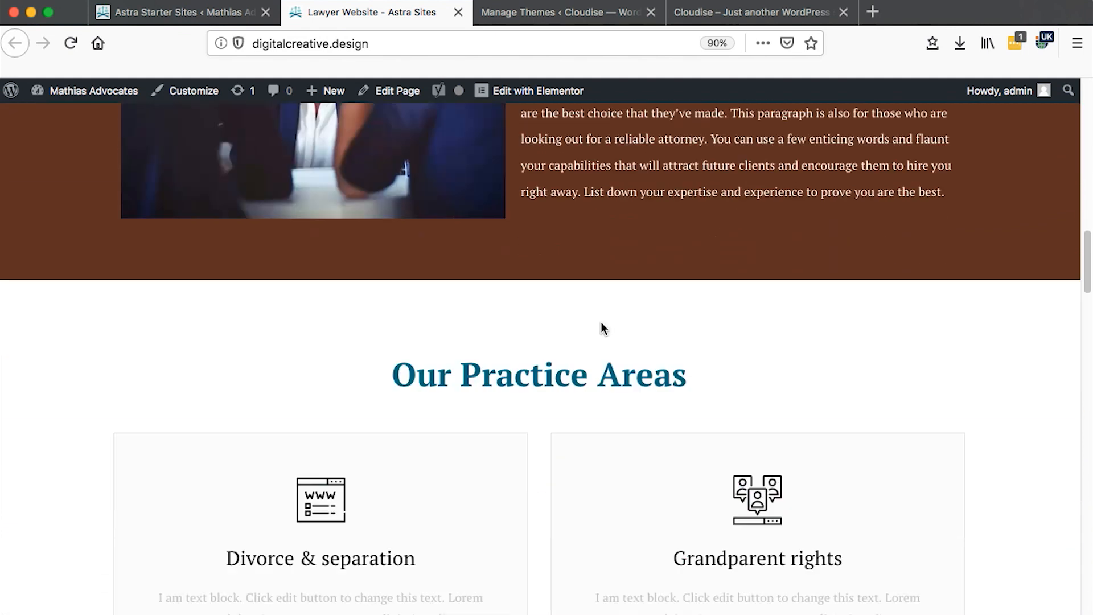
{"action": "scroll", "scroll_direction": "down", "scroll_amount": 3}
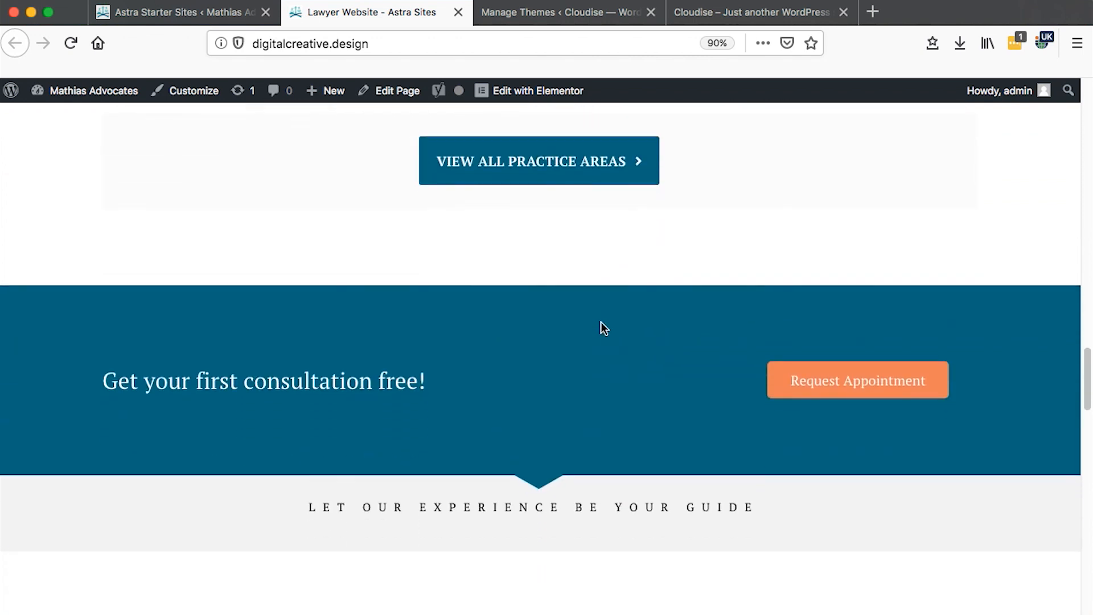
{"action": "left_click", "coordinate": [565, 12]}
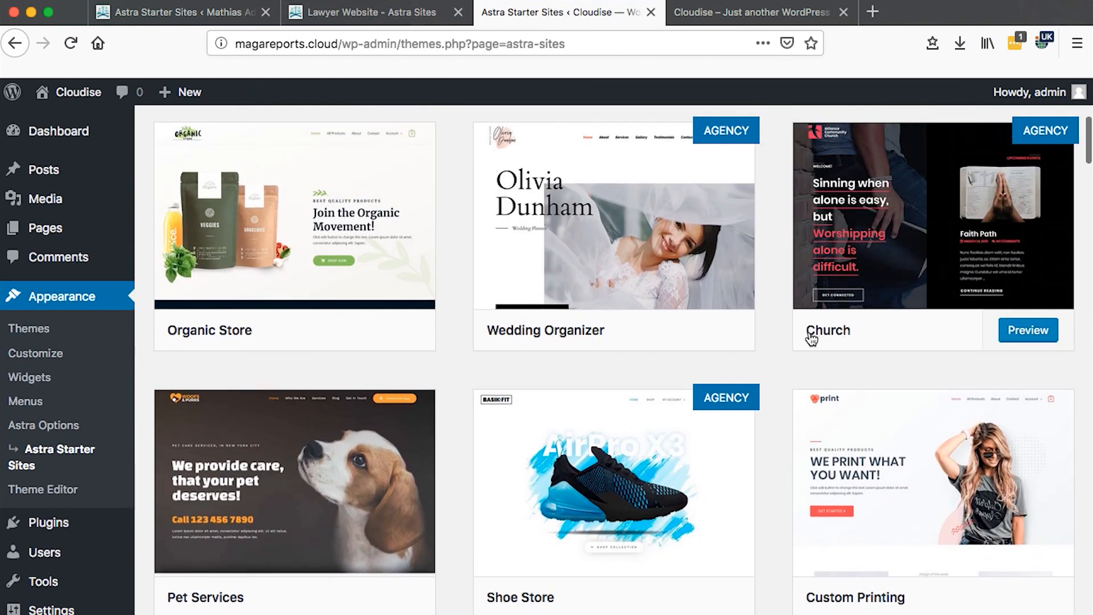
{"action": "scroll", "scroll_direction": "down", "scroll_amount": 3}
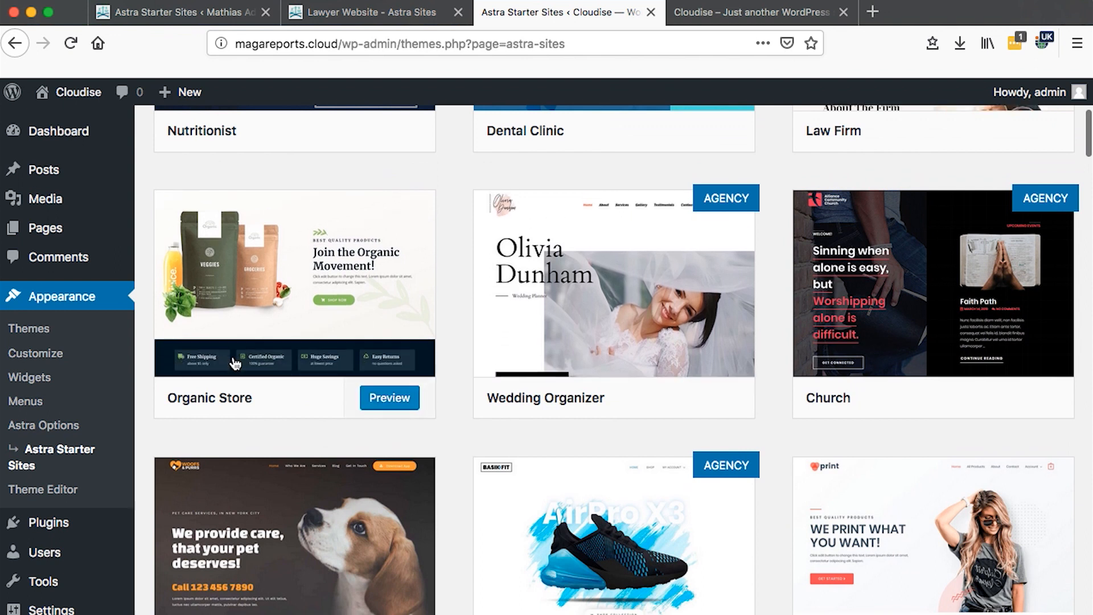
{"action": "scroll", "scroll_direction": "down", "scroll_amount": 3}
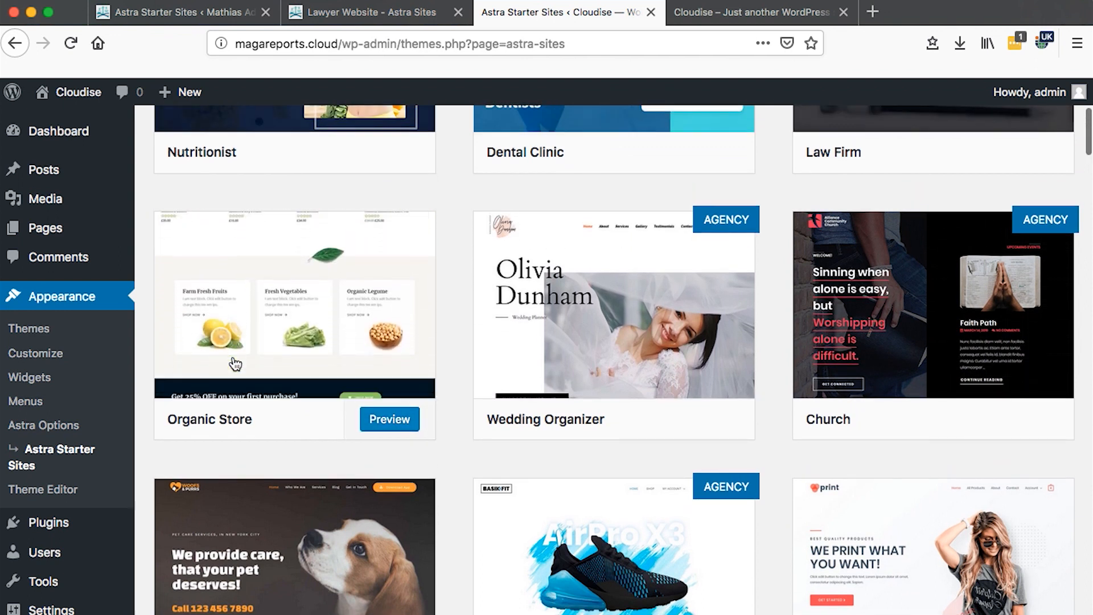
{"action": "scroll", "scroll_direction": "down", "scroll_amount": 3}
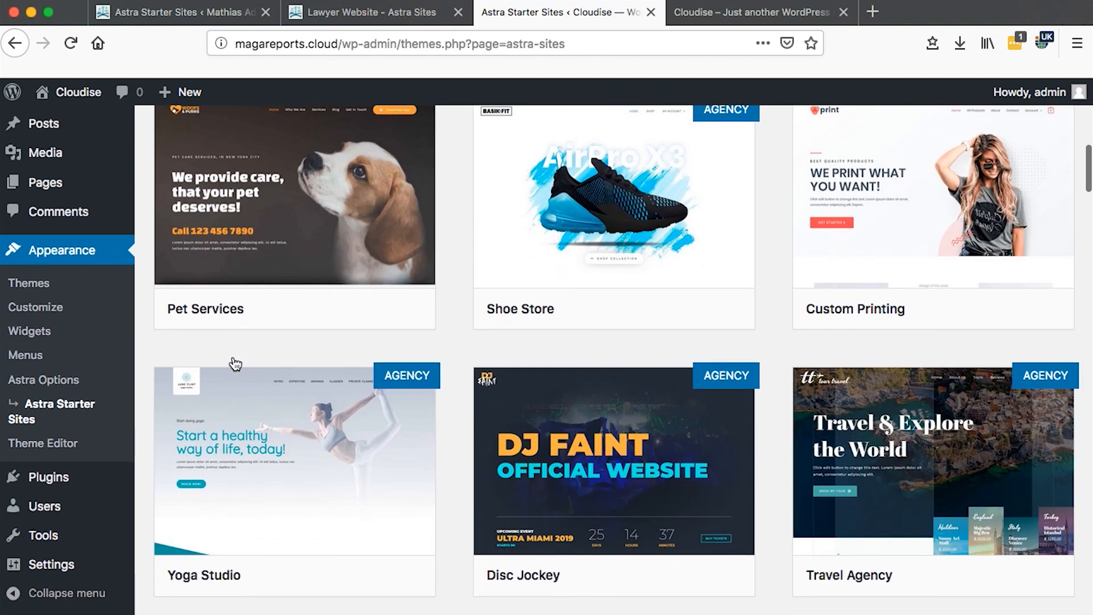
On the plant site in Elementor, bring up the See Collection button's settings and dismiss the tip.
{"action": "left_click", "coordinate": [362, 12]}
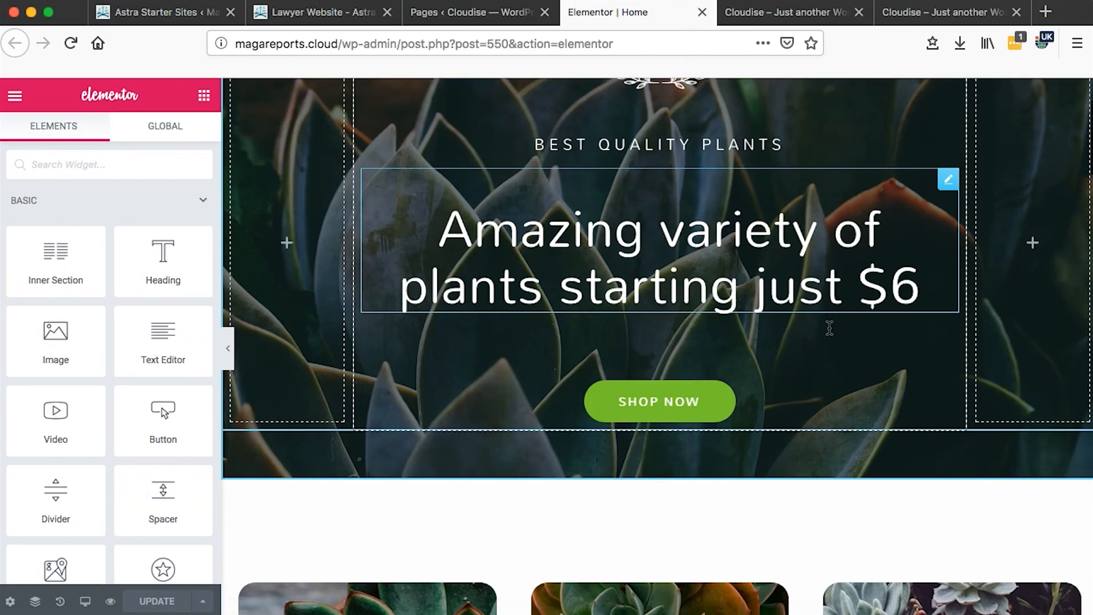
{"action": "scroll", "scroll_direction": "down", "scroll_amount": 3}
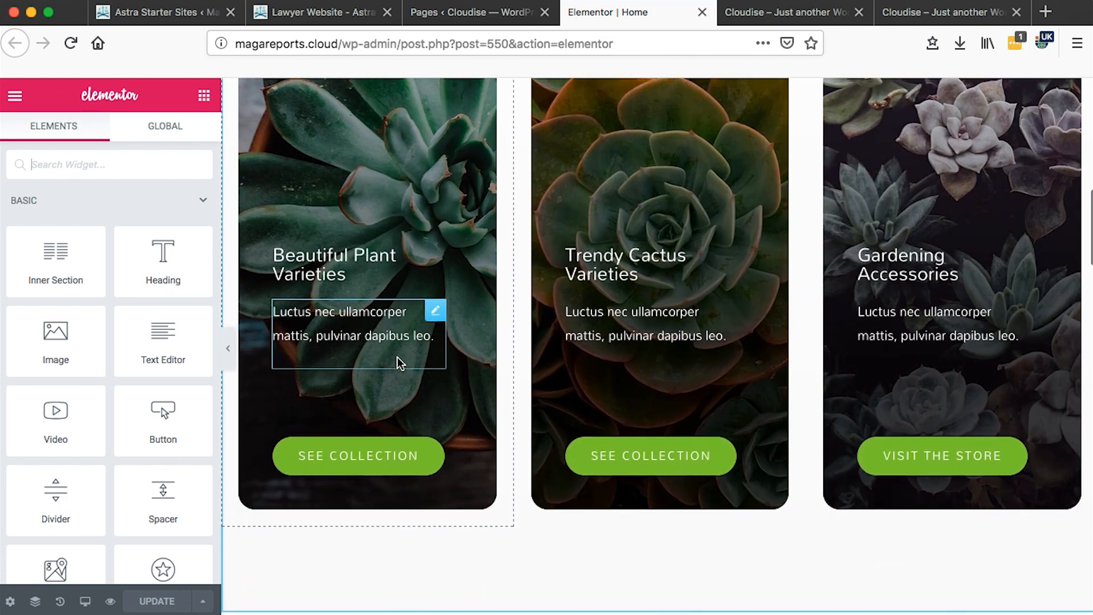
{"action": "scroll", "scroll_direction": "down", "scroll_amount": 3}
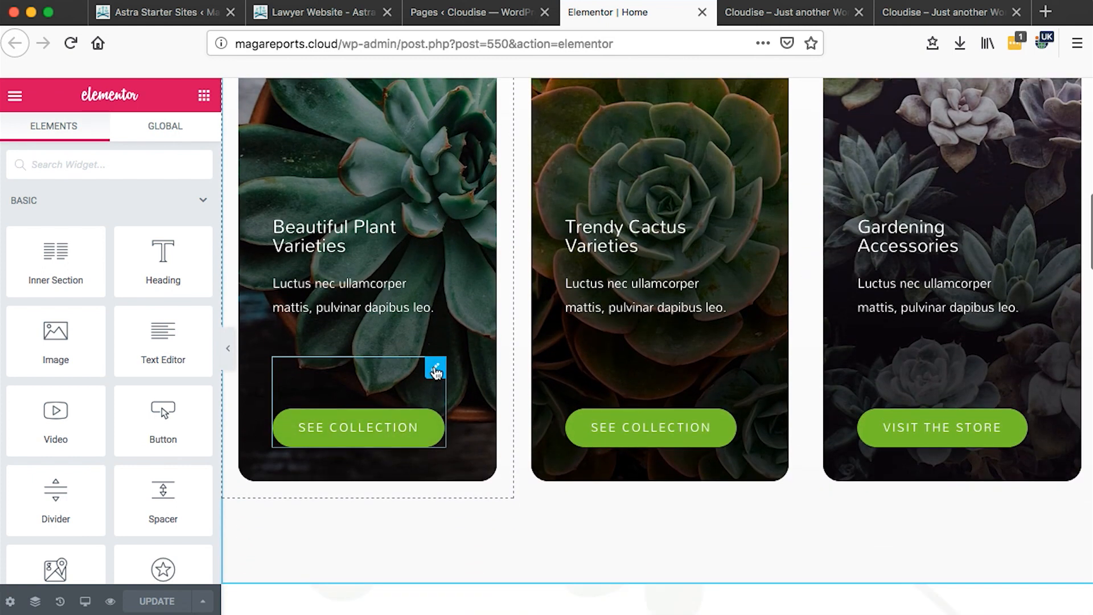
{"action": "left_click", "coordinate": [358, 427]}
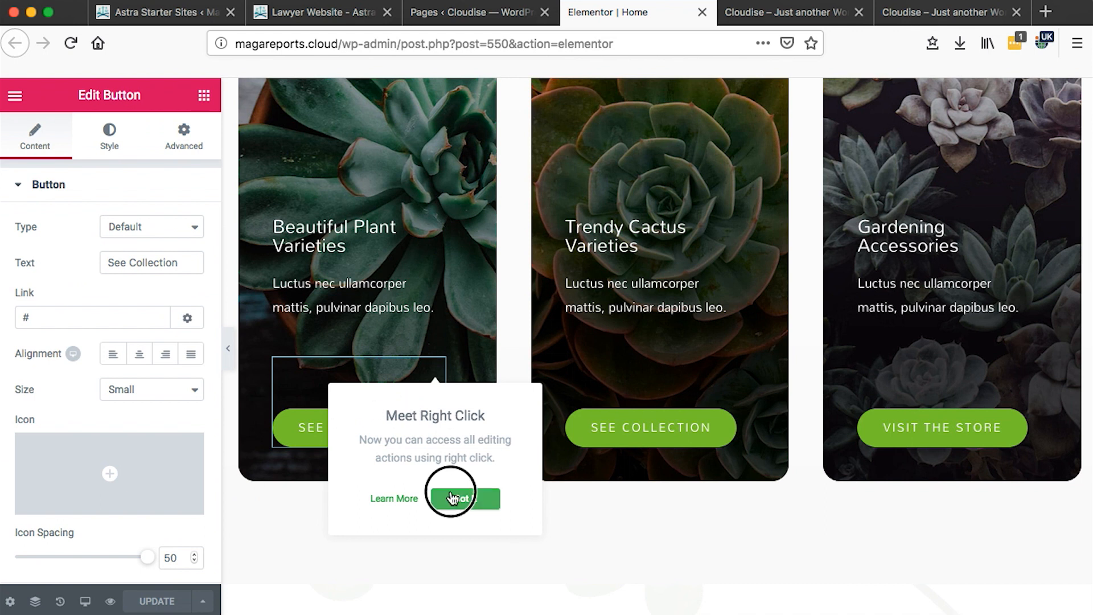
{"action": "left_click", "coordinate": [762, 11]}
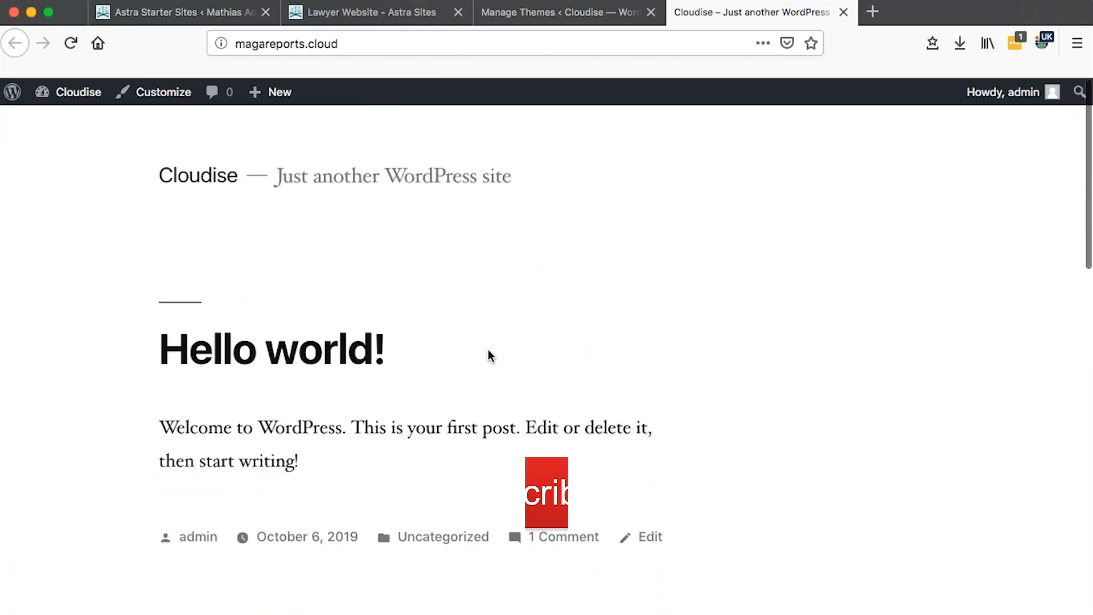
{"action": "scroll", "scroll_direction": "down", "scroll_amount": 3}
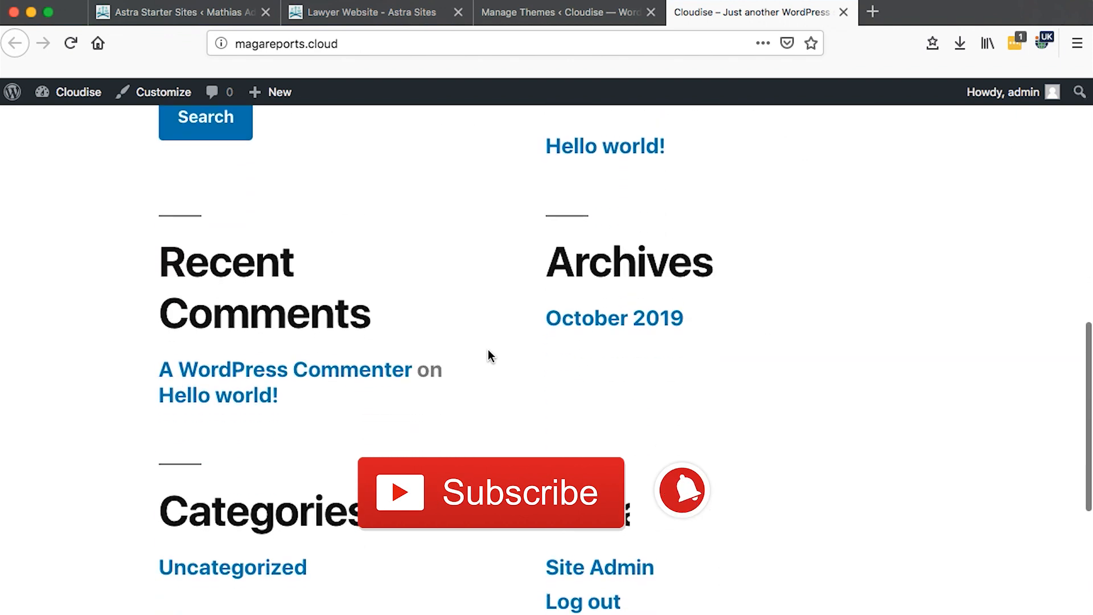
{"action": "scroll", "scroll_direction": "up", "scroll_amount": 3}
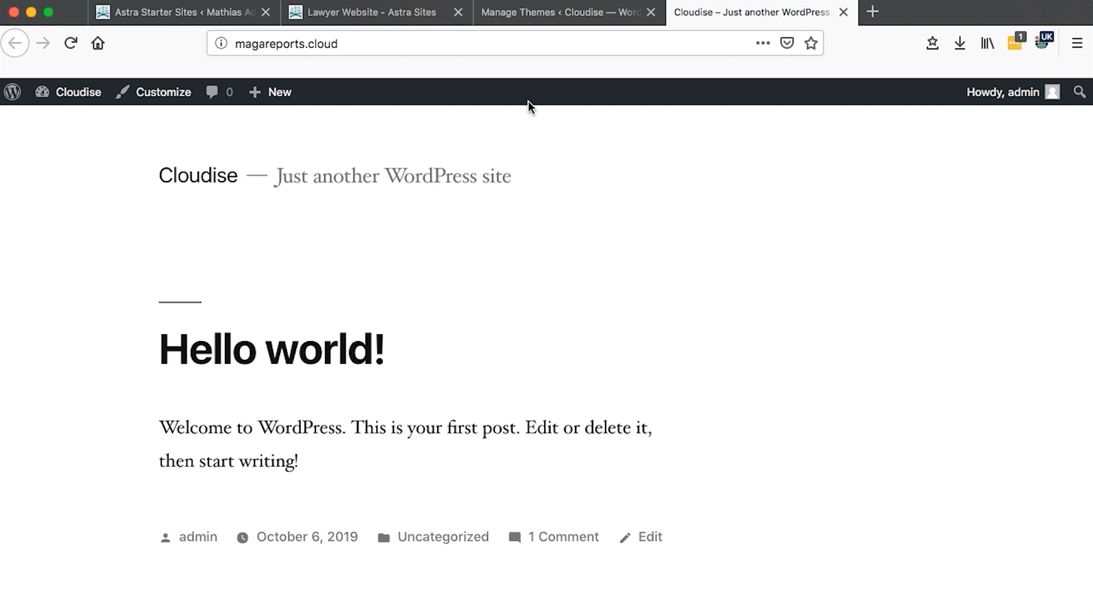
From the installed themes page, search the theme directory for 'astra'.
{"action": "left_click", "coordinate": [558, 11]}
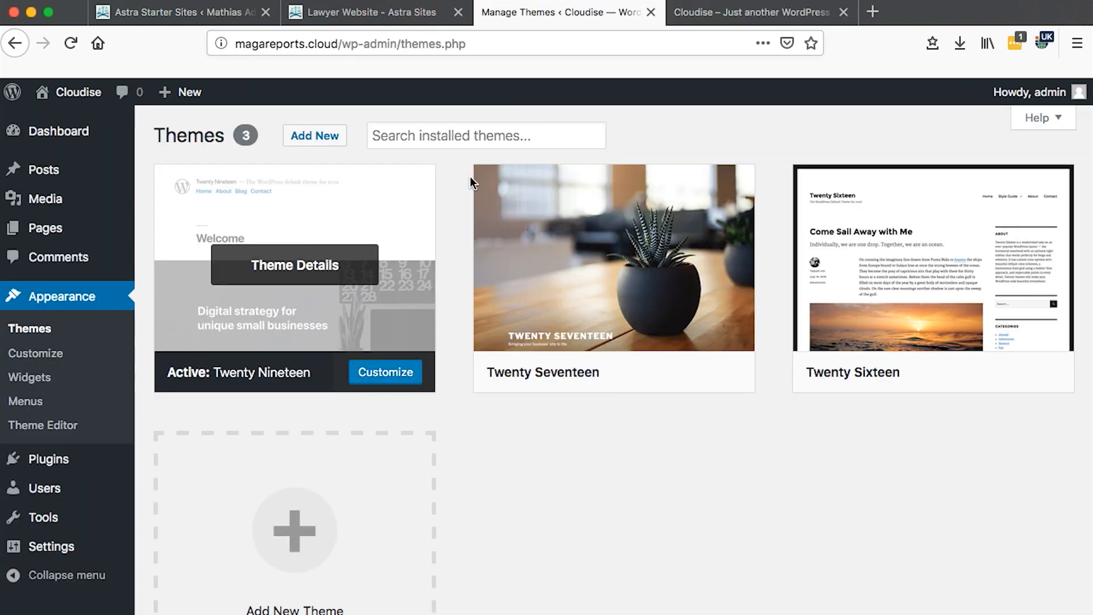
{"action": "scroll", "scroll_direction": "down", "scroll_amount": 3}
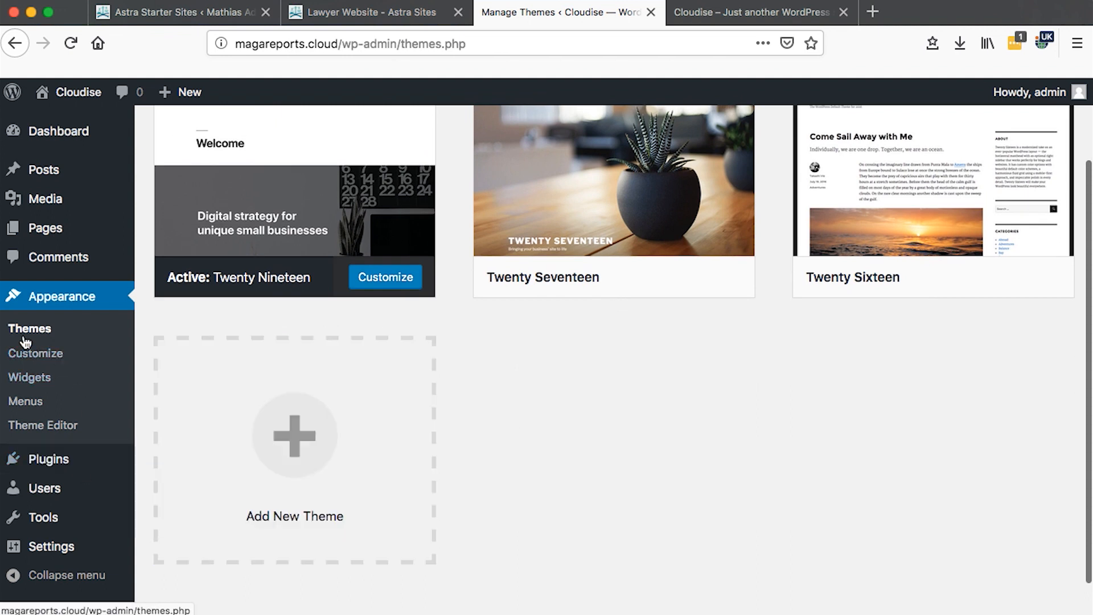
{"action": "mouse_move", "coordinate": [33, 339]}
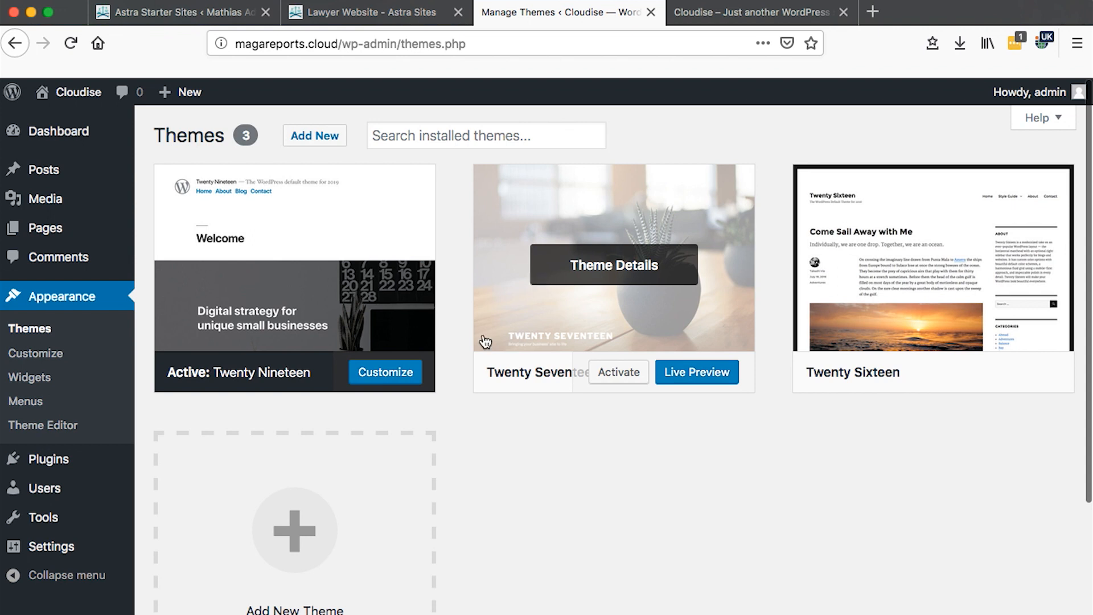
{"action": "left_click", "coordinate": [314, 136]}
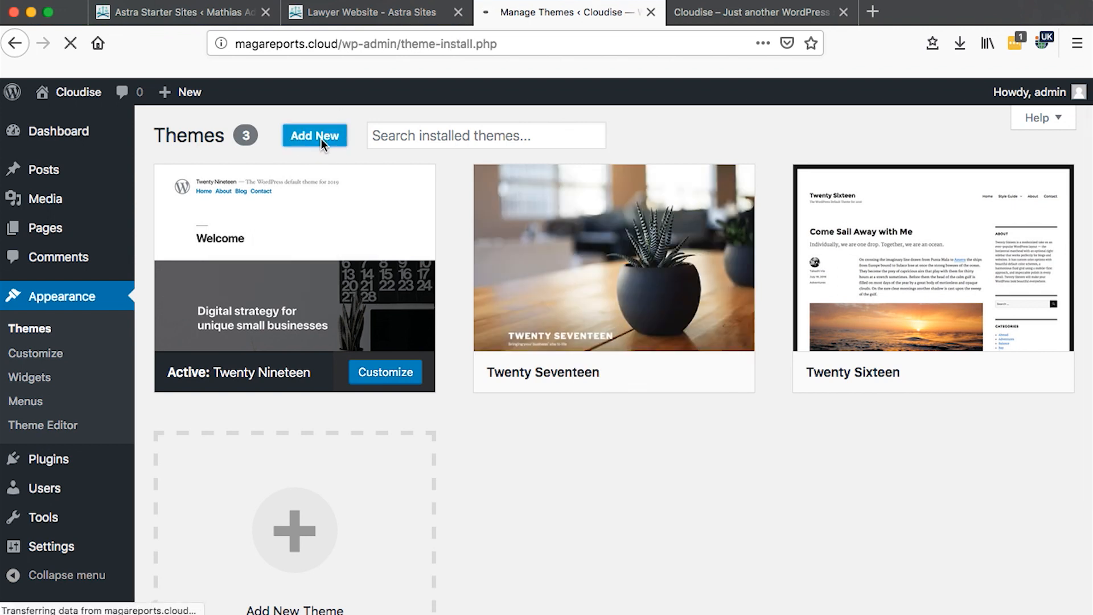
{"action": "left_click", "coordinate": [315, 136]}
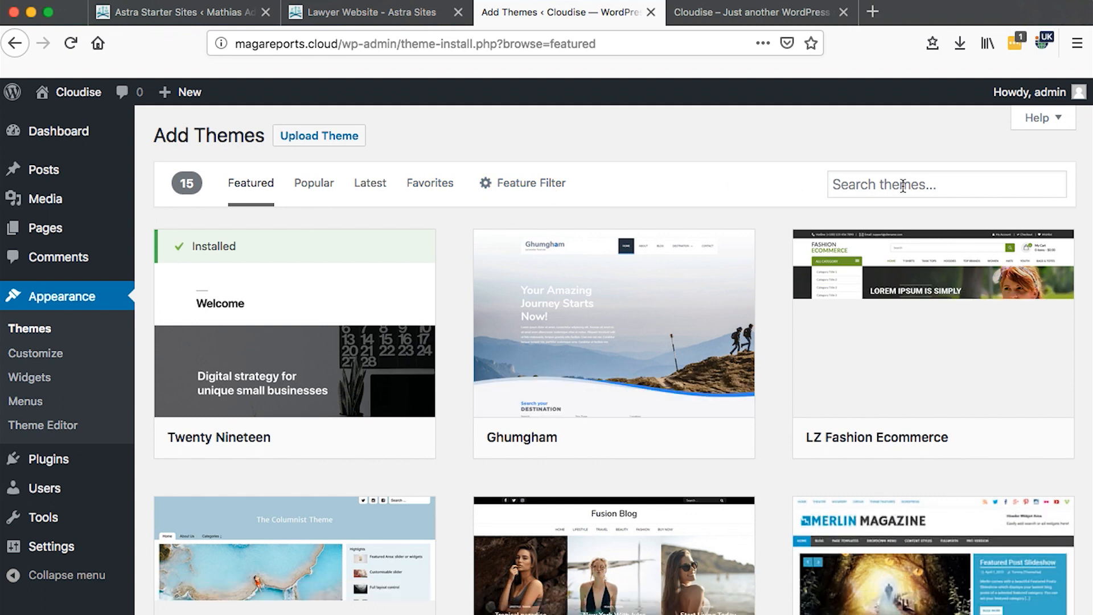
{"action": "type", "text": "astr"}
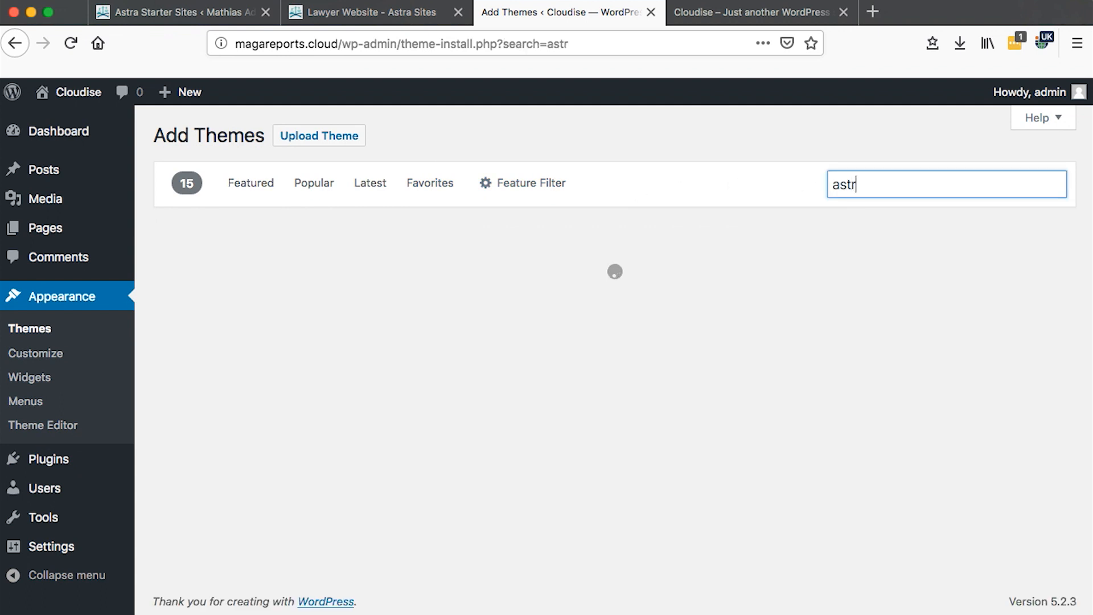
{"action": "type", "text": "a"}
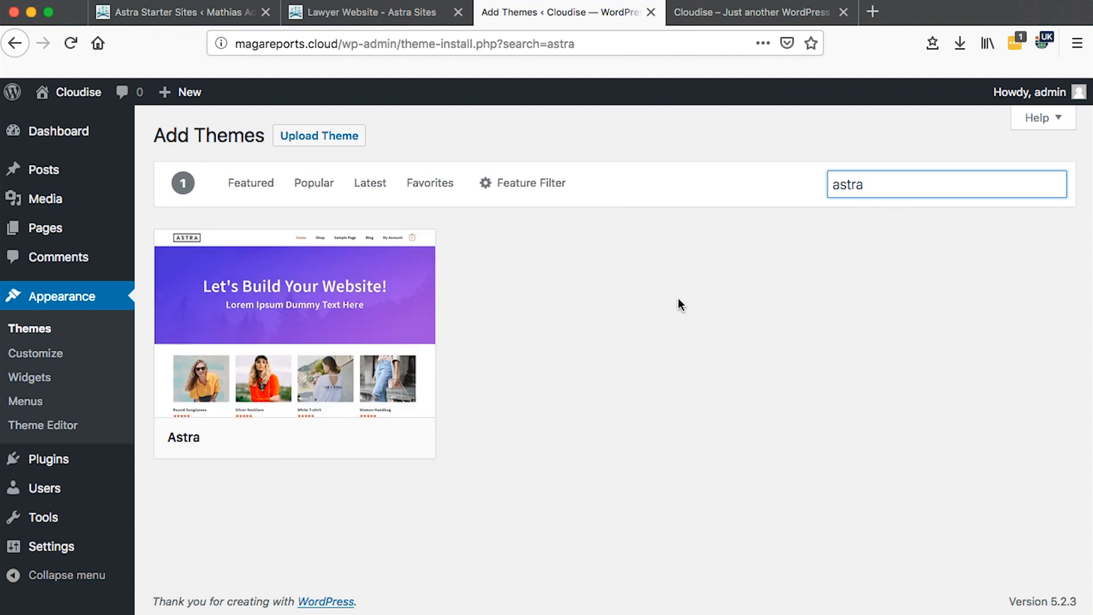
Install the Astra theme and activate it as the site's theme.
{"action": "left_click", "coordinate": [306, 437]}
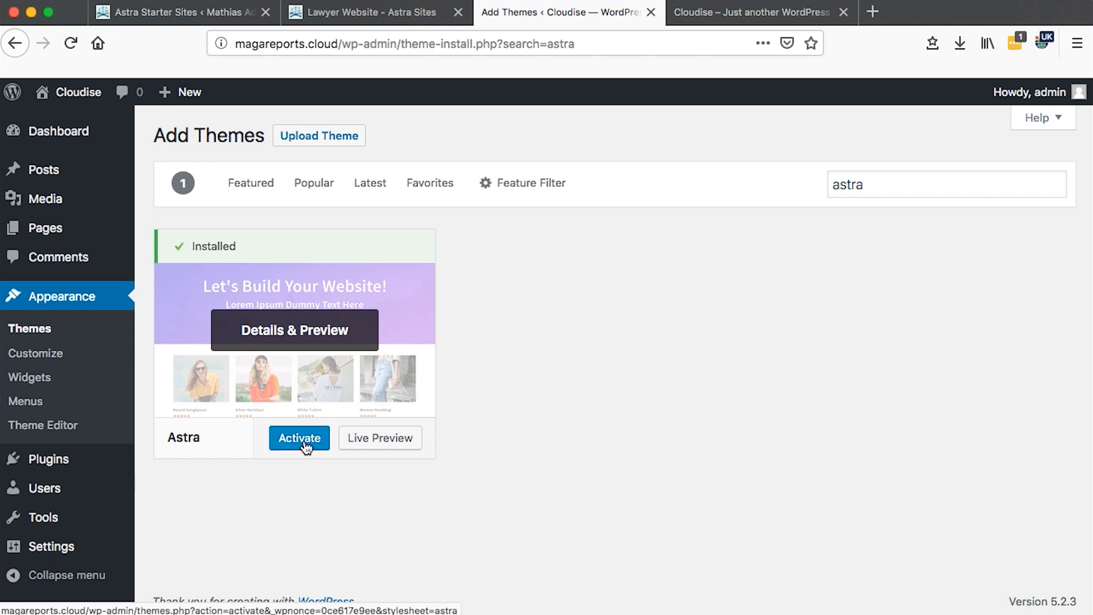
{"action": "left_click", "coordinate": [300, 438]}
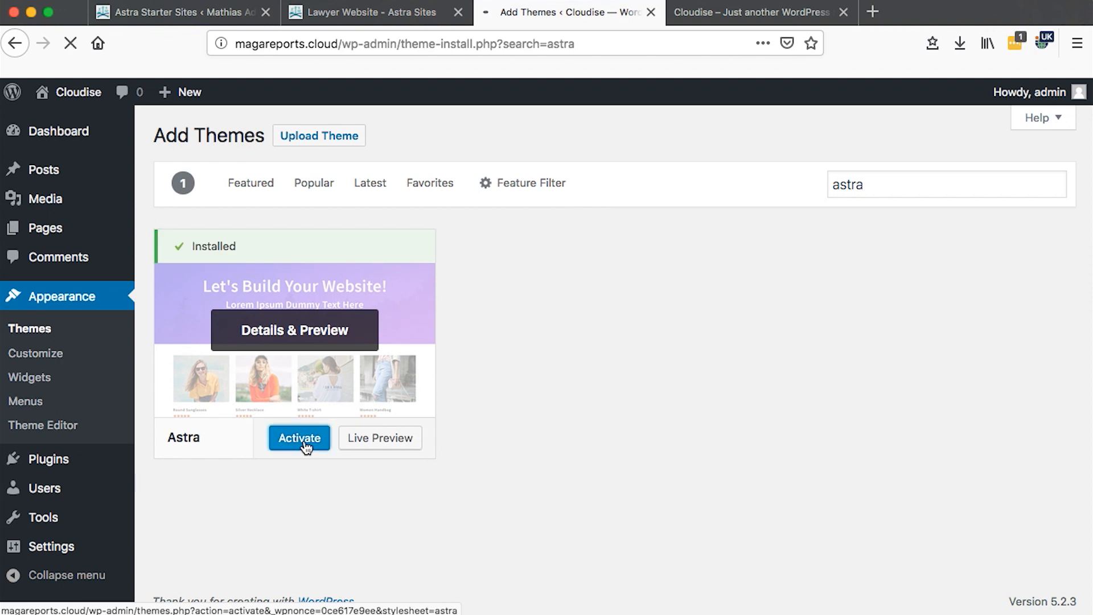
{"action": "left_click", "coordinate": [299, 437]}
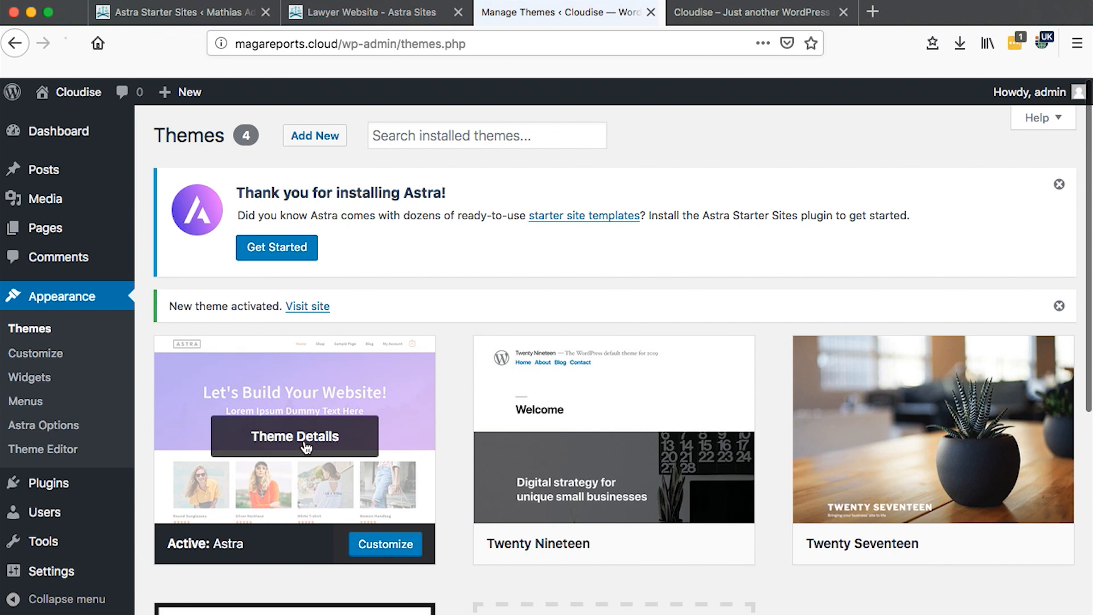
{"action": "scroll", "scroll_direction": "down", "scroll_amount": 3}
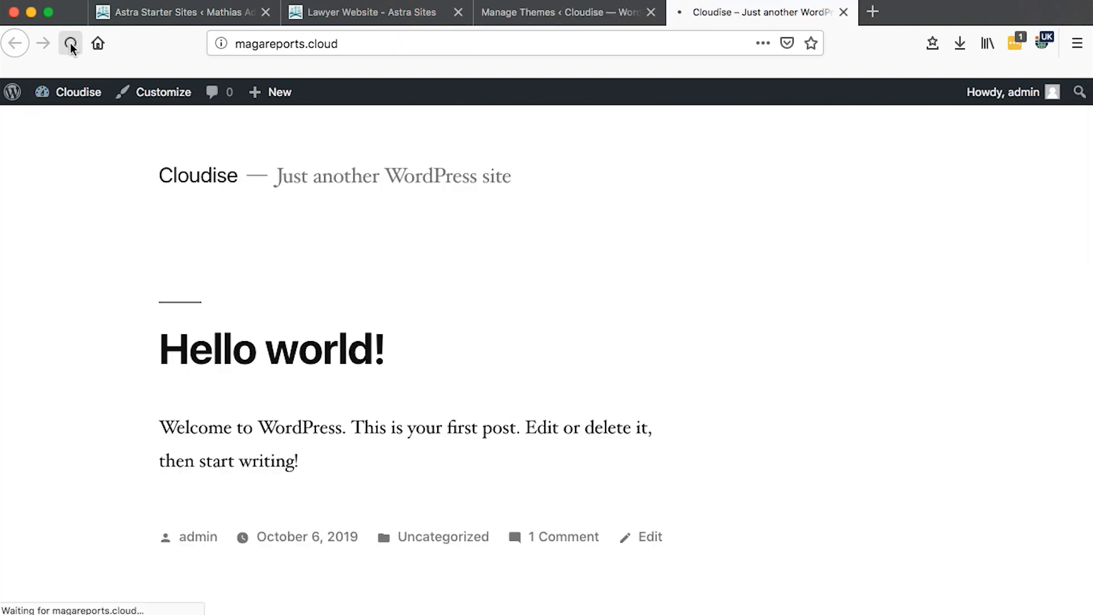
Reload the Cloudise front page in the Astra theme, then return to theme management.
{"action": "left_click", "coordinate": [69, 44]}
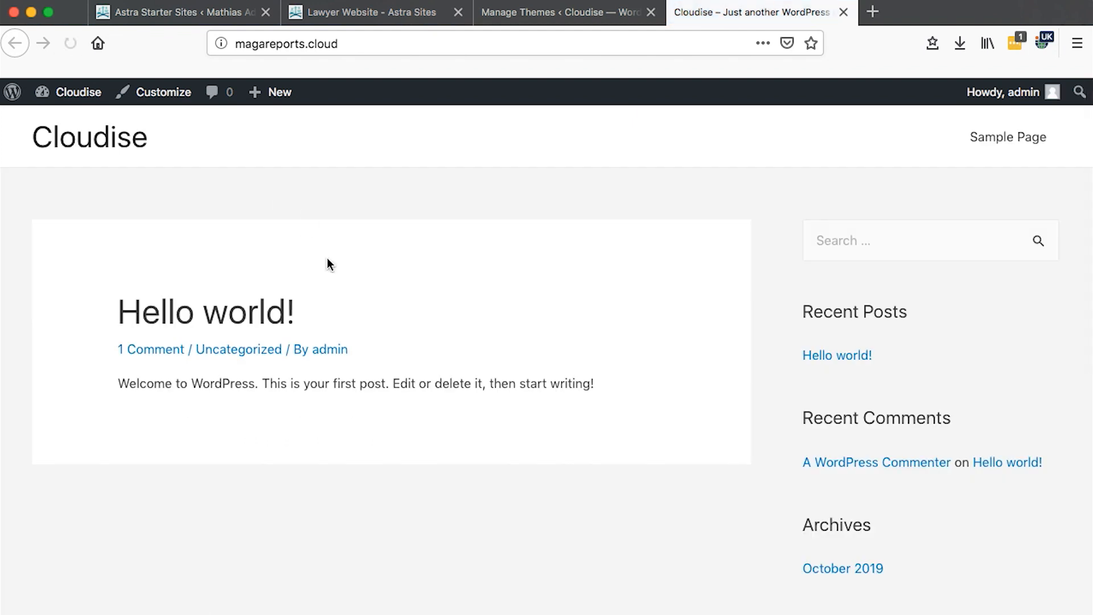
{"action": "left_click", "coordinate": [489, 43]}
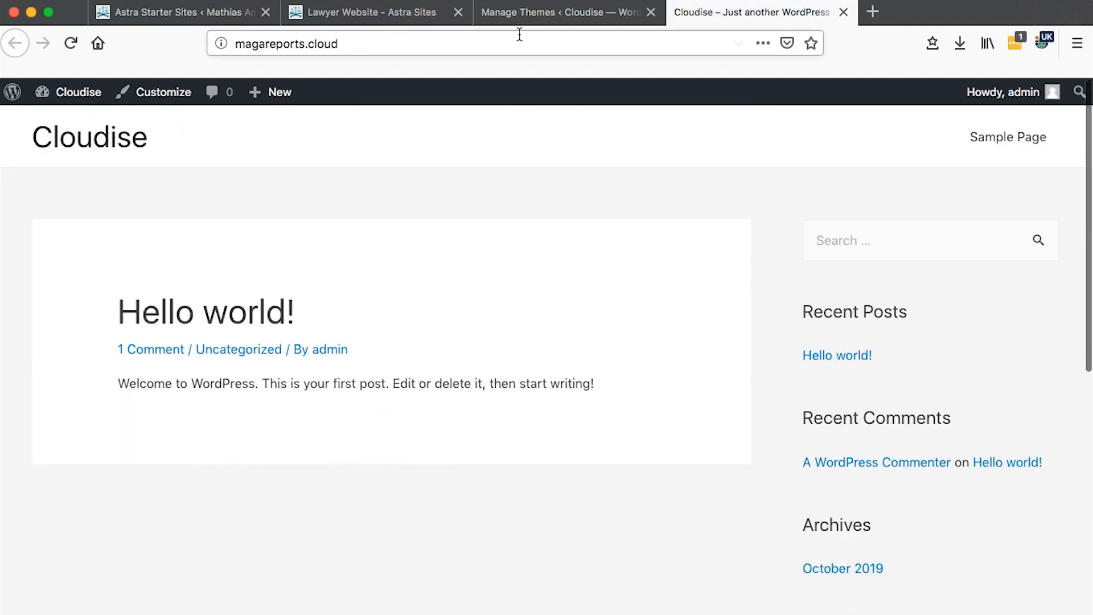
{"action": "left_click", "coordinate": [565, 13]}
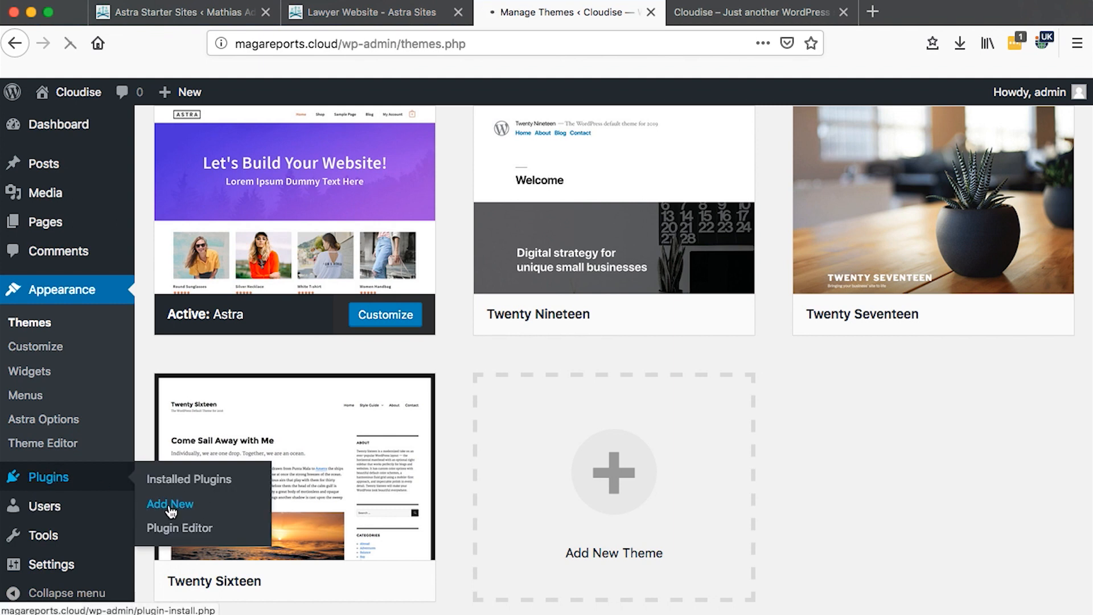
Under Add New plugins, search the directory for 'astra starter site'.
{"action": "left_click", "coordinate": [170, 505]}
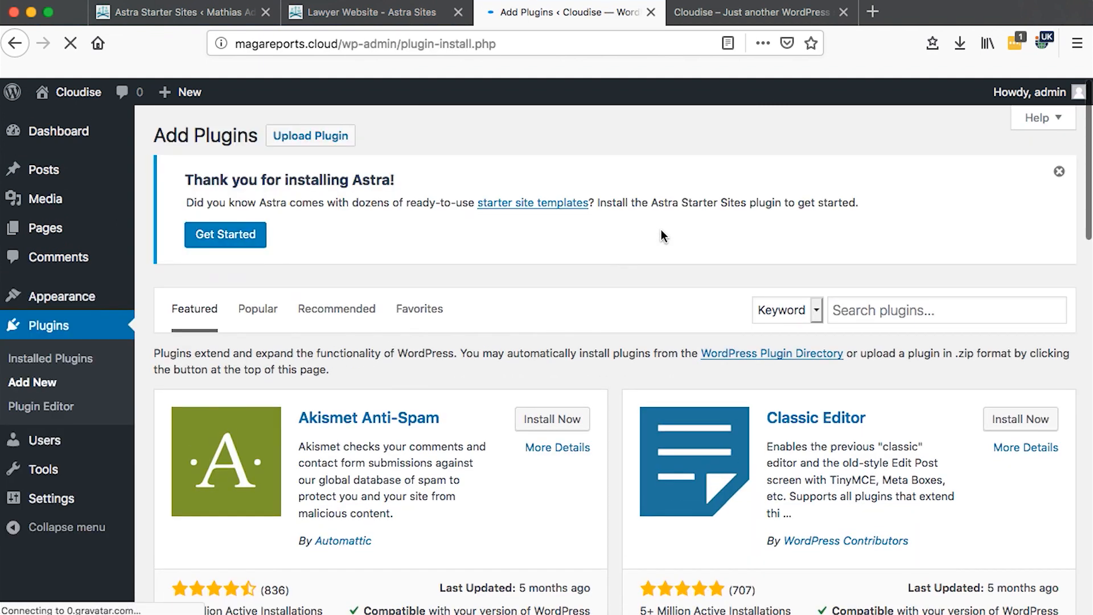
{"action": "left_click", "coordinate": [946, 310]}
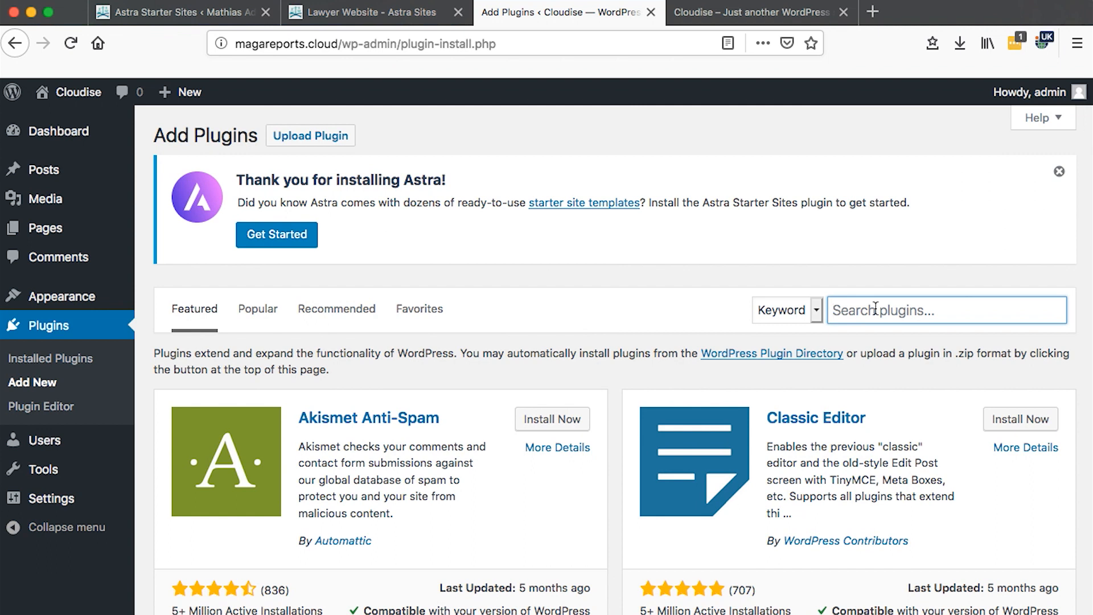
{"action": "type", "text": "ast"}
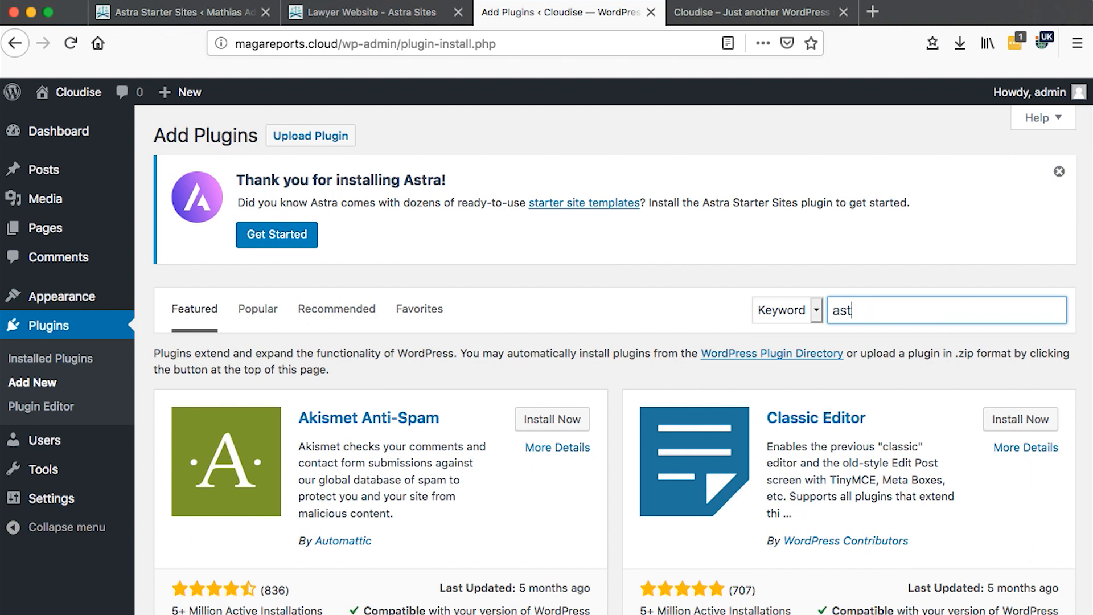
{"action": "type", "text": "ra sta"}
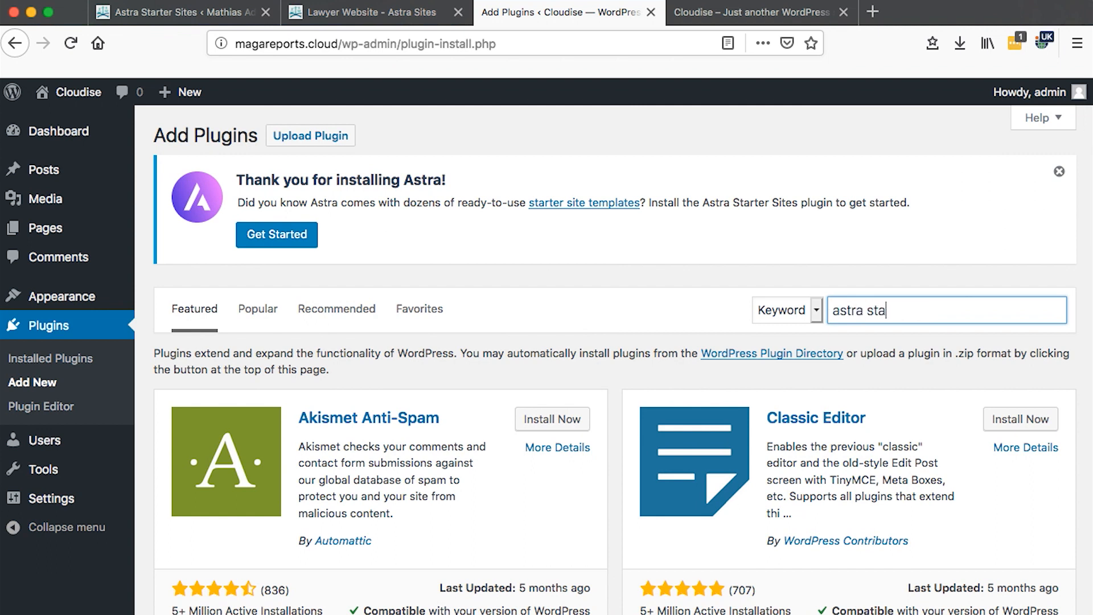
{"action": "type", "text": "rter sites"}
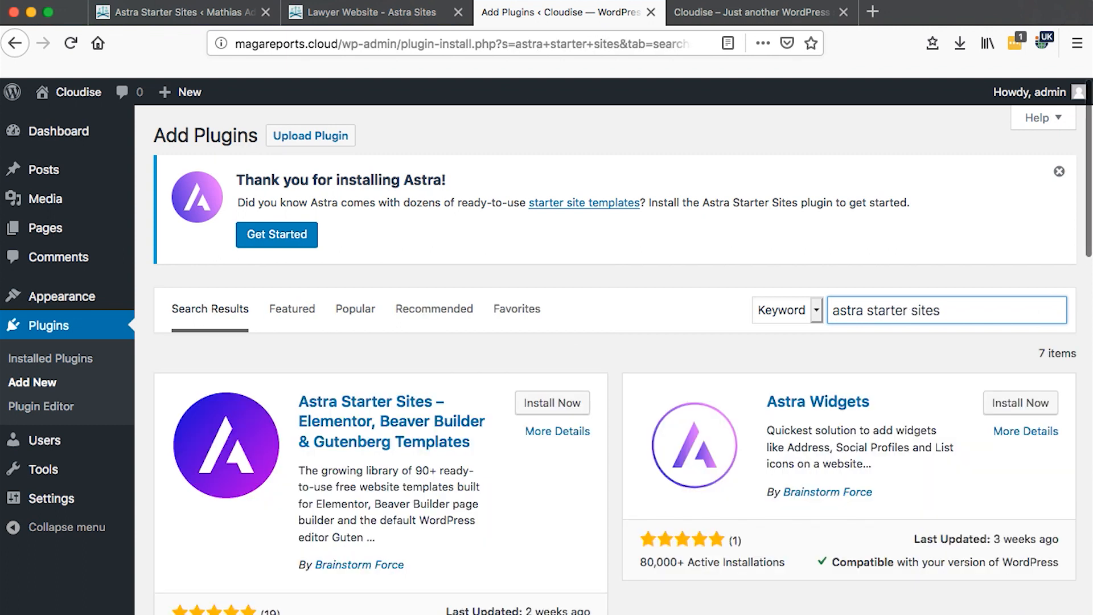
{"action": "mouse_move", "coordinate": [508, 437]}
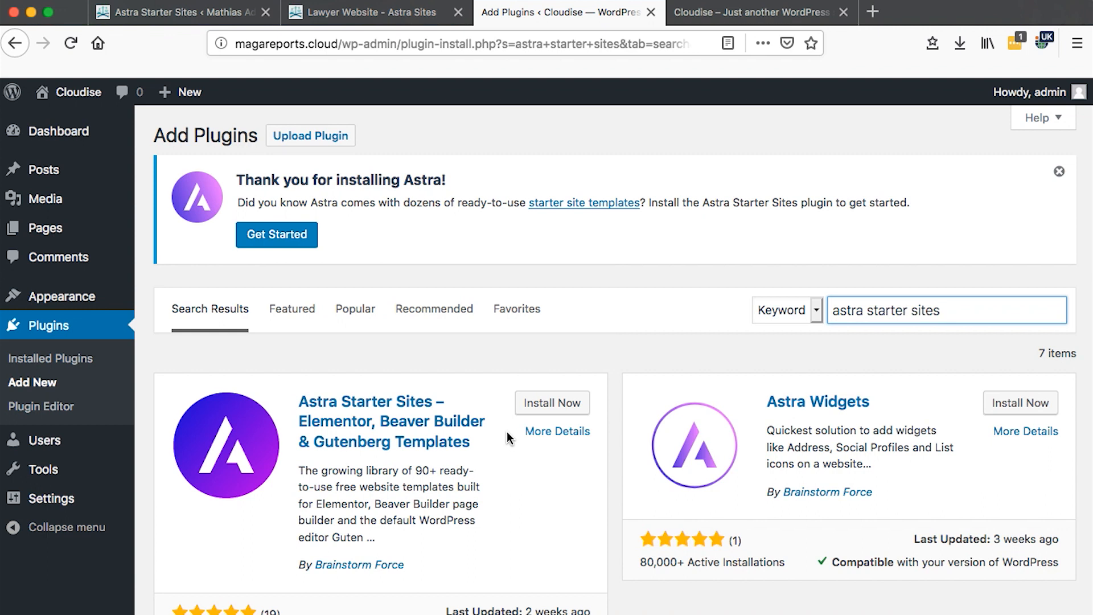
{"action": "scroll", "scroll_direction": "down", "scroll_amount": 3}
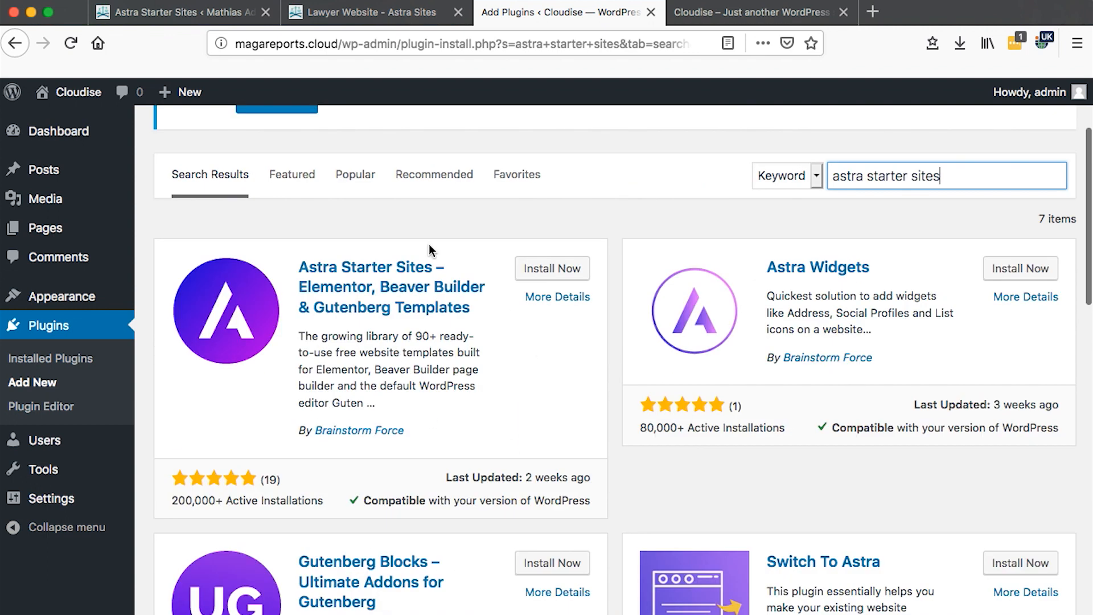
{"action": "mouse_move", "coordinate": [363, 357]}
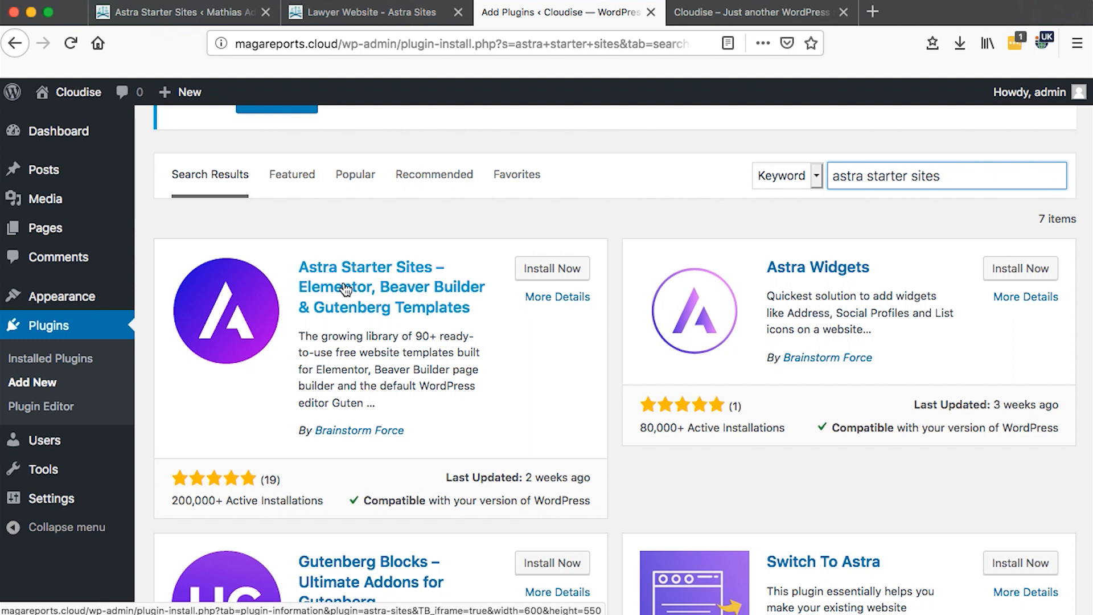
Install and activate the Astra Starter Sites plugin and head to its template library.
{"action": "left_click", "coordinate": [551, 269]}
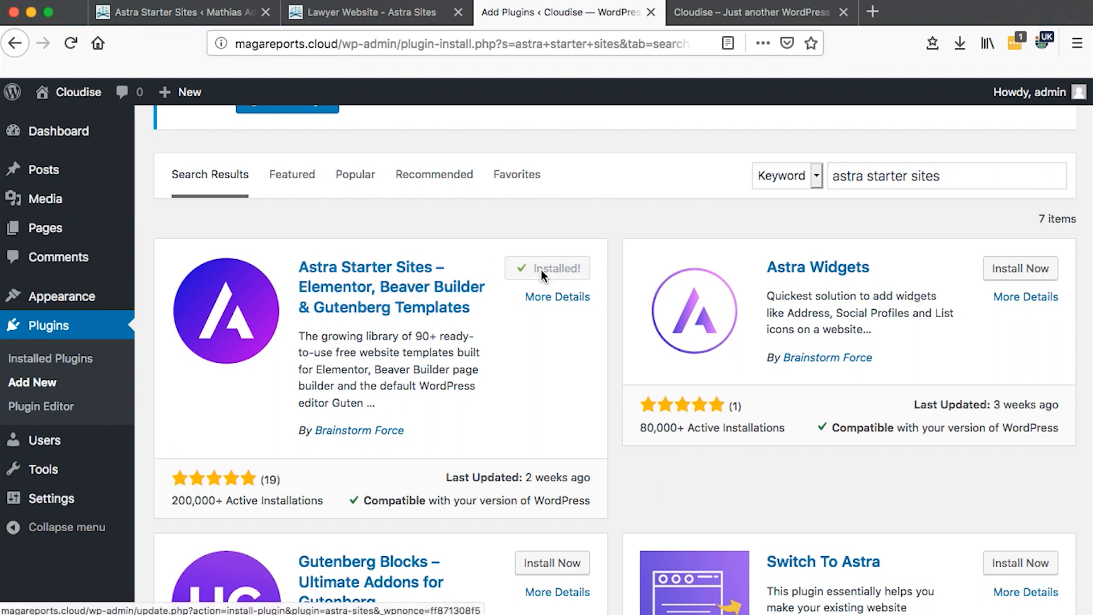
{"action": "left_click", "coordinate": [546, 268]}
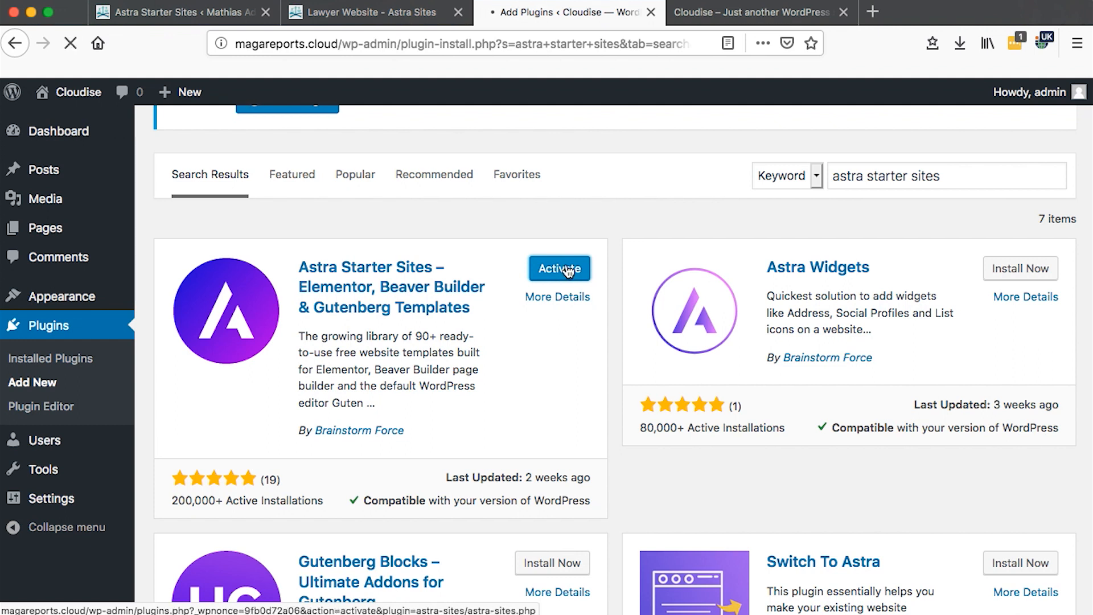
{"action": "left_click", "coordinate": [559, 268]}
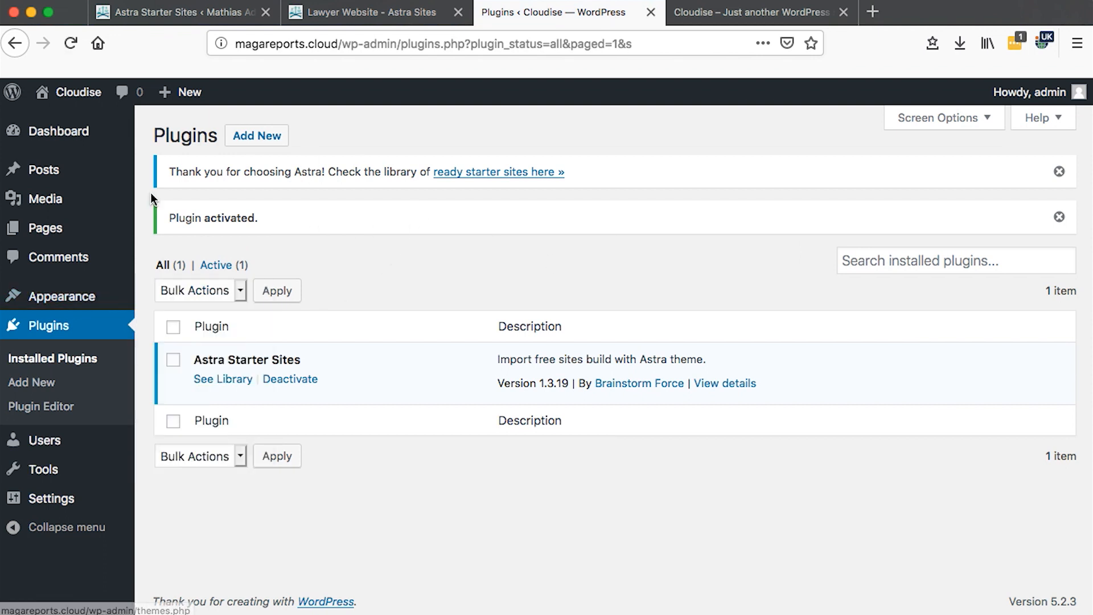
{"action": "mouse_move", "coordinate": [274, 217]}
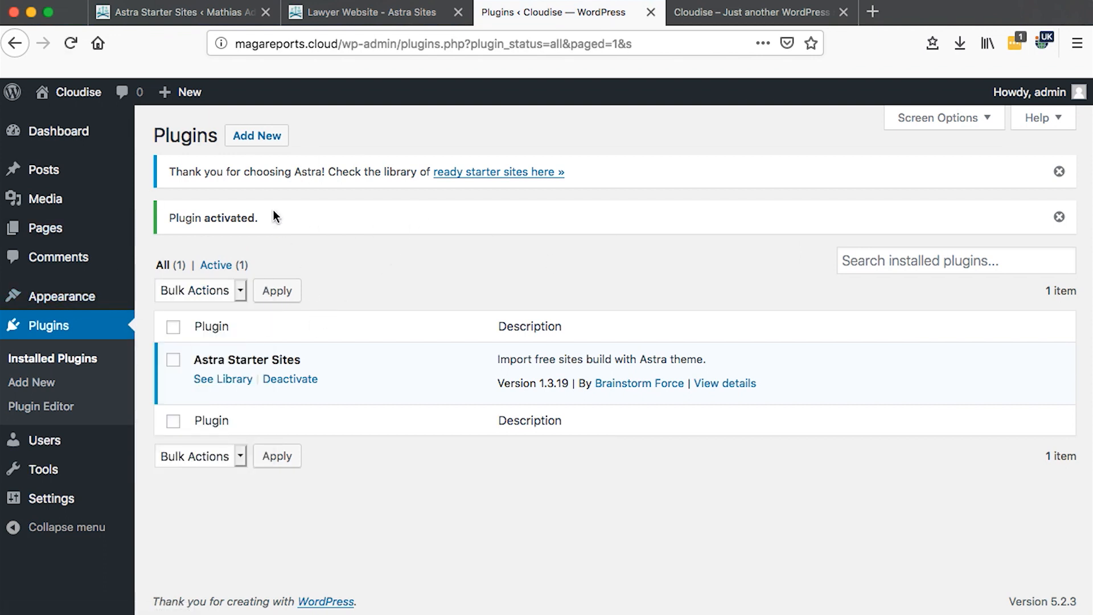
{"action": "left_click", "coordinate": [222, 378]}
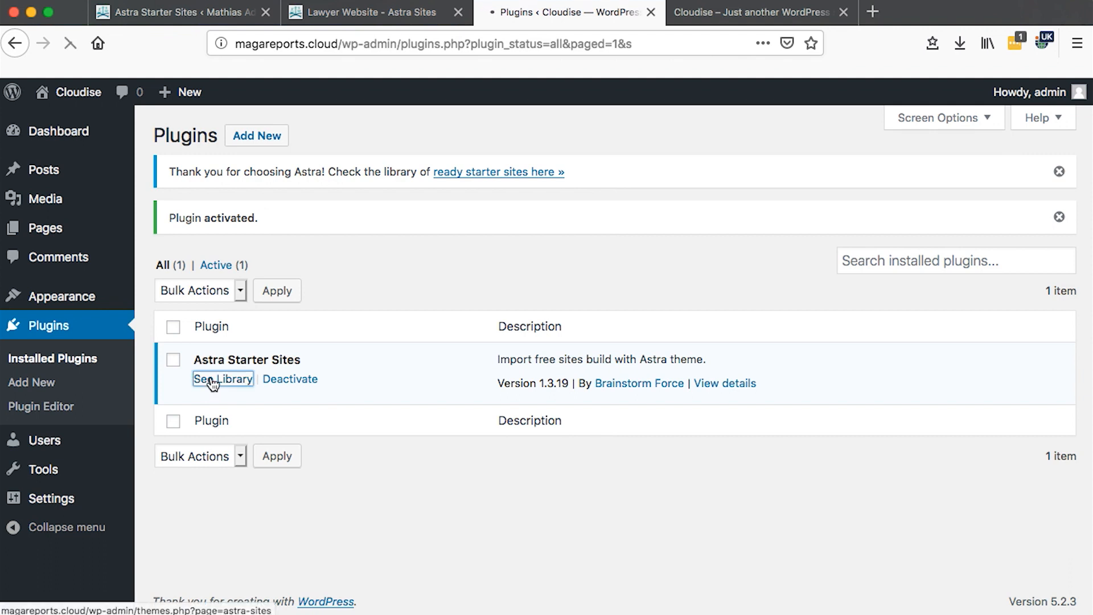
In the Starter Sites library, choose Elementor as the page builder and confirm.
{"action": "left_click", "coordinate": [223, 378]}
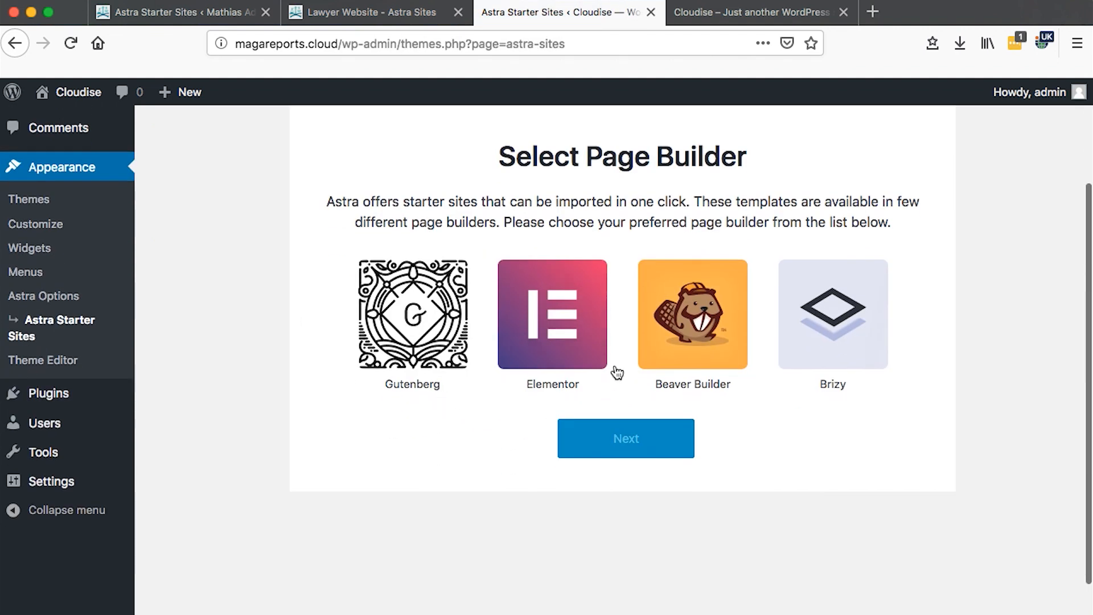
{"action": "mouse_move", "coordinate": [440, 390]}
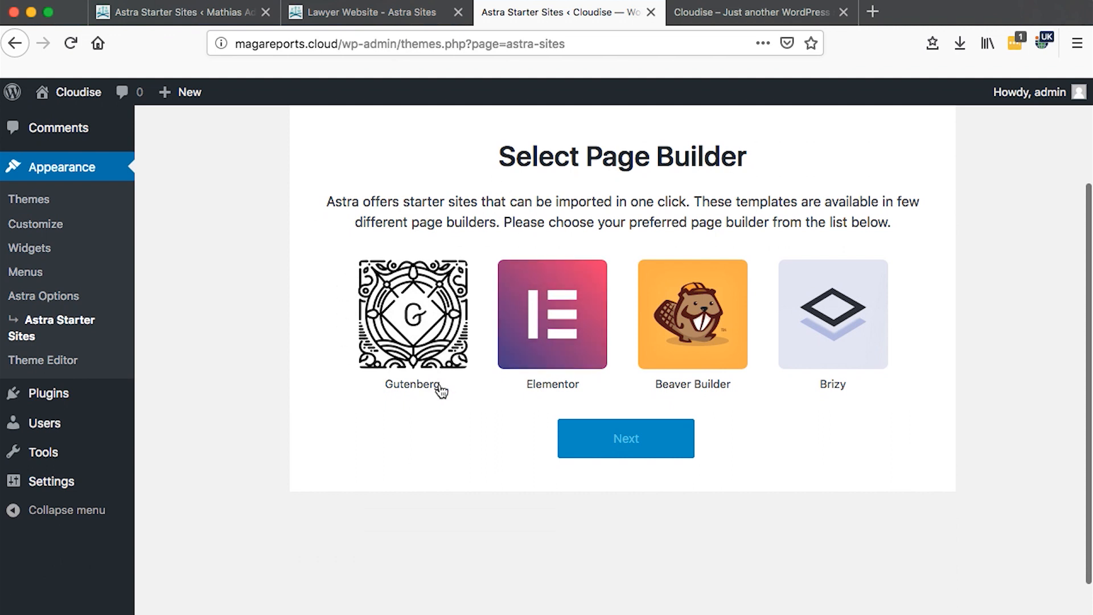
{"action": "left_click", "coordinate": [551, 315]}
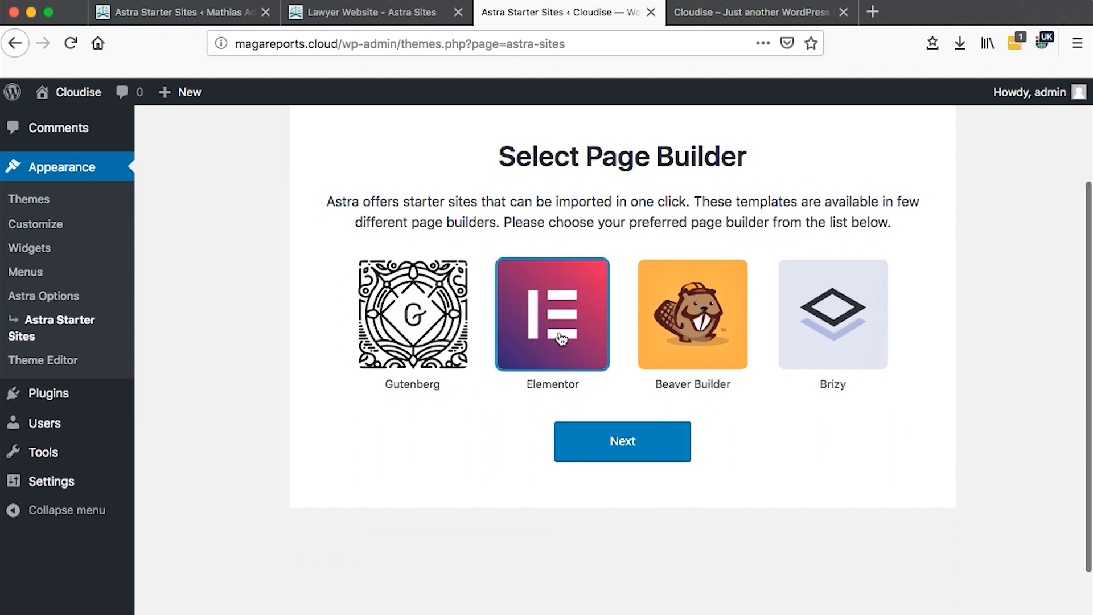
{"action": "left_click", "coordinate": [622, 441]}
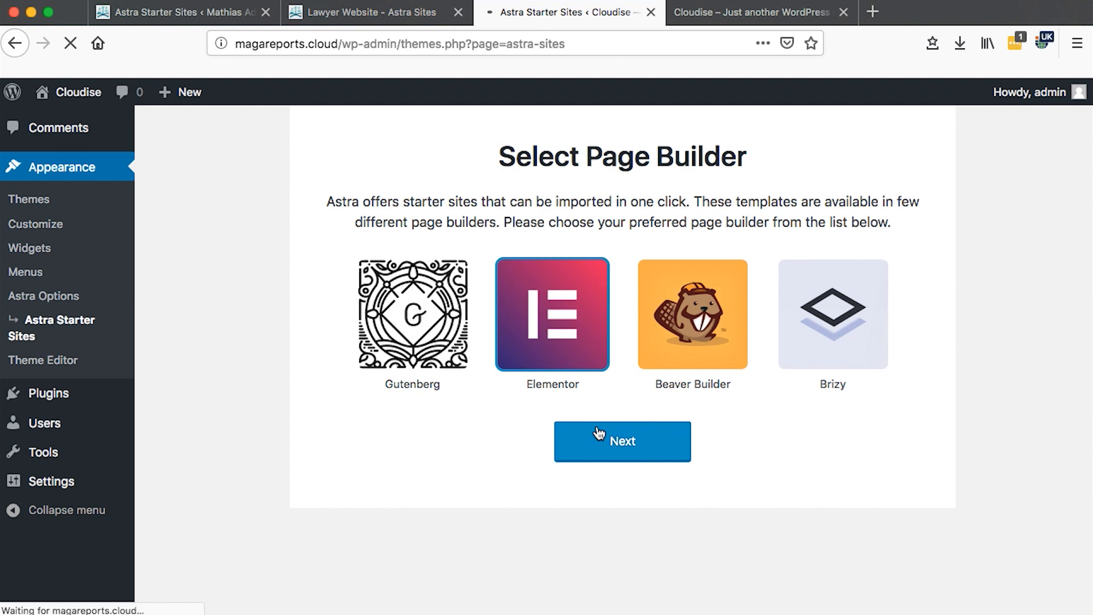
{"action": "left_click", "coordinate": [622, 441]}
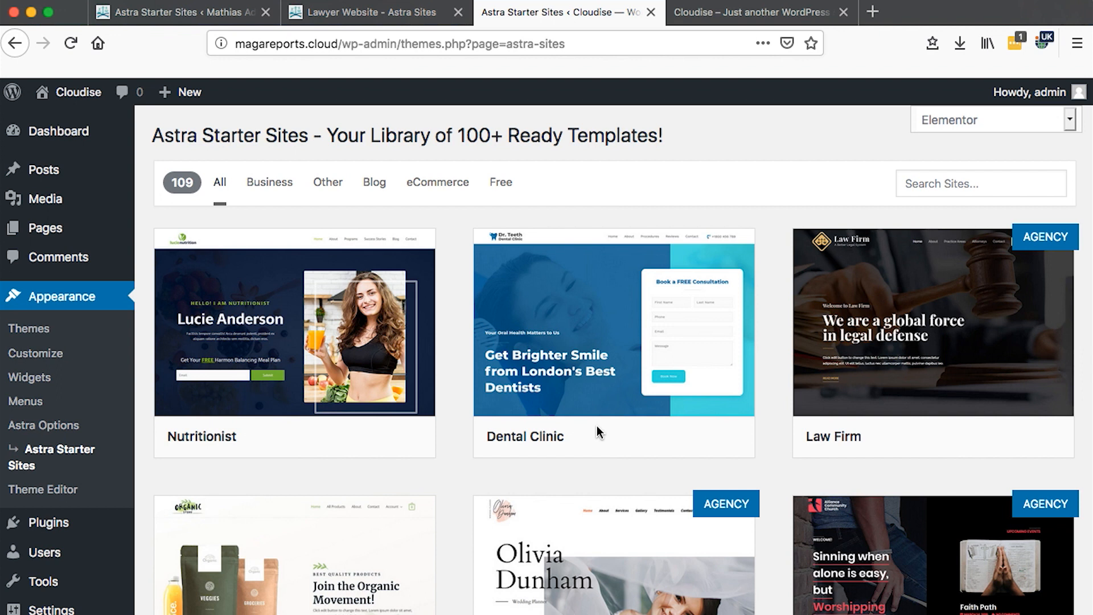
{"action": "scroll", "scroll_direction": "down", "scroll_amount": 3}
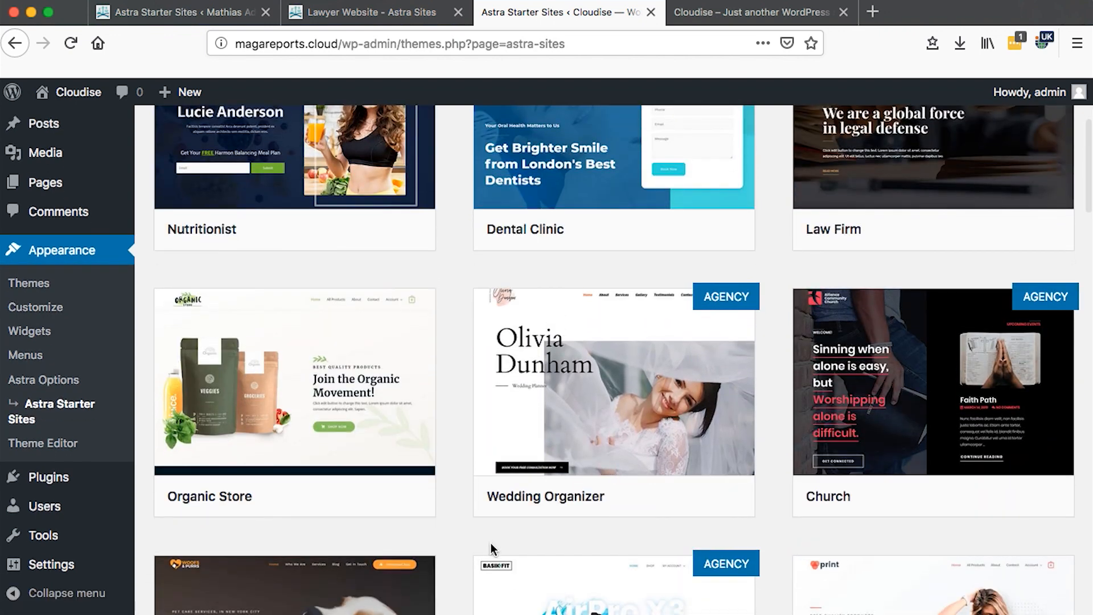
{"action": "scroll", "scroll_direction": "down", "scroll_amount": 3}
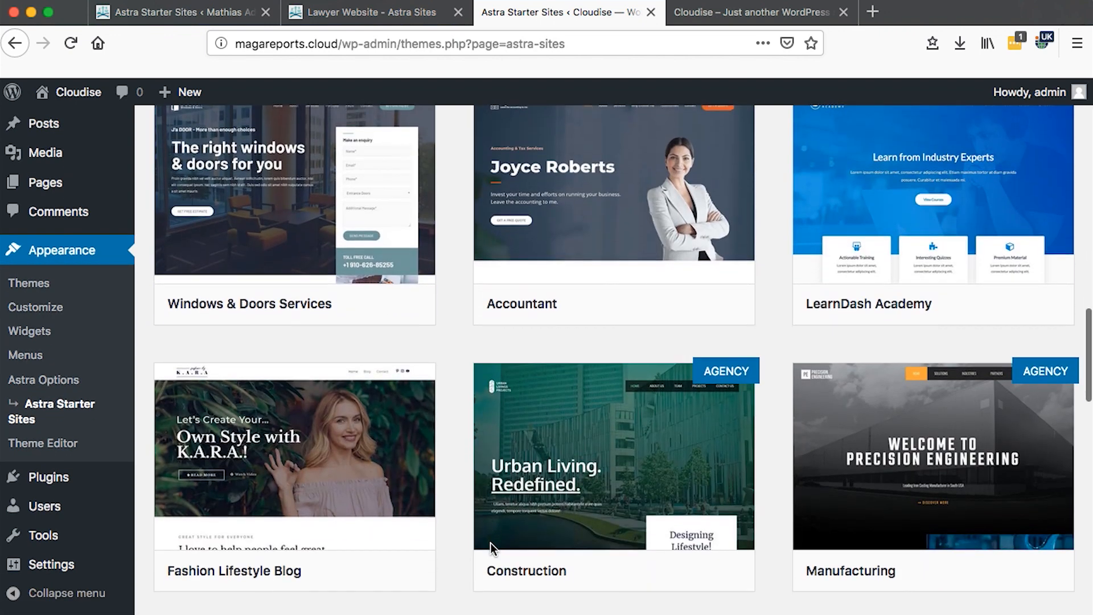
{"action": "scroll", "scroll_direction": "down", "scroll_amount": 3}
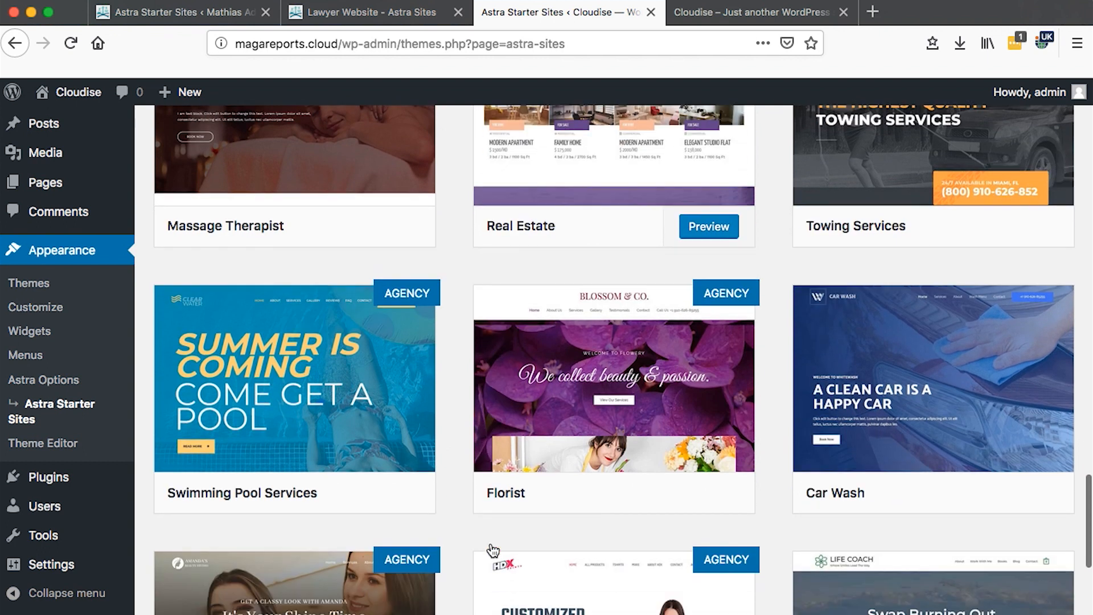
{"action": "scroll", "scroll_direction": "down", "scroll_amount": 3}
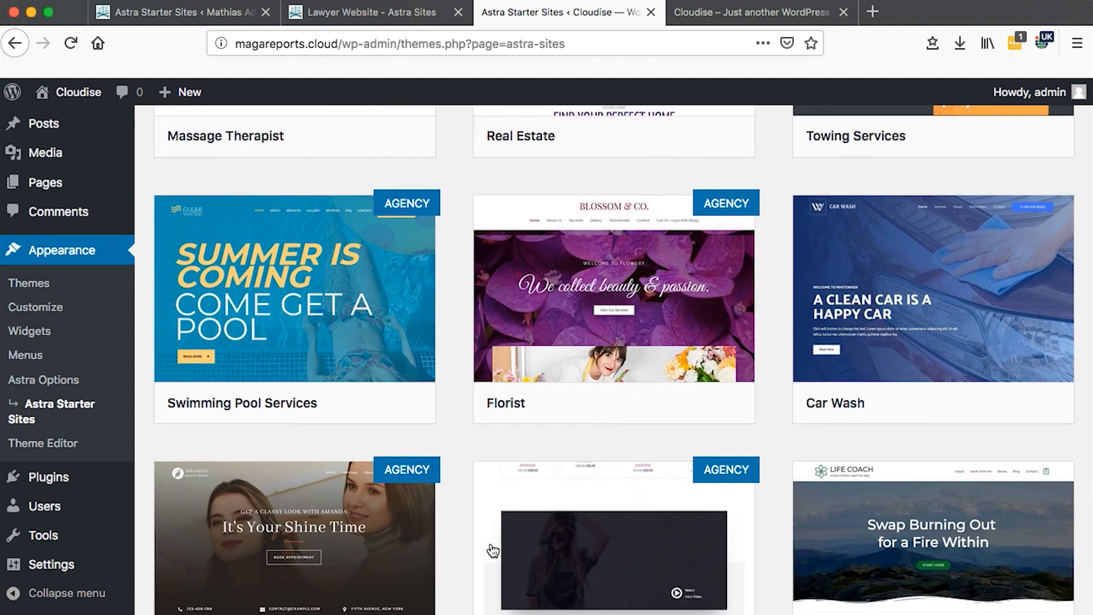
{"action": "scroll", "scroll_direction": "down", "scroll_amount": 3}
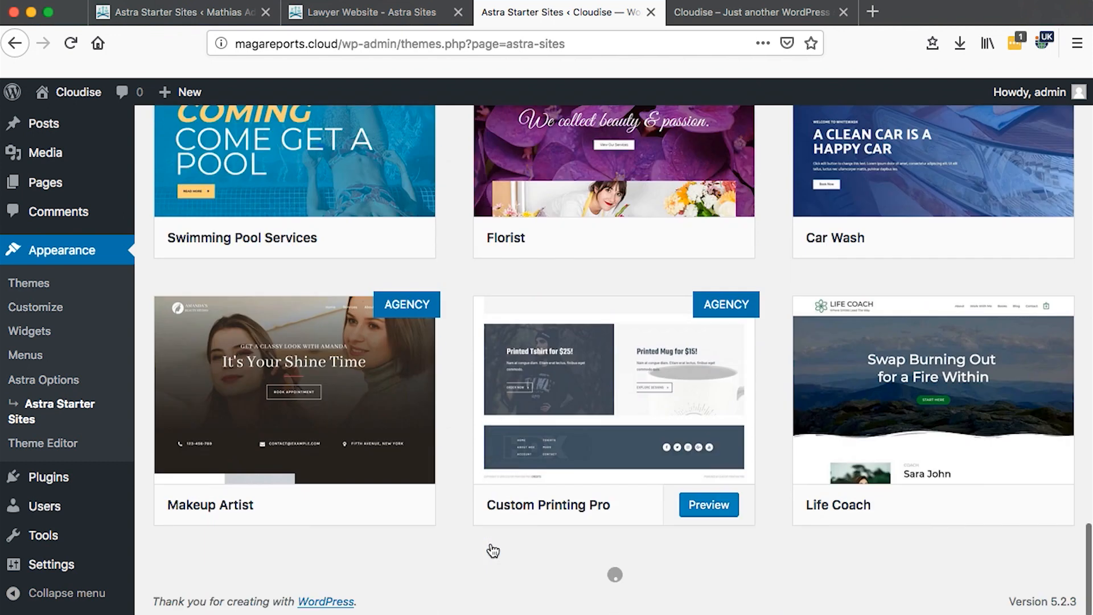
{"action": "scroll", "scroll_direction": "up", "scroll_amount": 3}
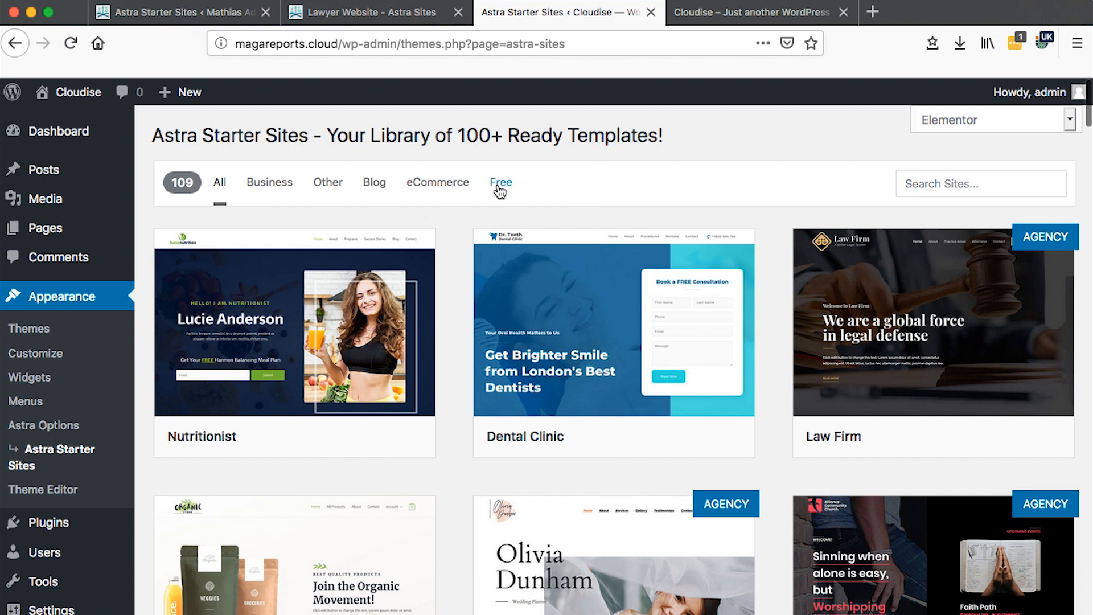
{"action": "mouse_move", "coordinate": [458, 485]}
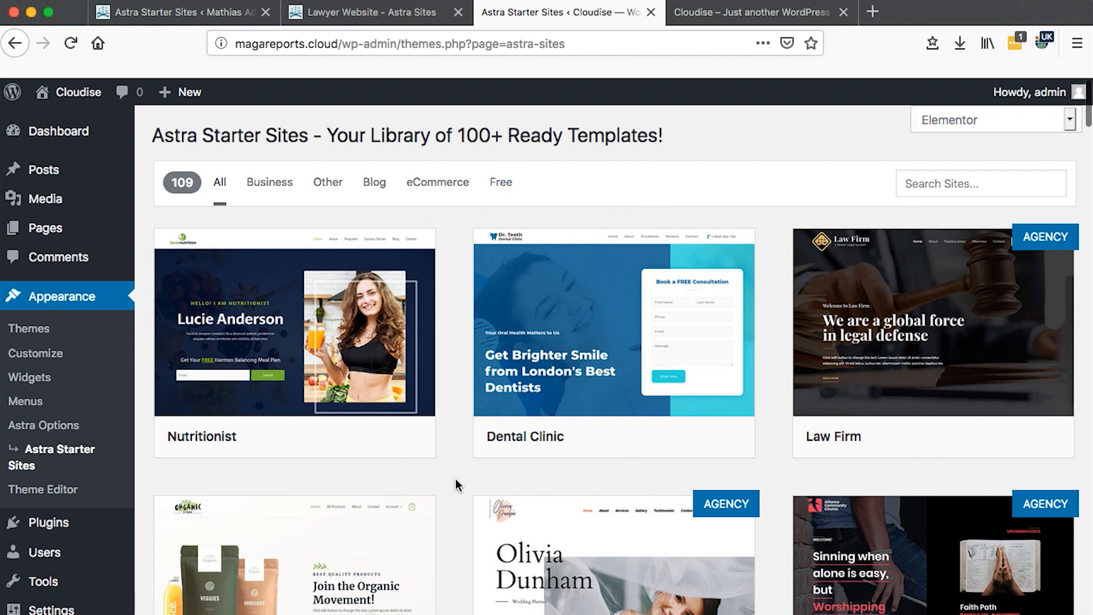
Scroll down the starter template grid and preview the Custom Printing Pro template.
{"action": "scroll", "scroll_direction": "down", "scroll_amount": 3}
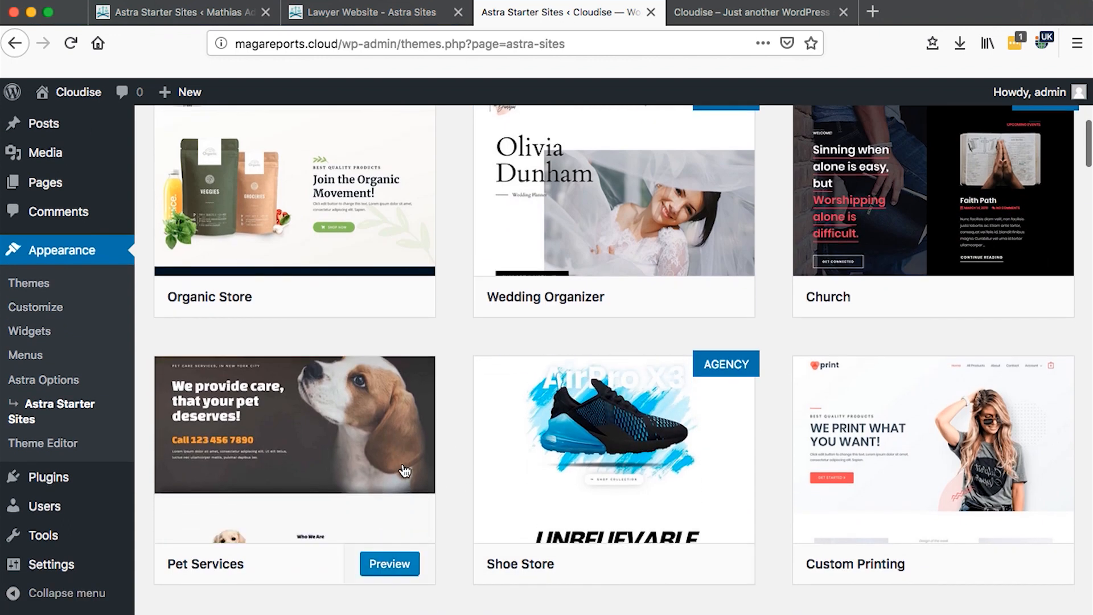
{"action": "scroll", "scroll_direction": "down", "scroll_amount": 3}
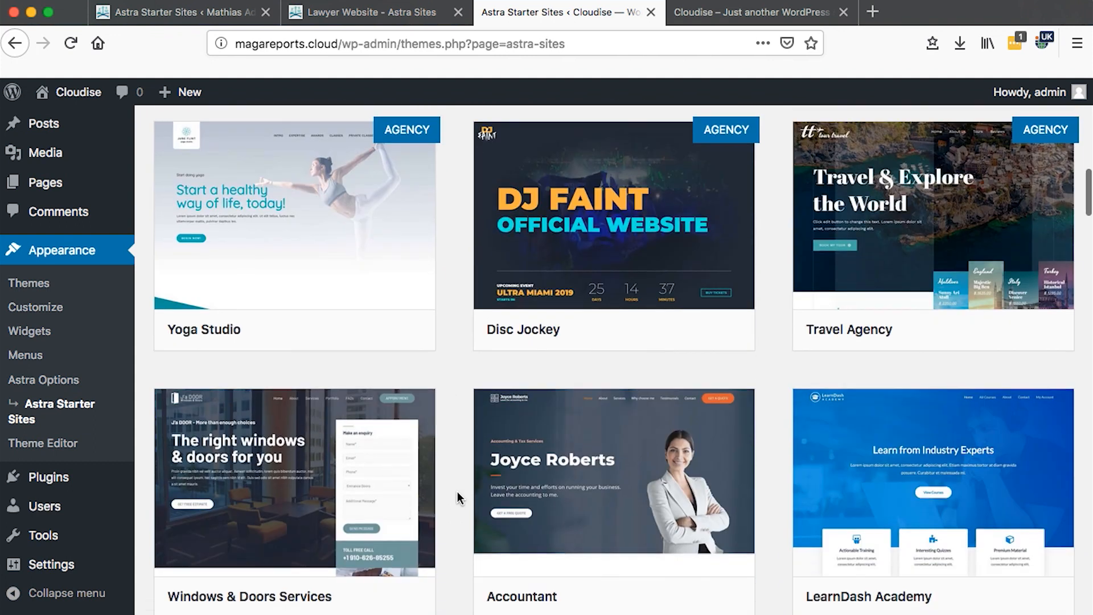
{"action": "scroll", "scroll_direction": "down", "scroll_amount": 3}
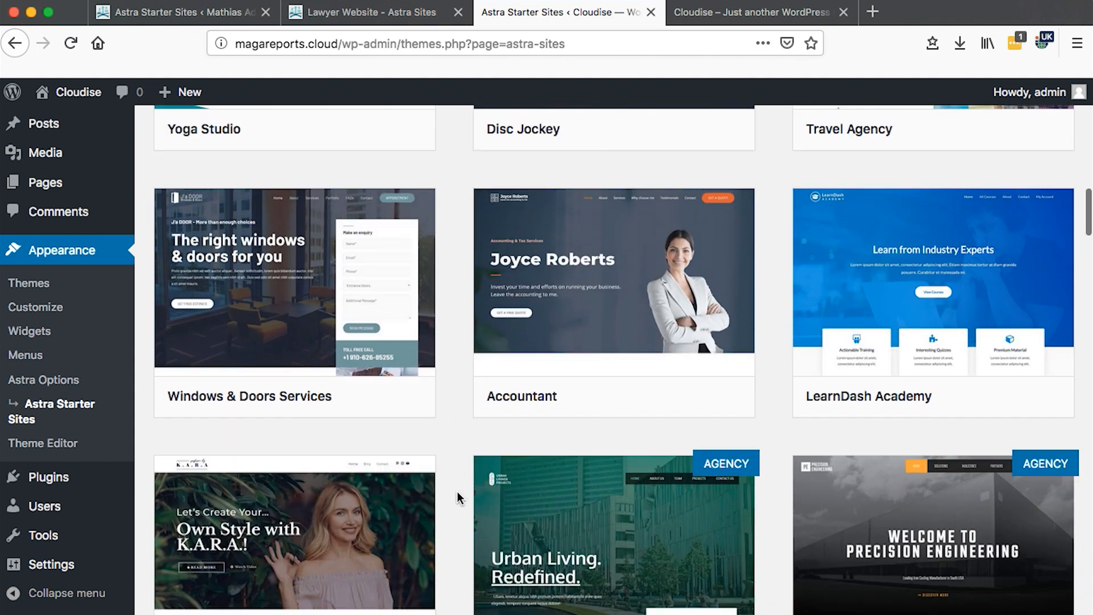
{"action": "scroll", "scroll_direction": "up", "scroll_amount": 3}
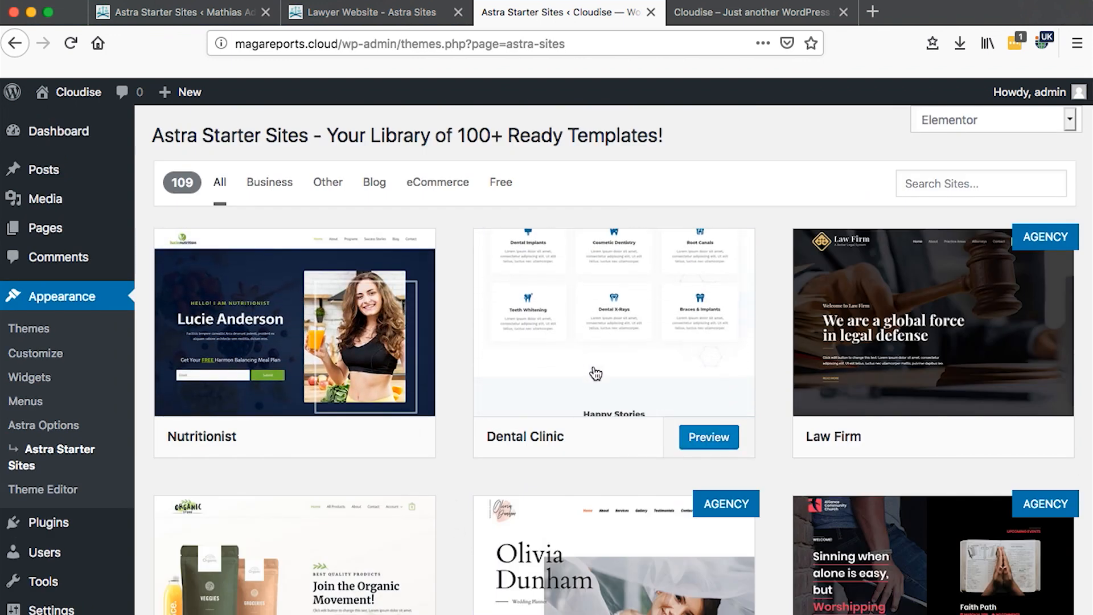
{"action": "mouse_move", "coordinate": [846, 343]}
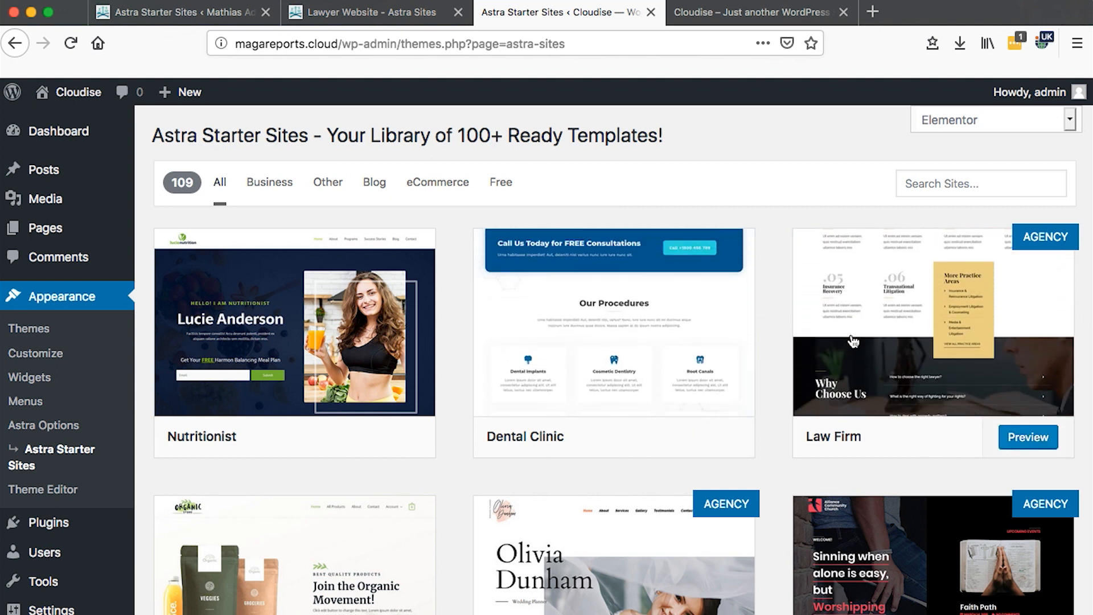
{"action": "scroll", "scroll_direction": "down", "scroll_amount": 3}
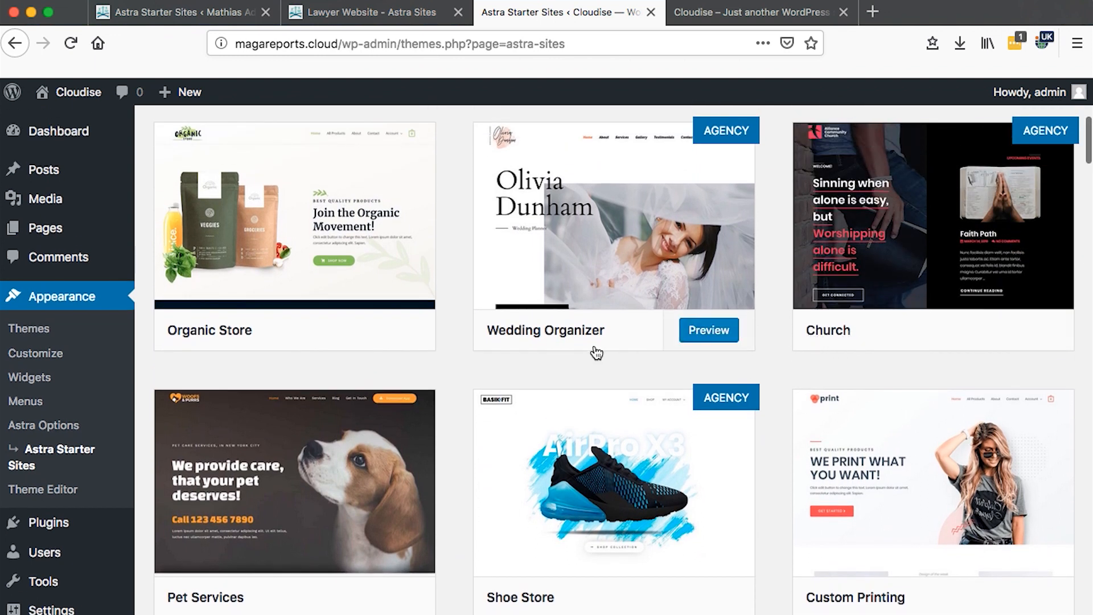
{"action": "scroll", "scroll_direction": "down", "scroll_amount": 3}
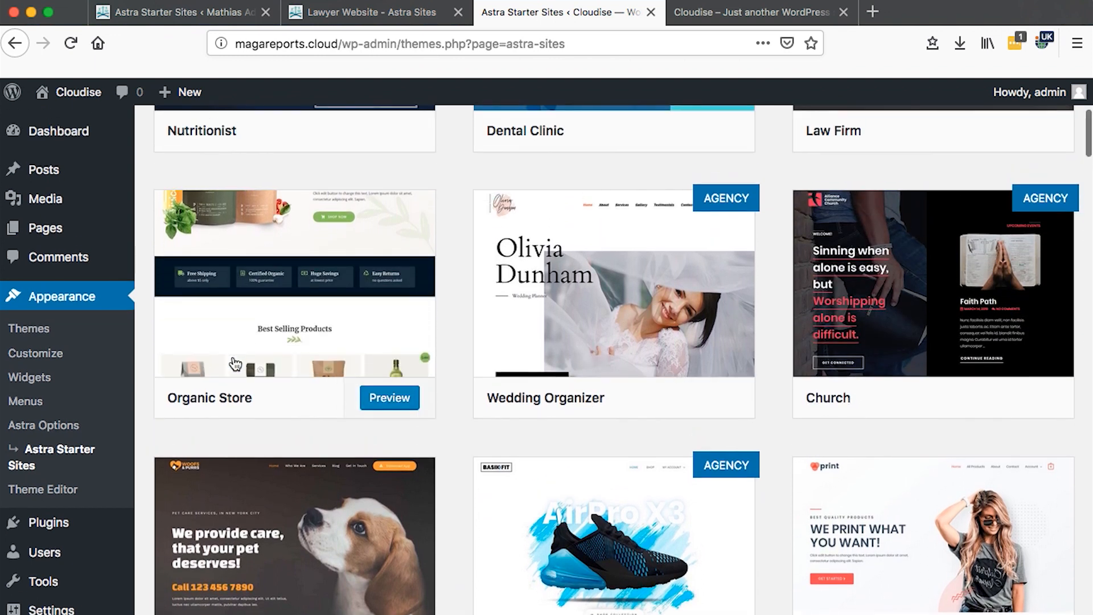
{"action": "scroll", "scroll_direction": "down", "scroll_amount": 3}
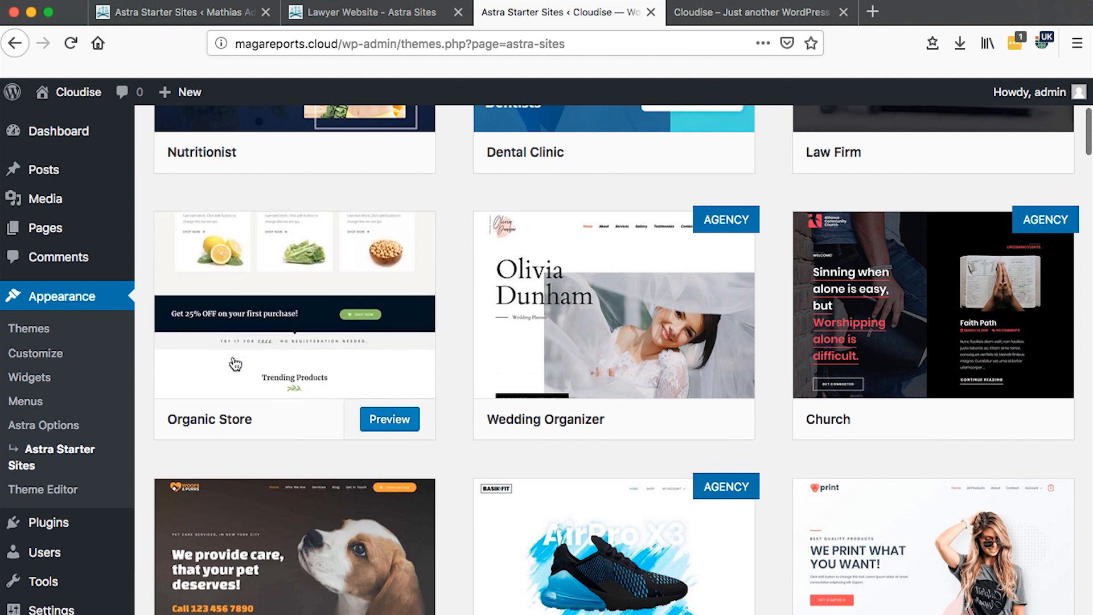
{"action": "scroll", "scroll_direction": "down", "scroll_amount": 3}
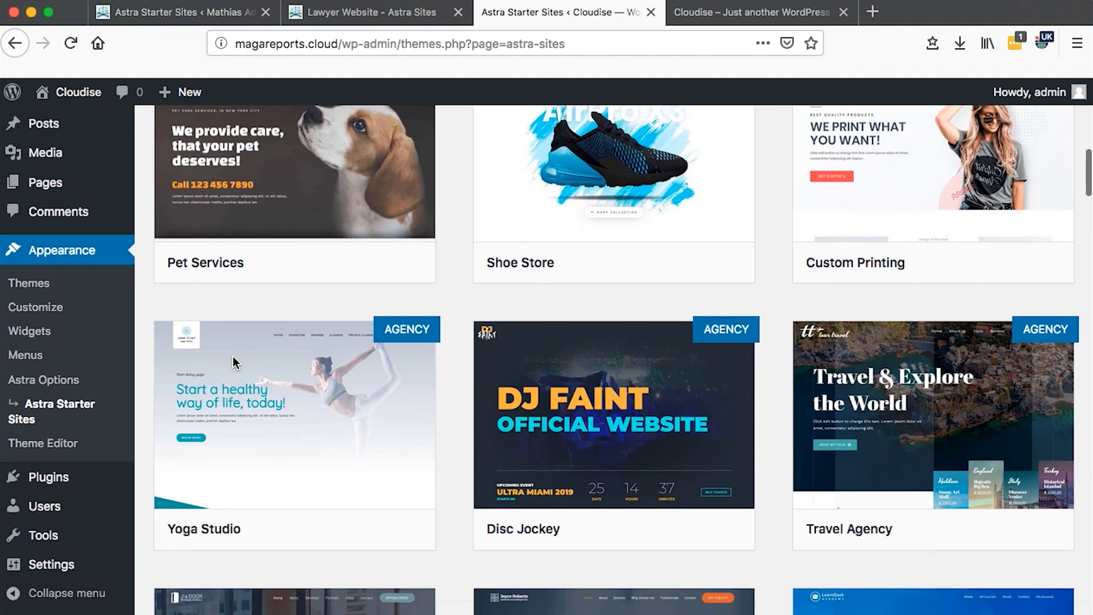
{"action": "scroll", "scroll_direction": "down", "scroll_amount": 3}
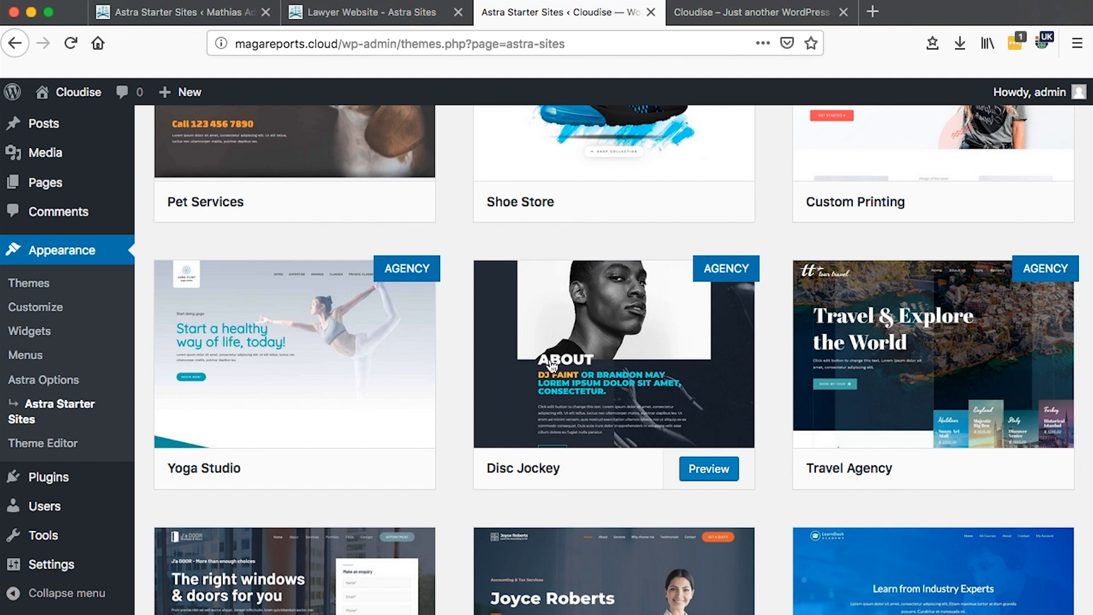
{"action": "scroll", "scroll_direction": "down", "scroll_amount": 3}
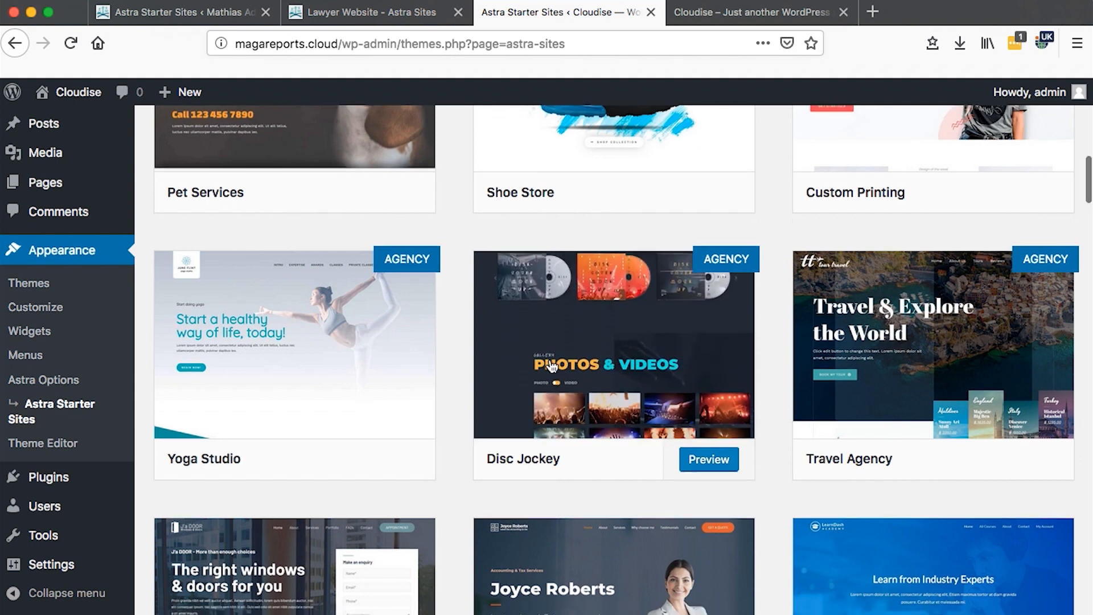
{"action": "scroll", "scroll_direction": "down", "scroll_amount": 3}
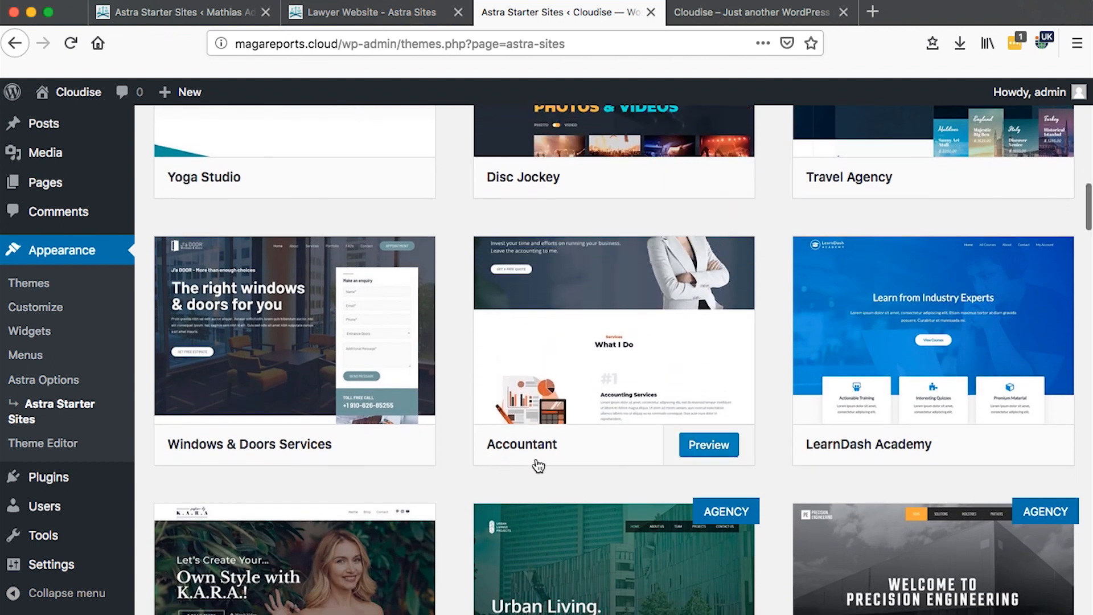
{"action": "scroll", "scroll_direction": "down", "scroll_amount": 3}
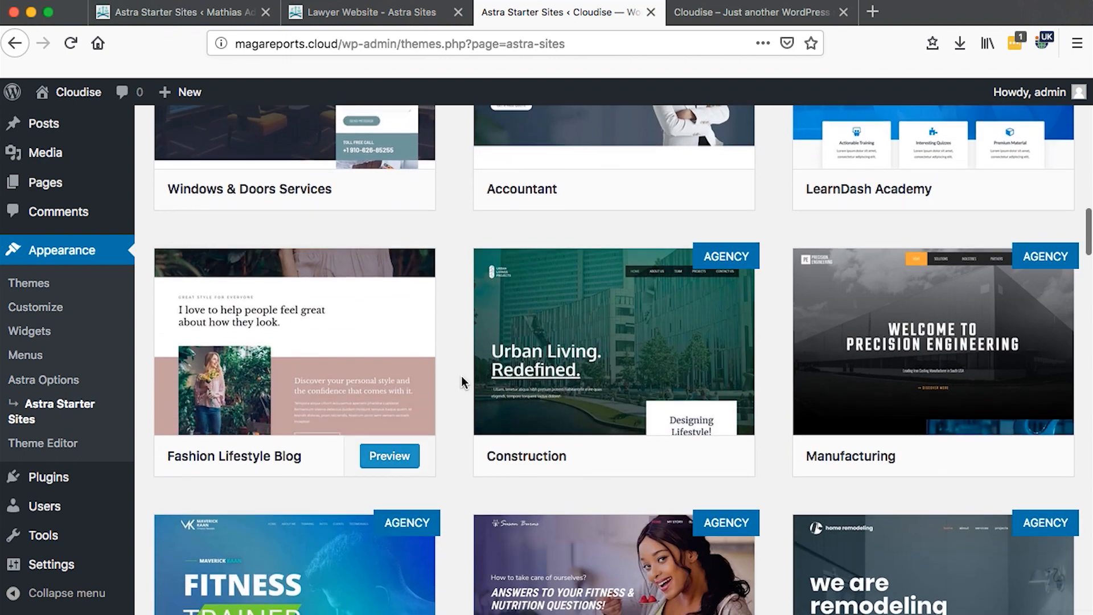
{"action": "scroll", "scroll_direction": "down", "scroll_amount": 3}
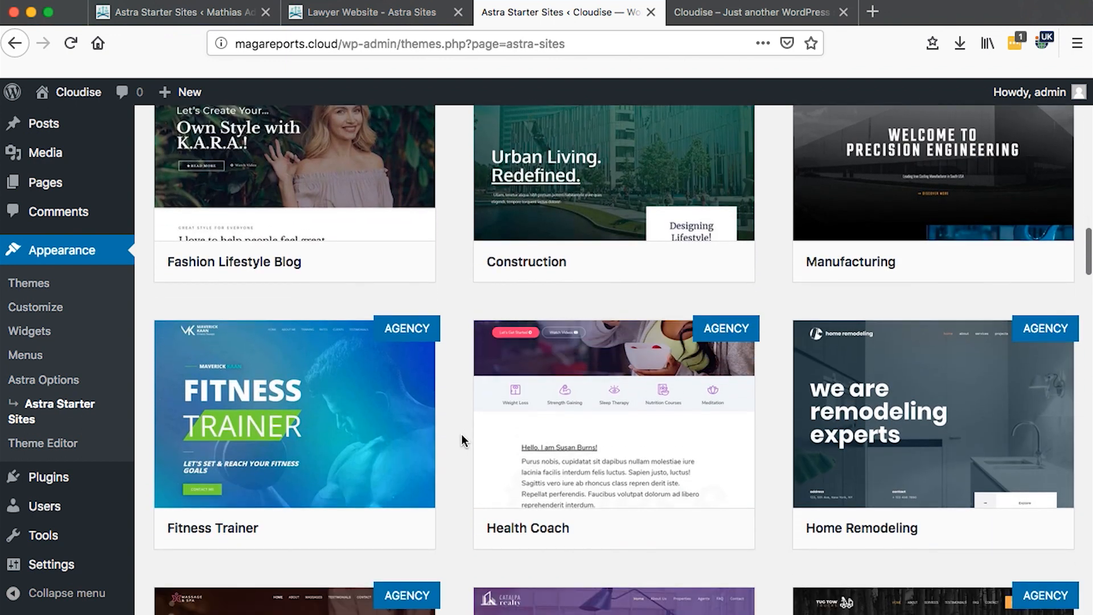
{"action": "scroll", "scroll_direction": "down", "scroll_amount": 3}
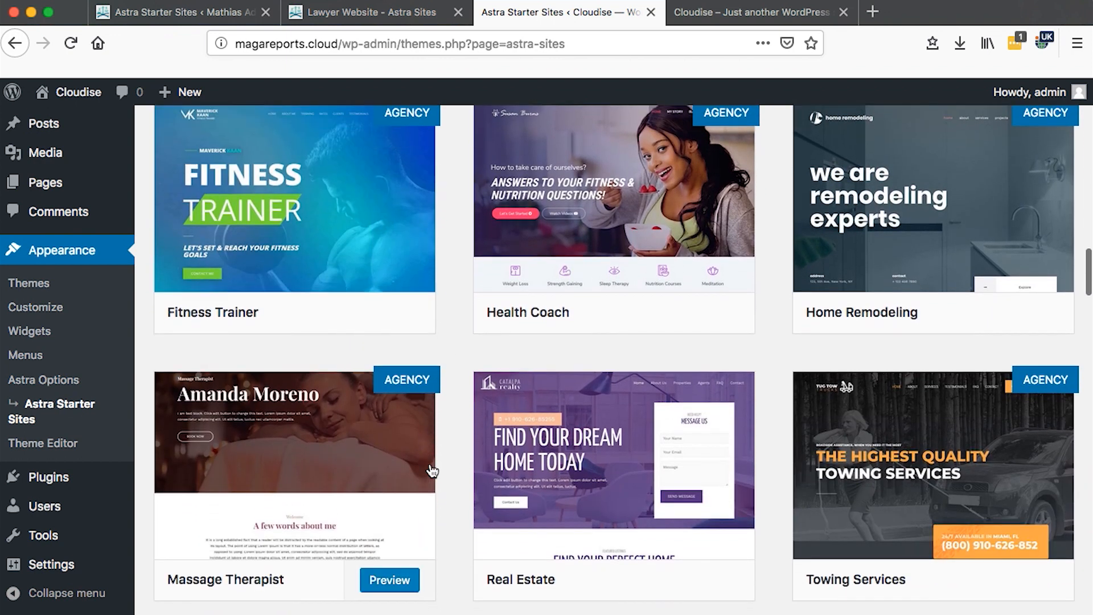
{"action": "scroll", "scroll_direction": "down", "scroll_amount": 3}
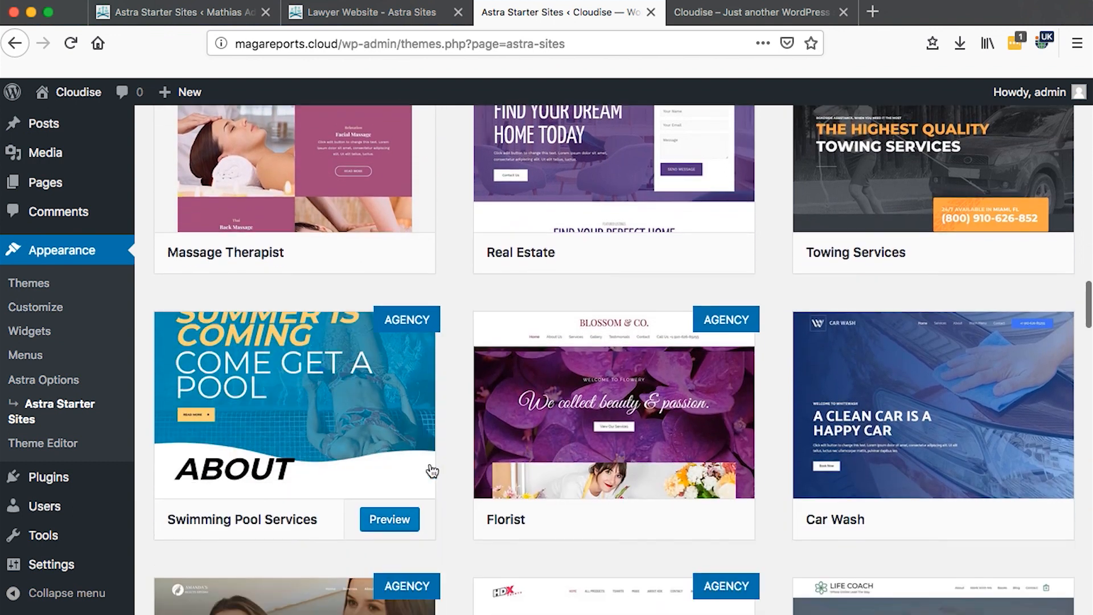
{"action": "scroll", "scroll_direction": "down", "scroll_amount": 3}
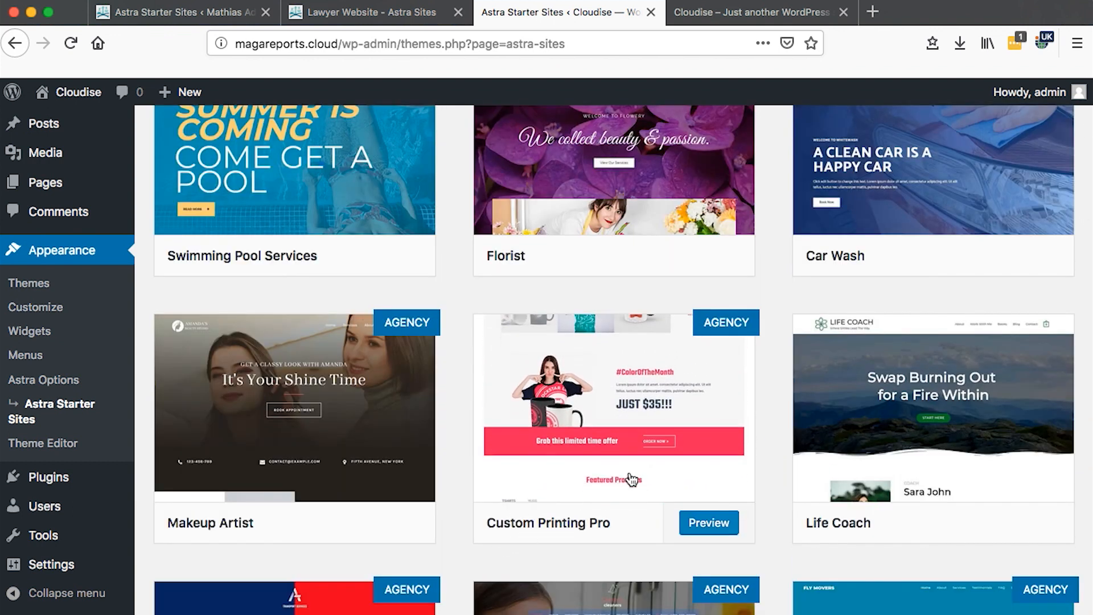
{"action": "left_click", "coordinate": [708, 522]}
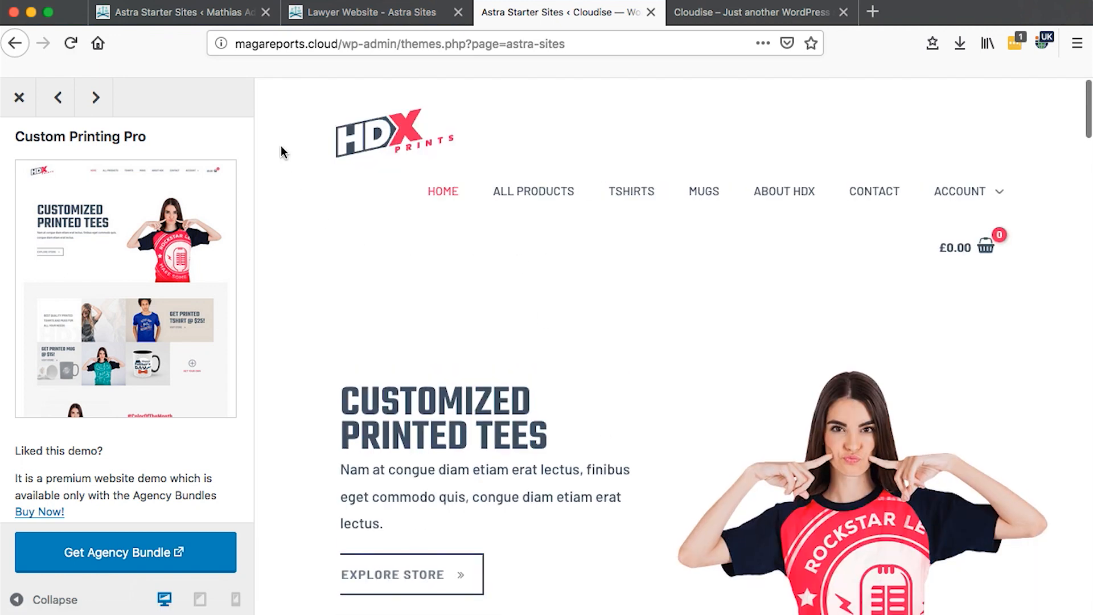
{"action": "mouse_move", "coordinate": [555, 184]}
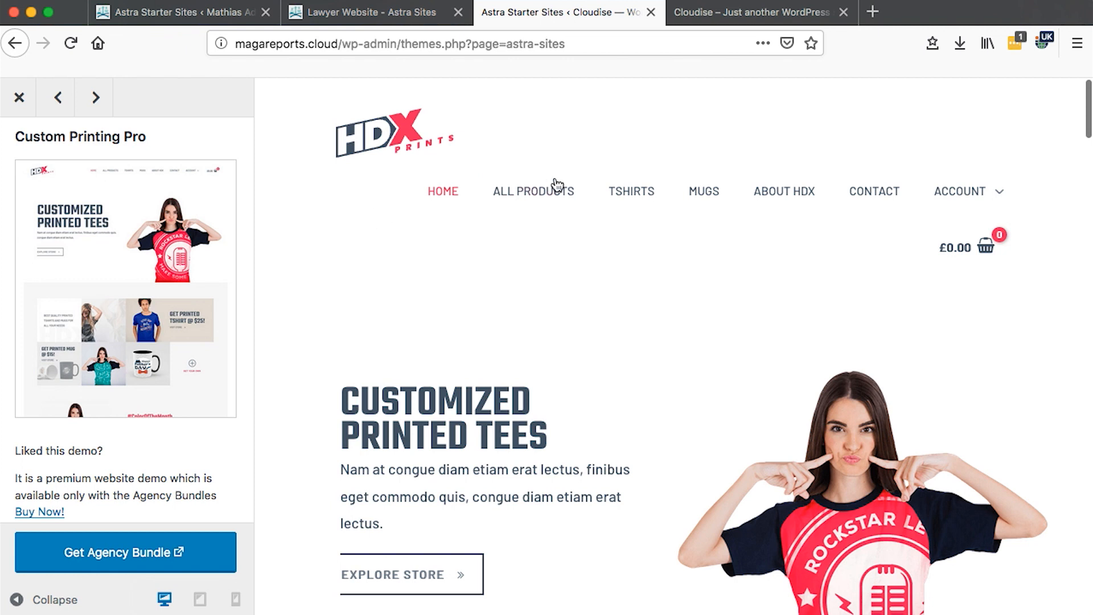
{"action": "mouse_move", "coordinate": [760, 266]}
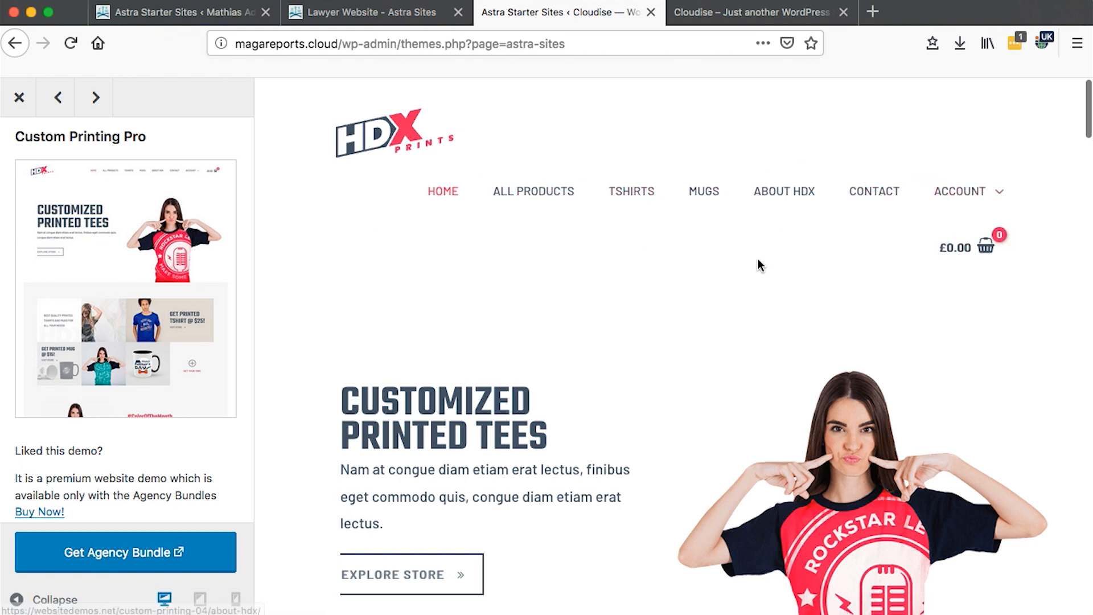
{"action": "scroll", "scroll_direction": "down", "scroll_amount": 3}
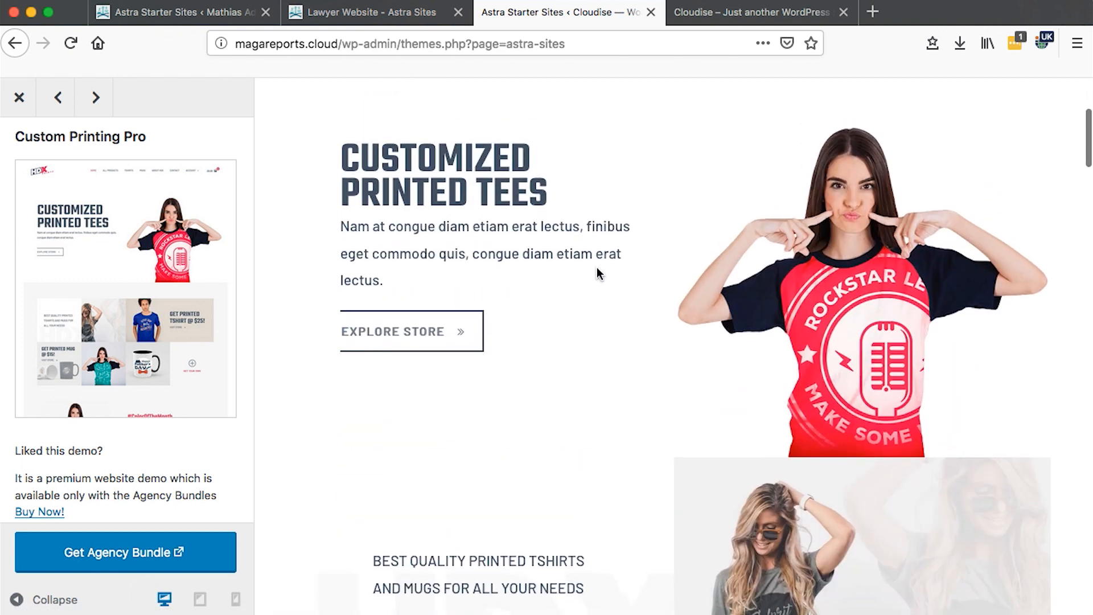
{"action": "scroll", "scroll_direction": "down", "scroll_amount": 3}
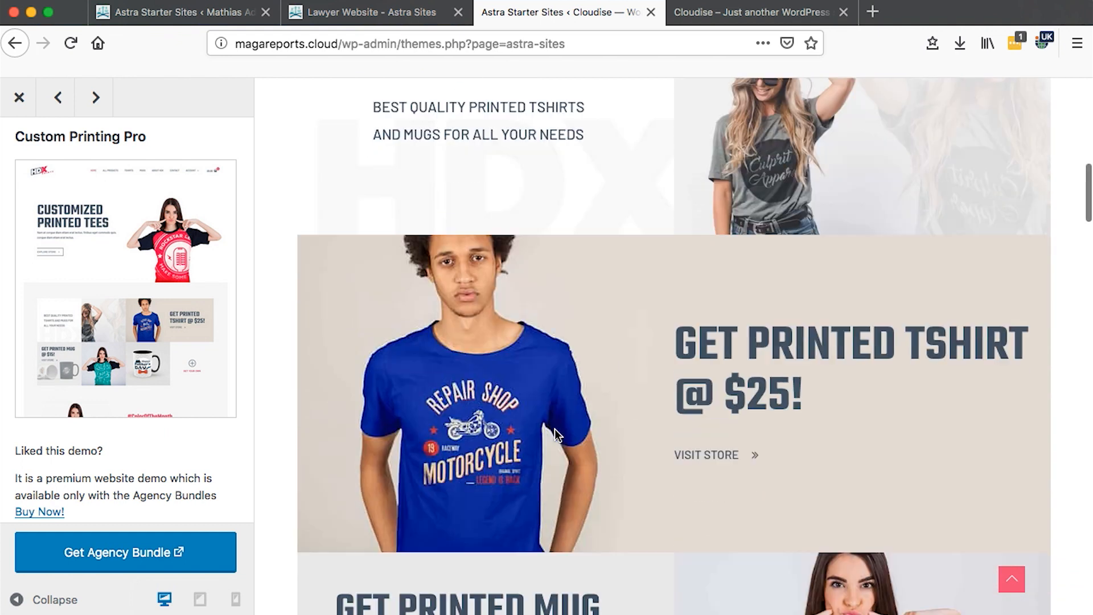
{"action": "scroll", "scroll_direction": "down", "scroll_amount": 3}
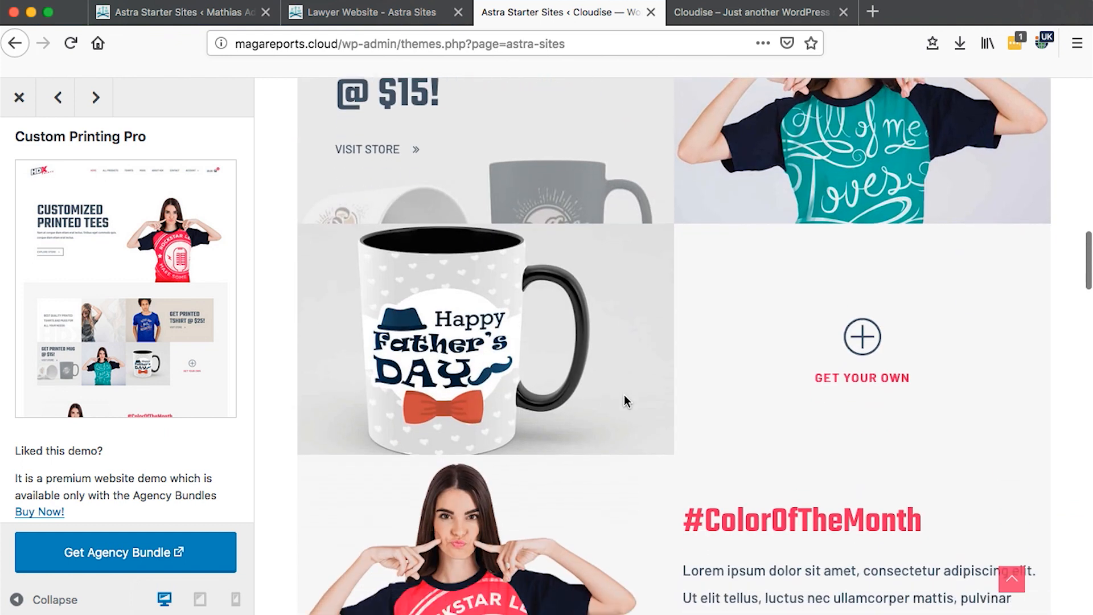
{"action": "scroll", "scroll_direction": "down", "scroll_amount": 3}
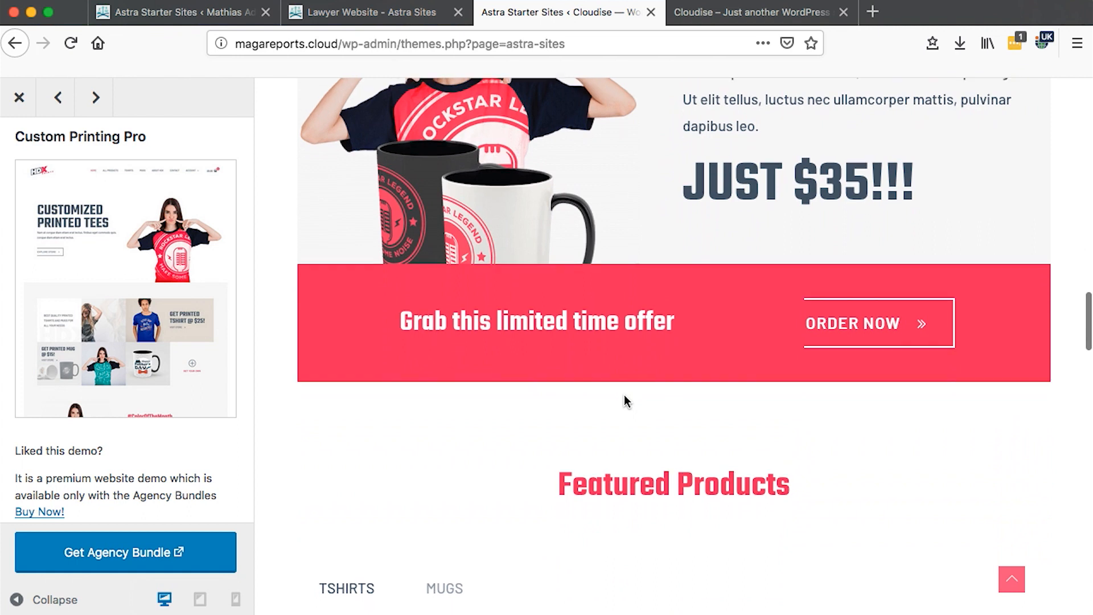
{"action": "scroll", "scroll_direction": "down", "scroll_amount": 3}
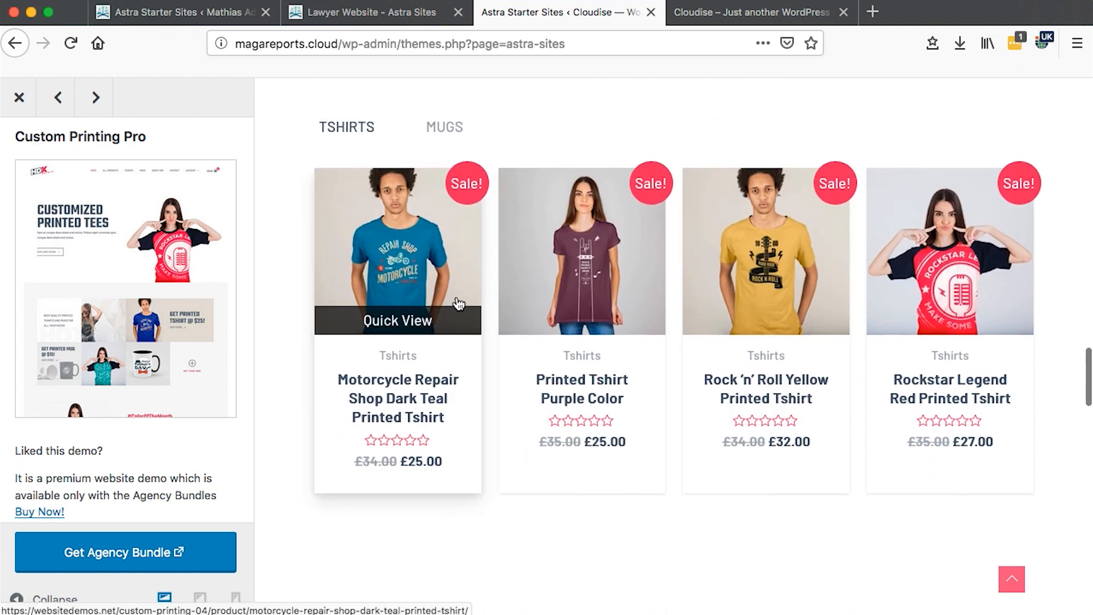
{"action": "scroll", "scroll_direction": "up", "scroll_amount": 3}
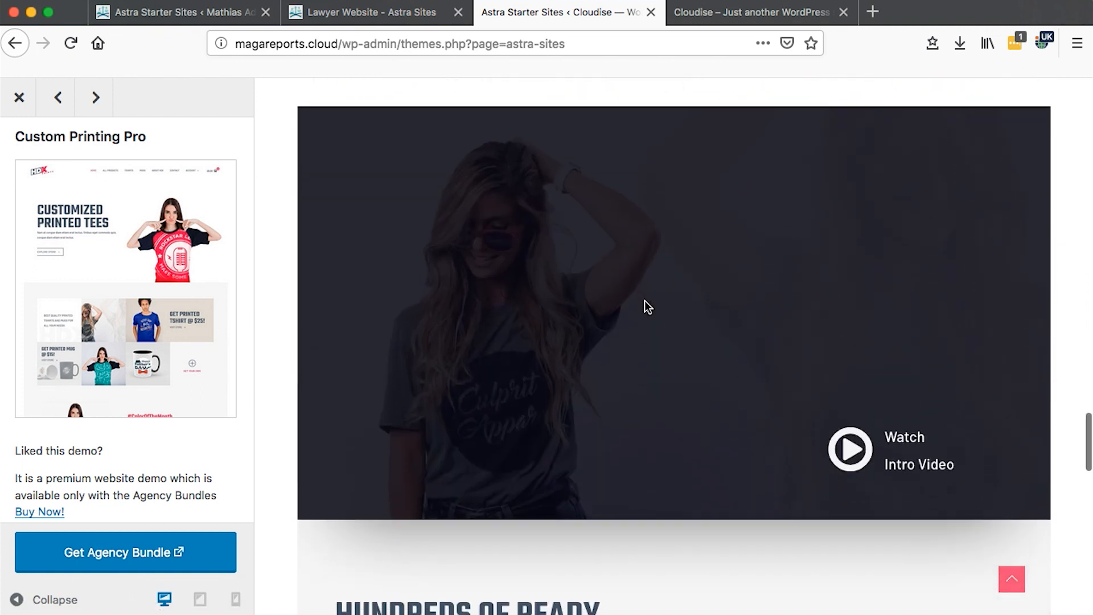
{"action": "scroll", "scroll_direction": "down", "scroll_amount": 3}
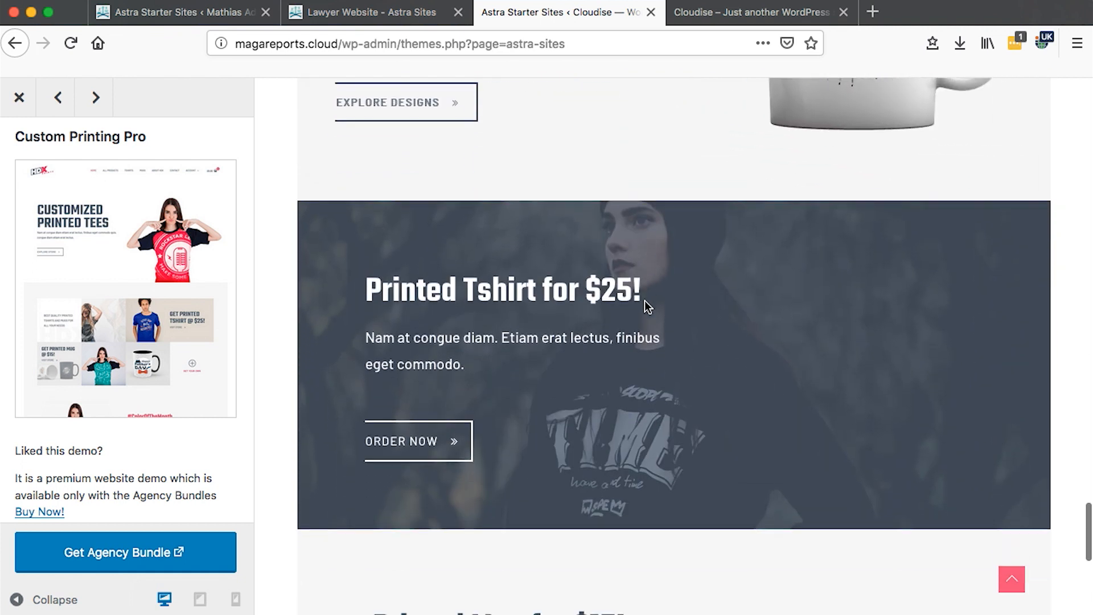
{"action": "scroll", "scroll_direction": "down", "scroll_amount": 3}
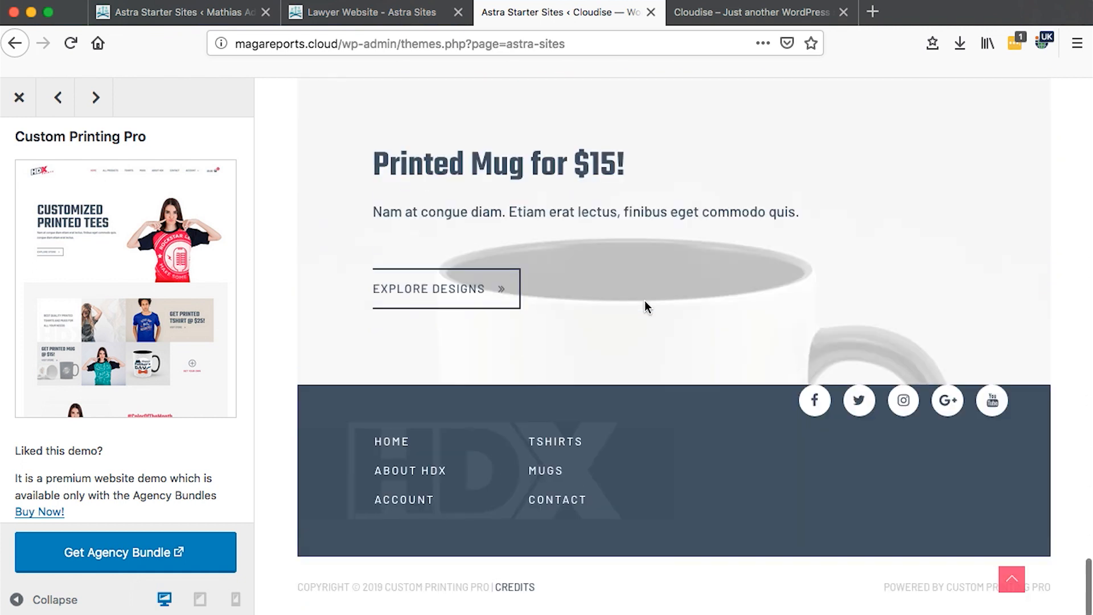
{"action": "mouse_move", "coordinate": [844, 489]}
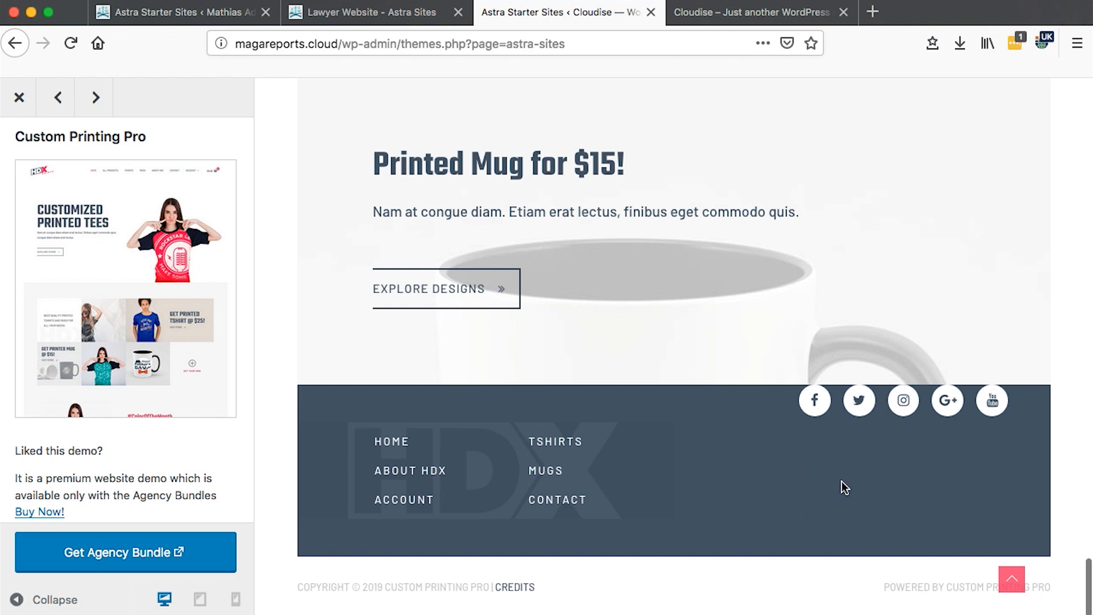
{"action": "mouse_move", "coordinate": [723, 507]}
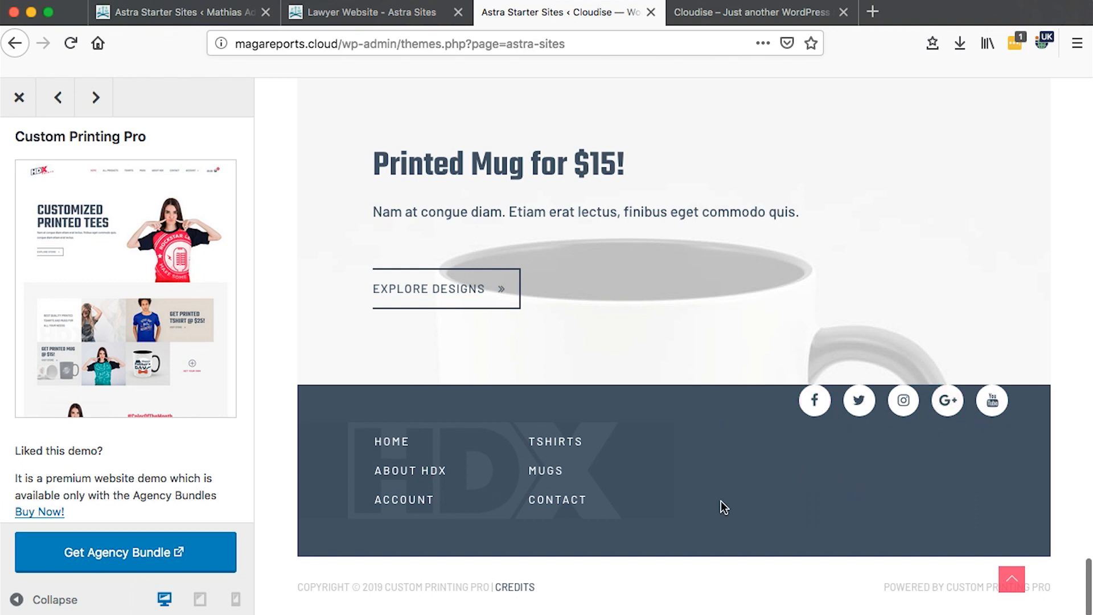
{"action": "mouse_move", "coordinate": [934, 571]}
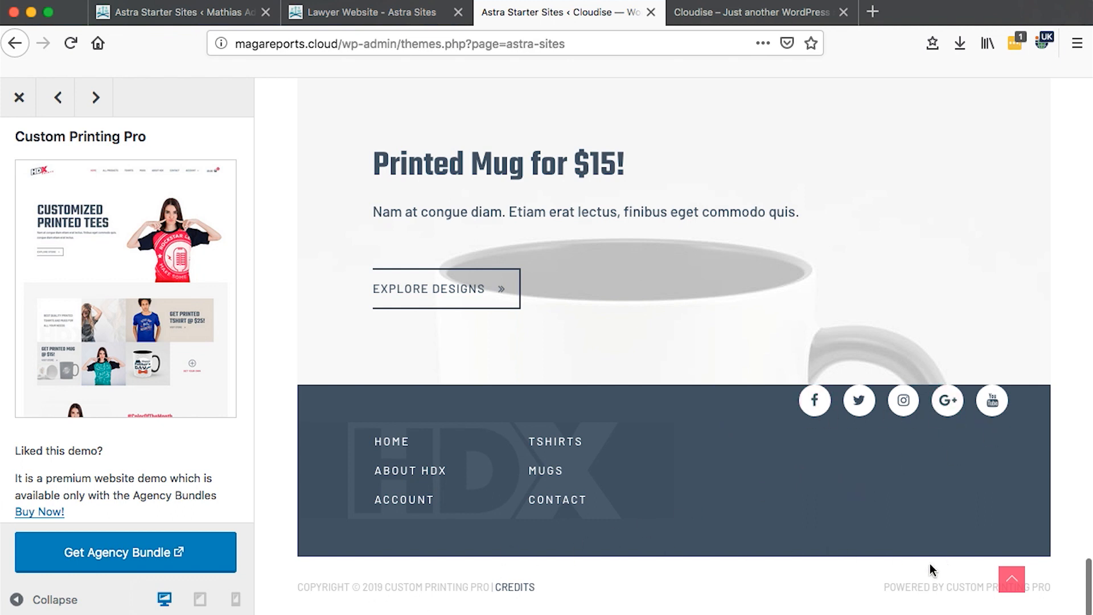
{"action": "mouse_move", "coordinate": [404, 567]}
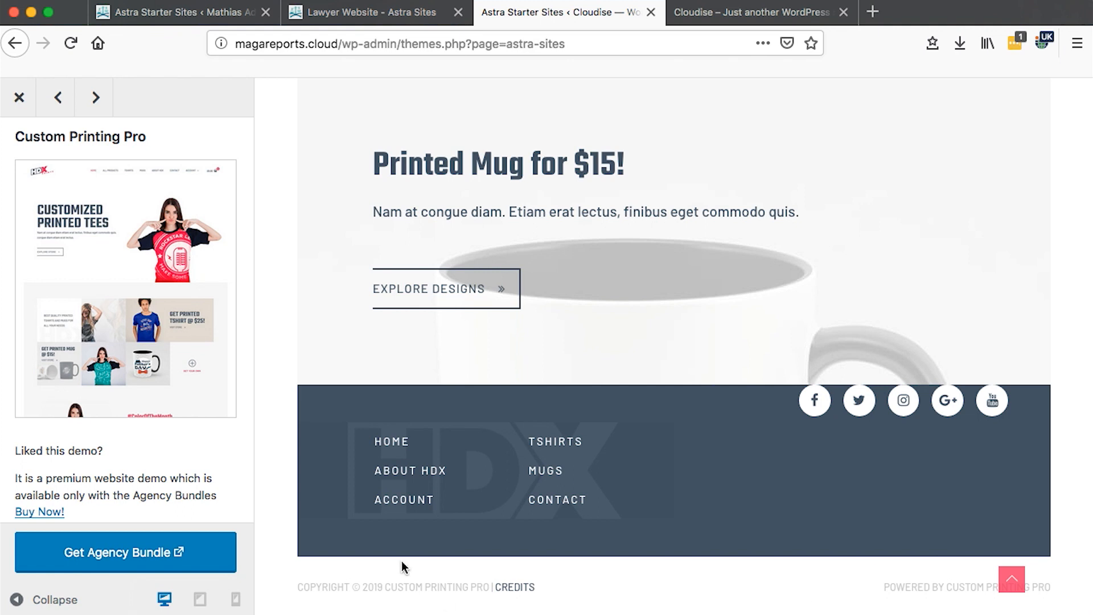
{"action": "mouse_move", "coordinate": [411, 588]}
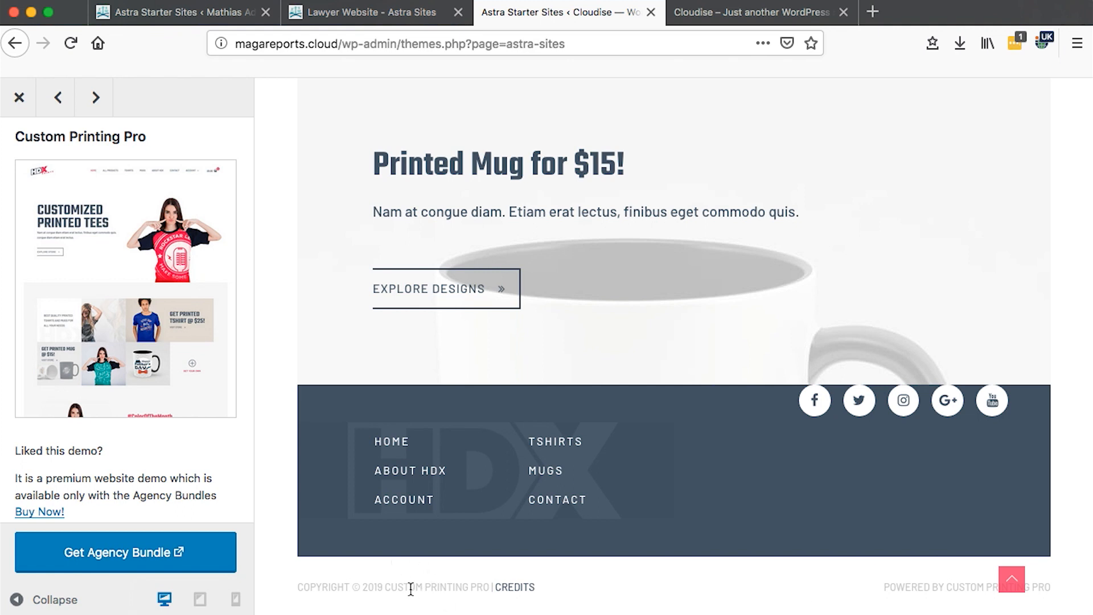
{"action": "scroll", "scroll_direction": "up", "scroll_amount": 3}
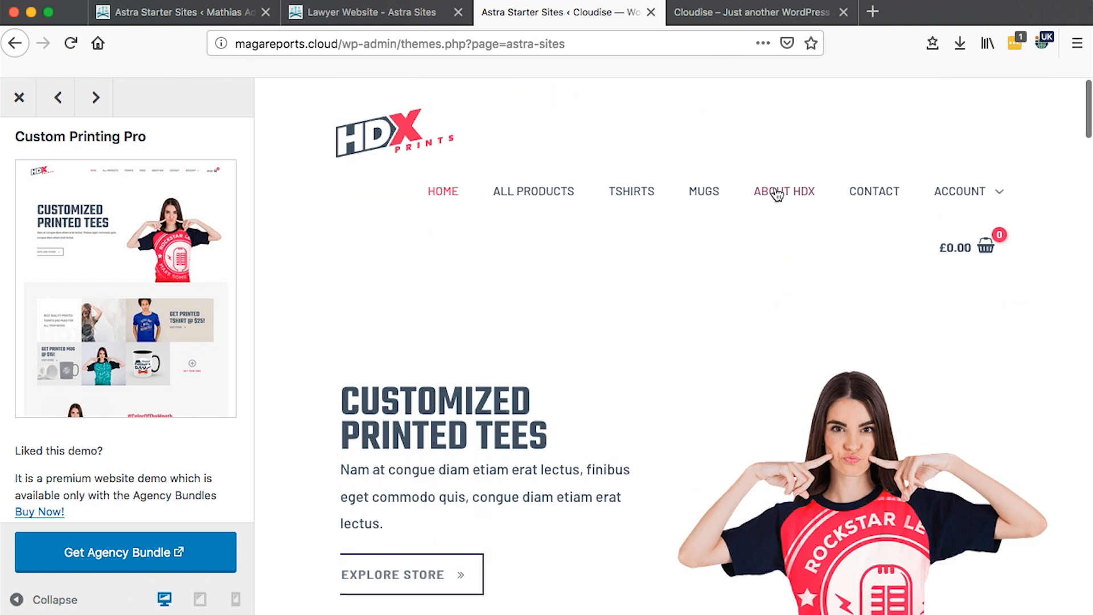
View the demo's About HDX page down to its Who we are and How it started sections.
{"action": "left_click", "coordinate": [783, 192]}
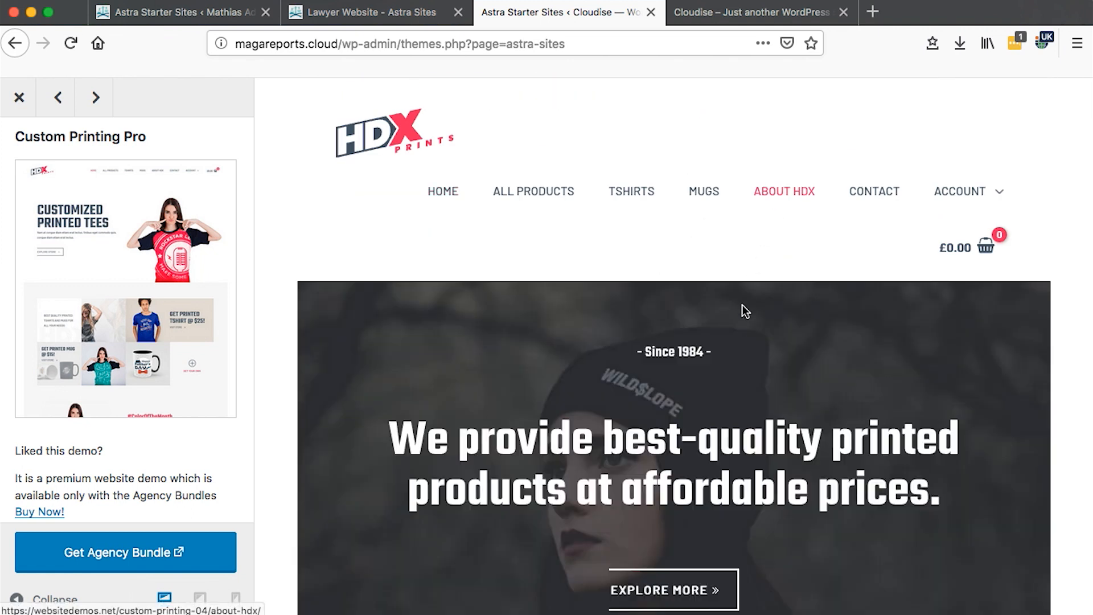
{"action": "scroll", "scroll_direction": "down", "scroll_amount": 3}
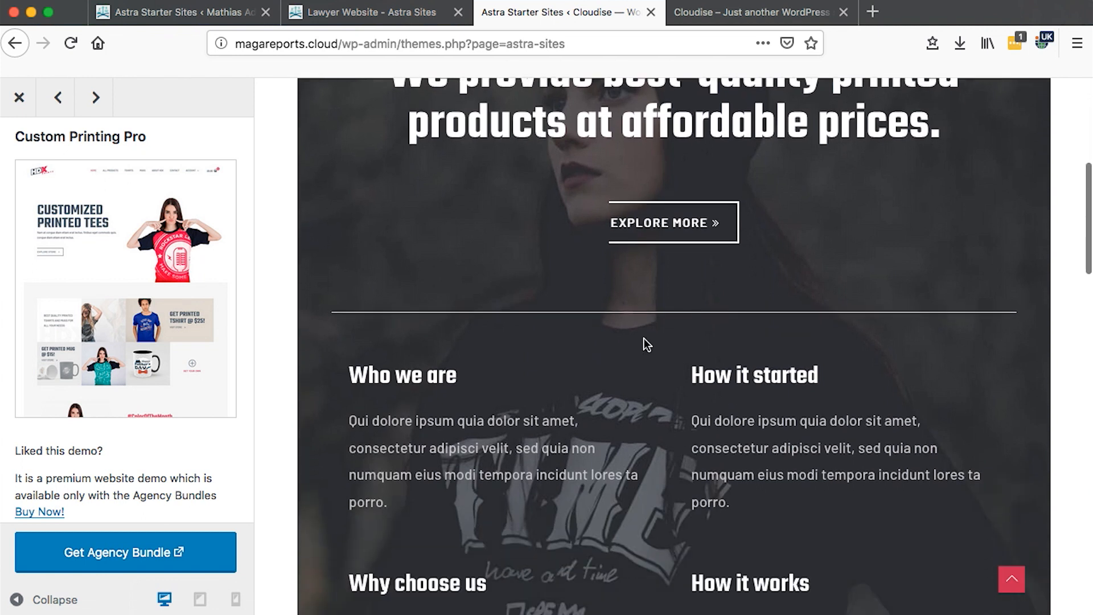
{"action": "scroll", "scroll_direction": "down", "scroll_amount": 3}
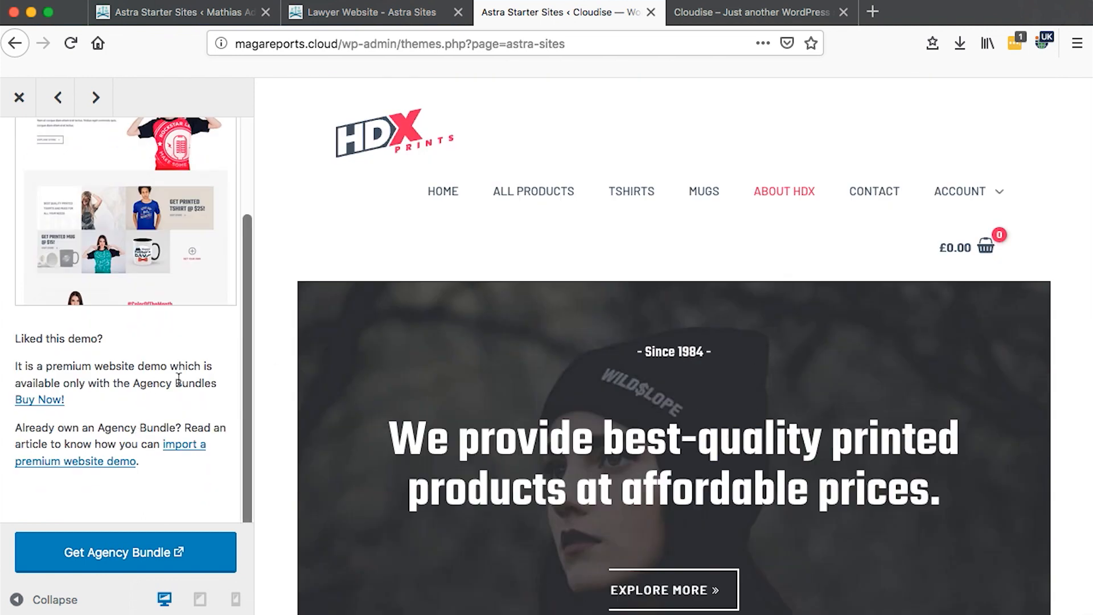
{"action": "mouse_move", "coordinate": [98, 552]}
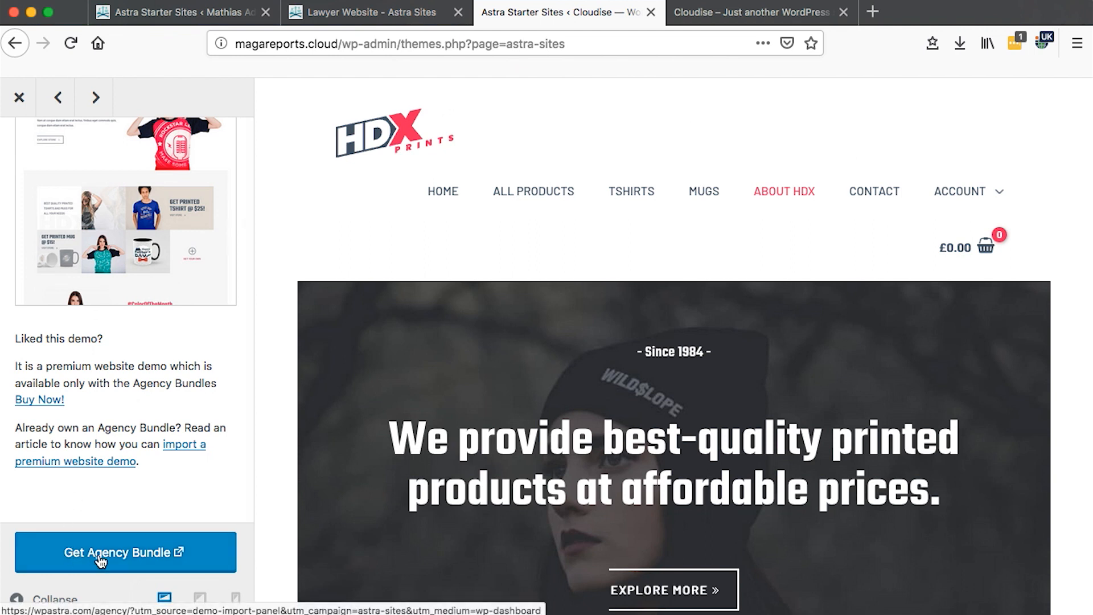
{"action": "mouse_move", "coordinate": [184, 489]}
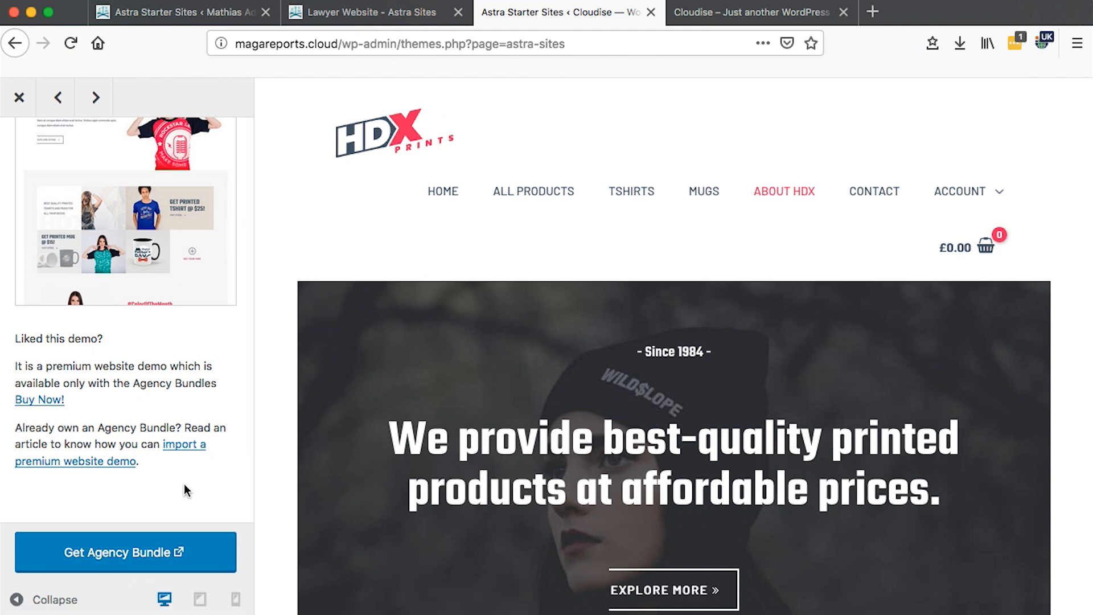
{"action": "mouse_move", "coordinate": [434, 408]}
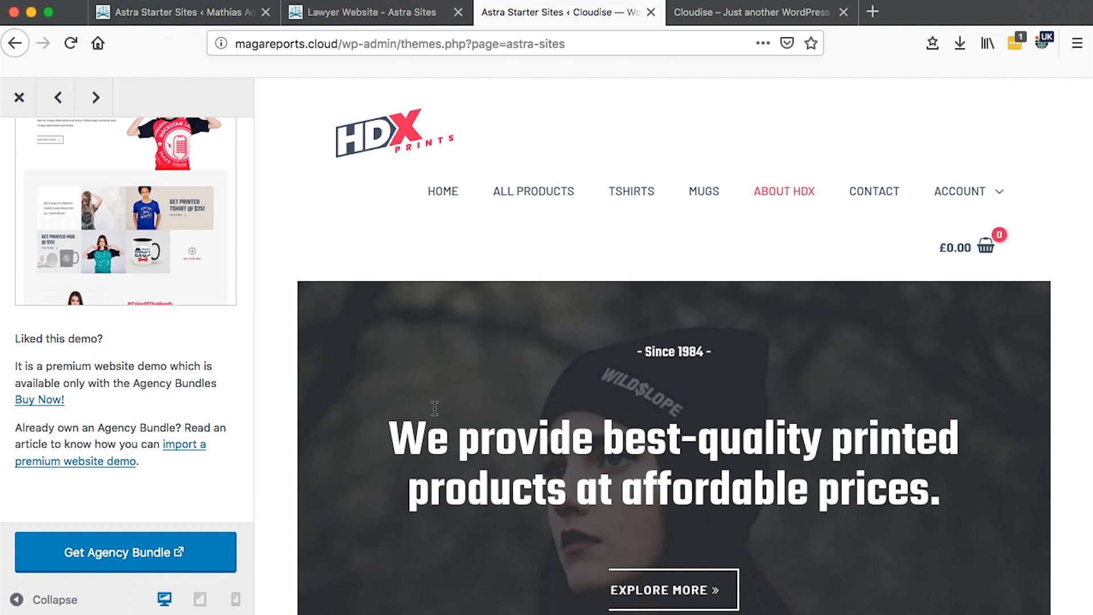
{"action": "mouse_move", "coordinate": [342, 422]}
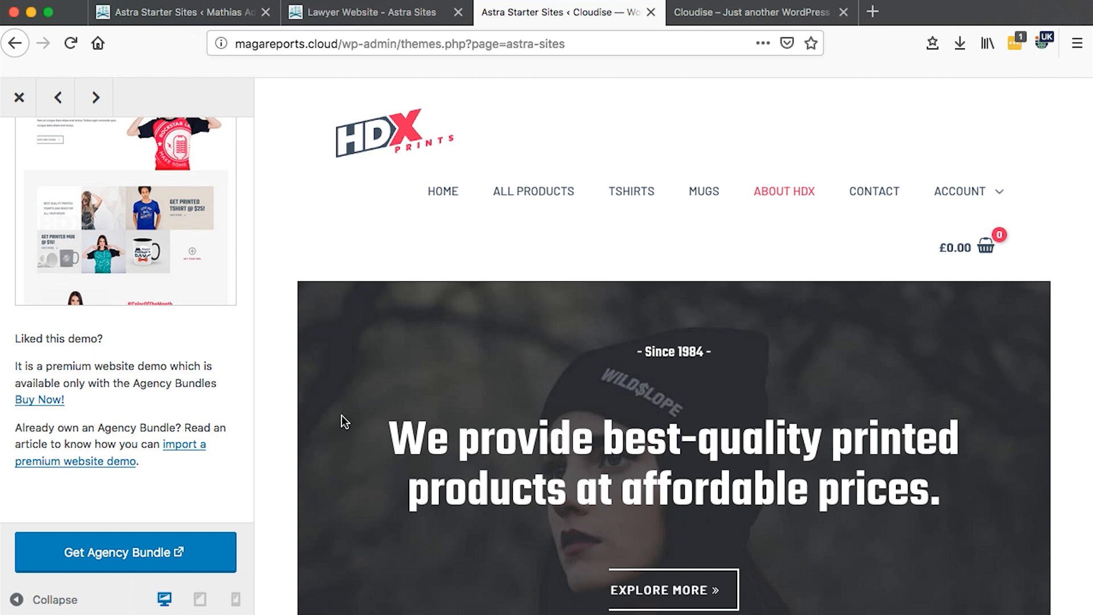
{"action": "scroll", "scroll_direction": "down", "scroll_amount": 3}
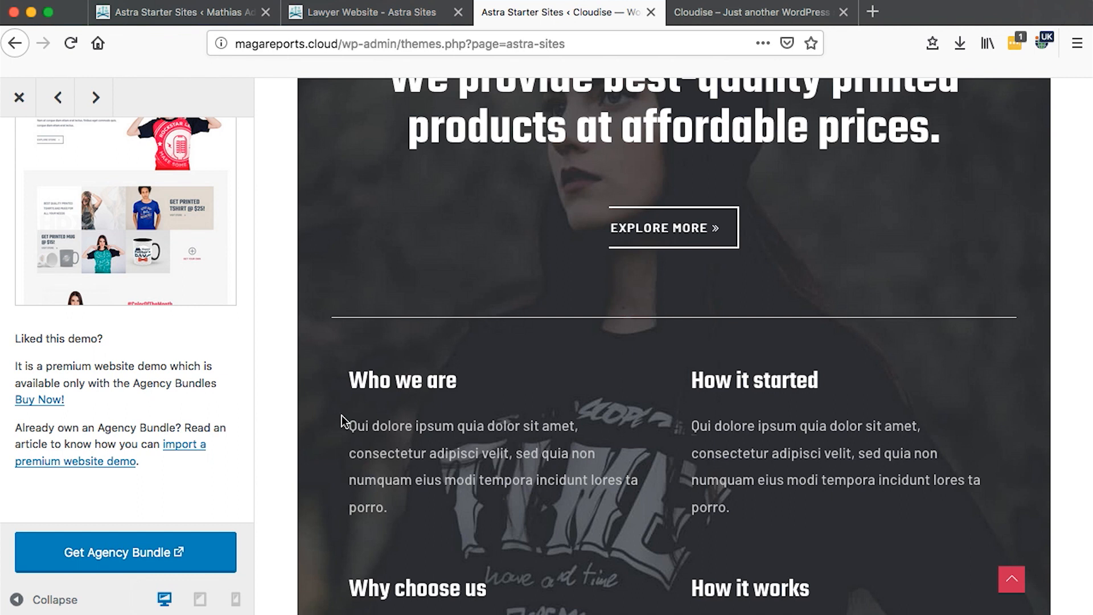
{"action": "scroll", "scroll_direction": "up", "scroll_amount": 3}
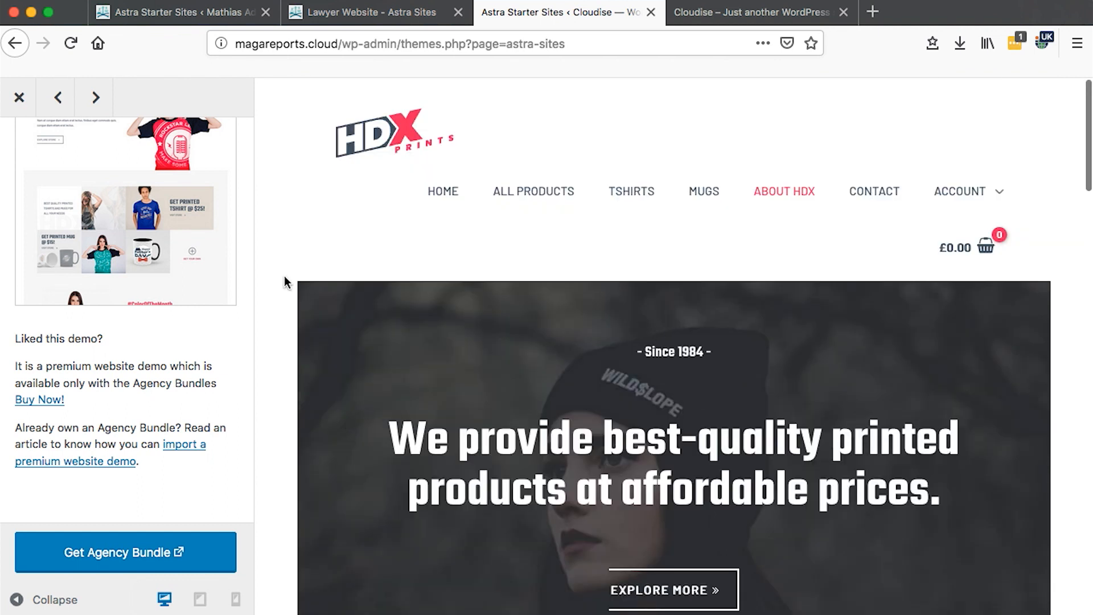
{"action": "scroll", "scroll_direction": "down", "scroll_amount": 3}
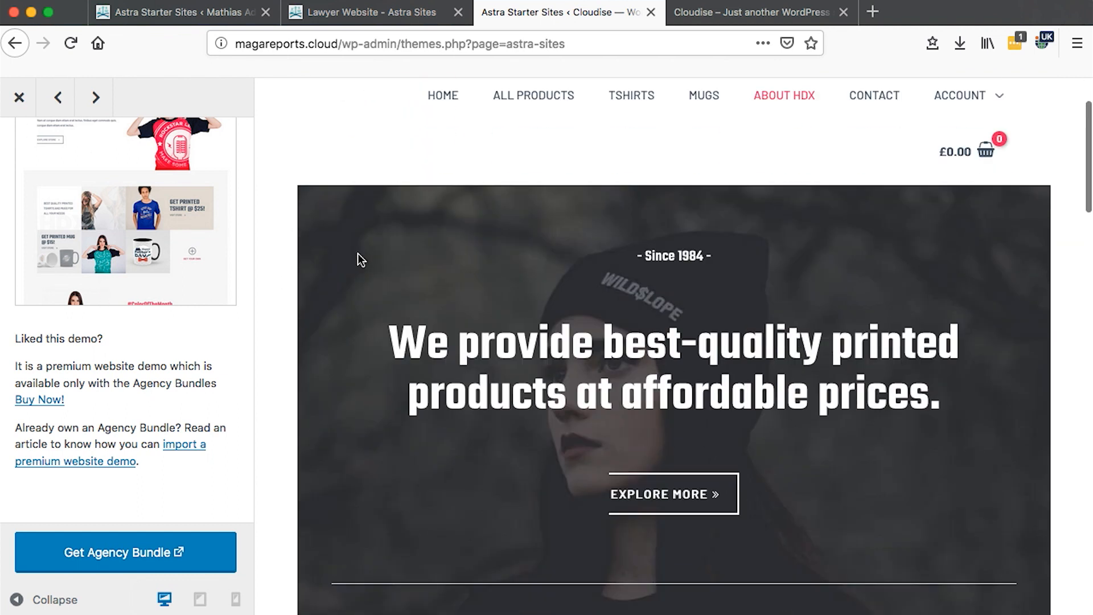
Close the Custom Printing Pro preview and scroll the library to the Simply Natural template.
{"action": "left_click", "coordinate": [19, 97]}
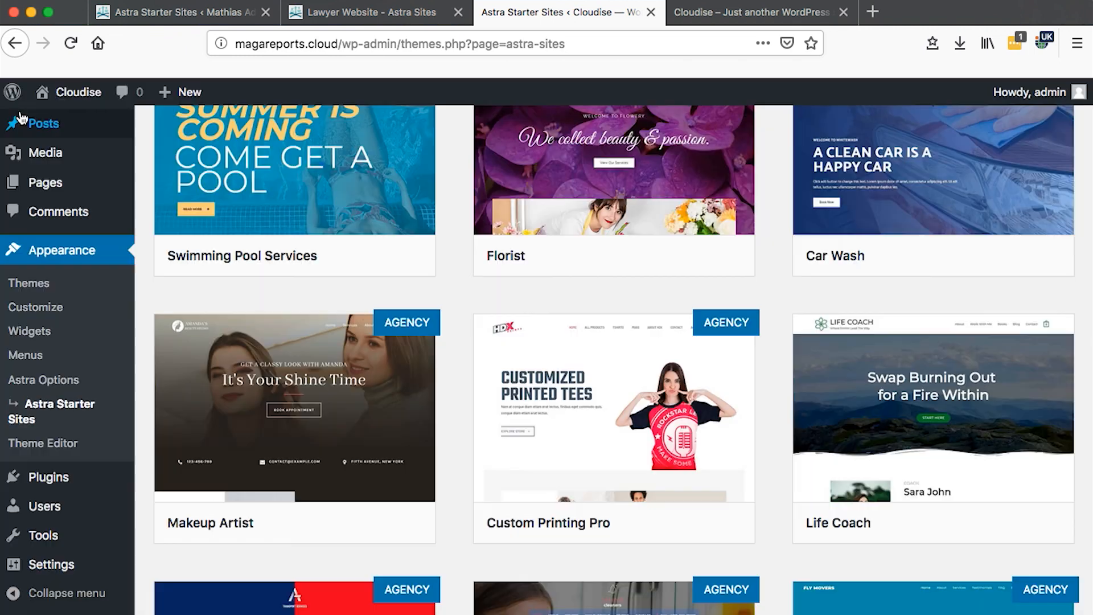
{"action": "scroll", "scroll_direction": "down", "scroll_amount": 3}
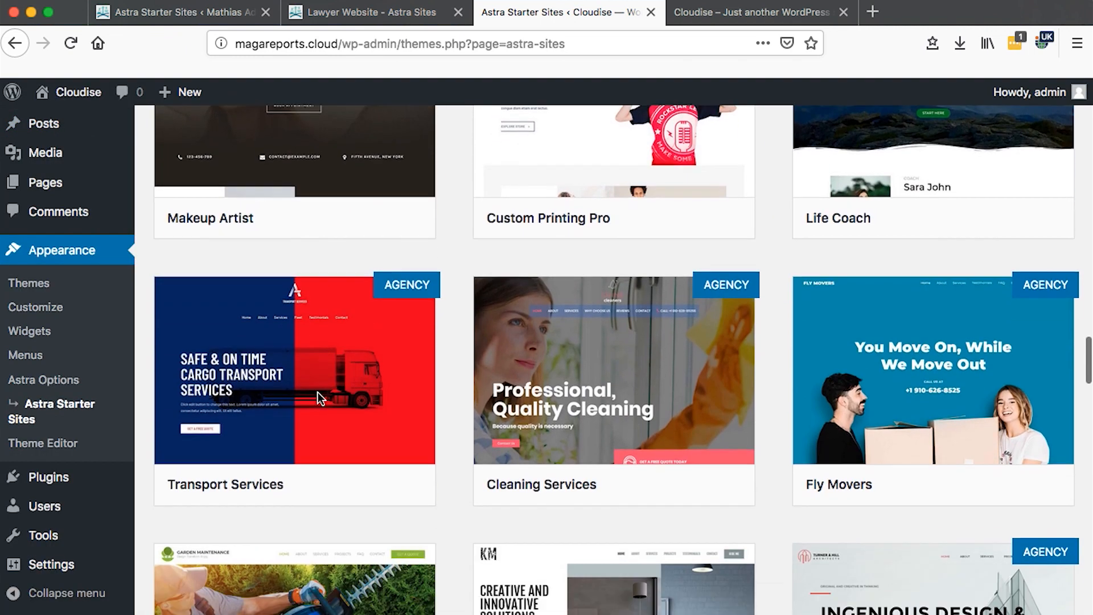
{"action": "scroll", "scroll_direction": "down", "scroll_amount": 3}
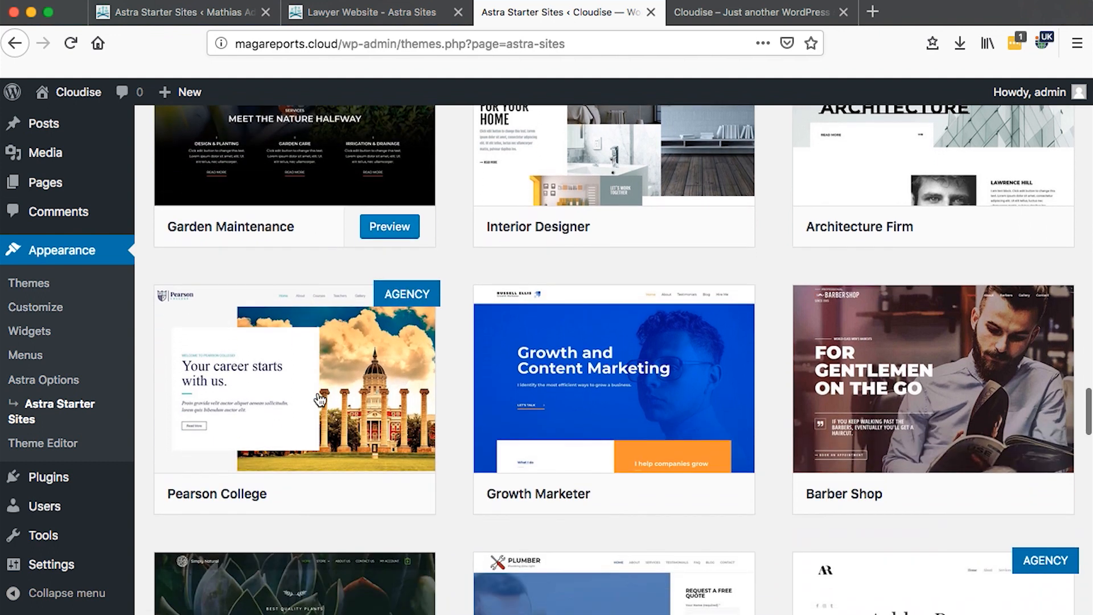
{"action": "scroll", "scroll_direction": "down", "scroll_amount": 3}
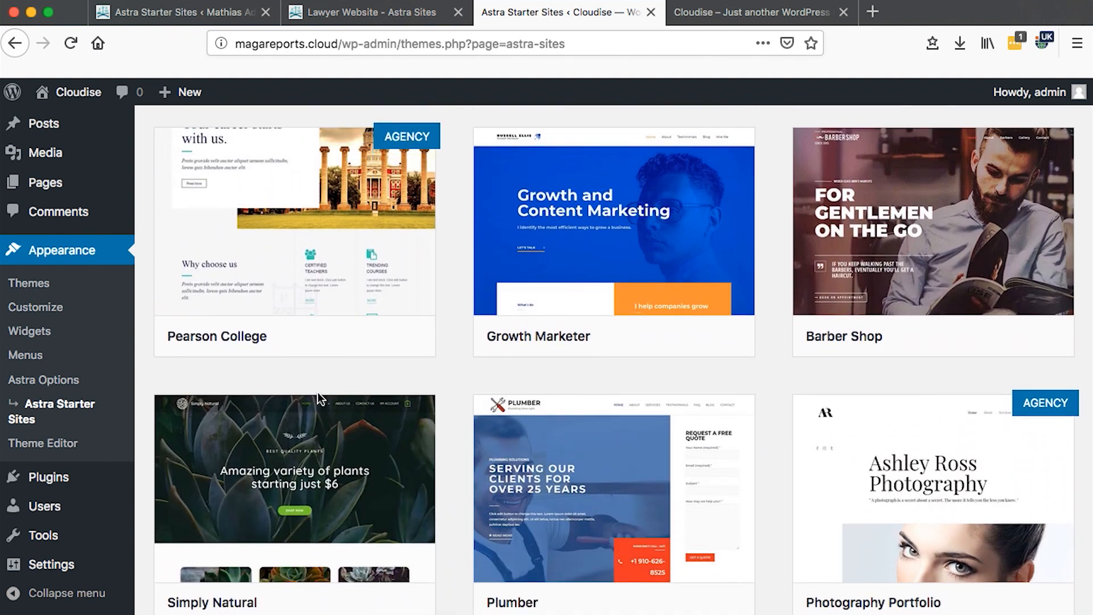
{"action": "scroll", "scroll_direction": "down", "scroll_amount": 3}
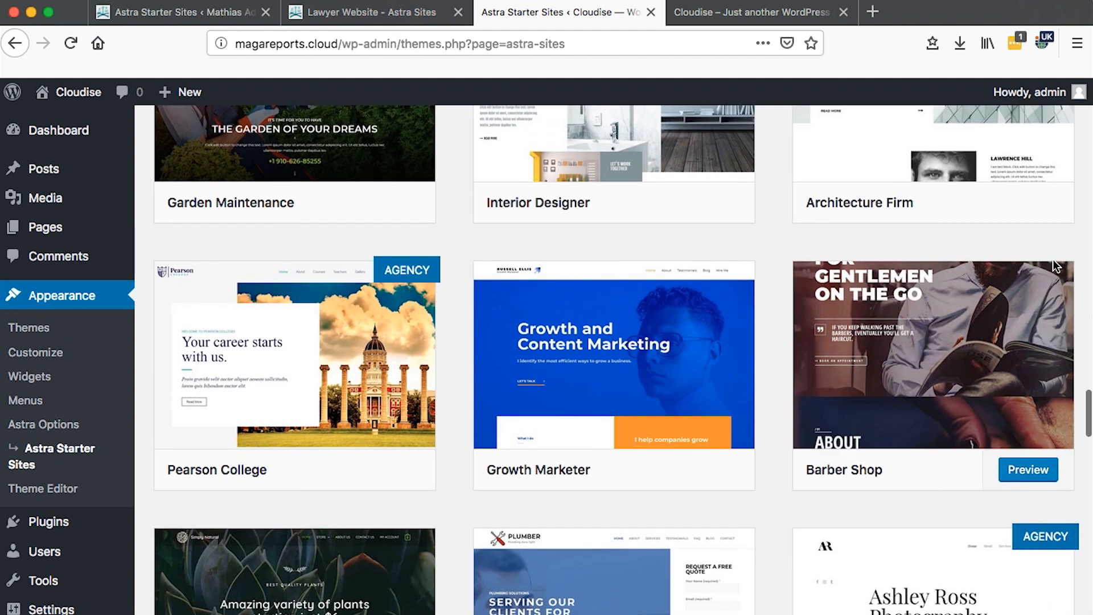
{"action": "scroll", "scroll_direction": "up", "scroll_amount": 3}
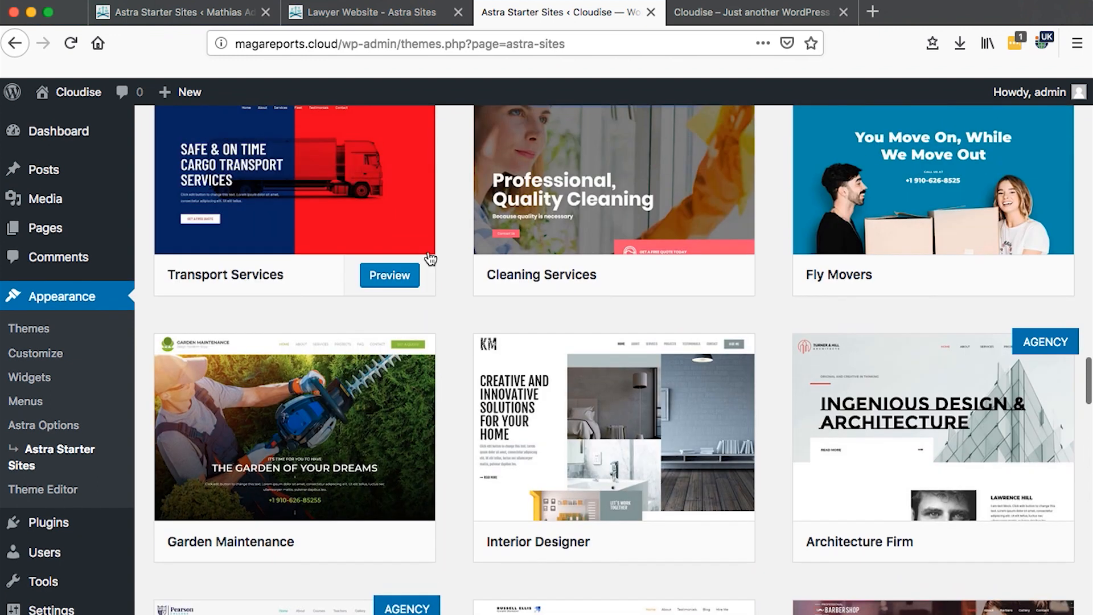
{"action": "scroll", "scroll_direction": "down", "scroll_amount": 3}
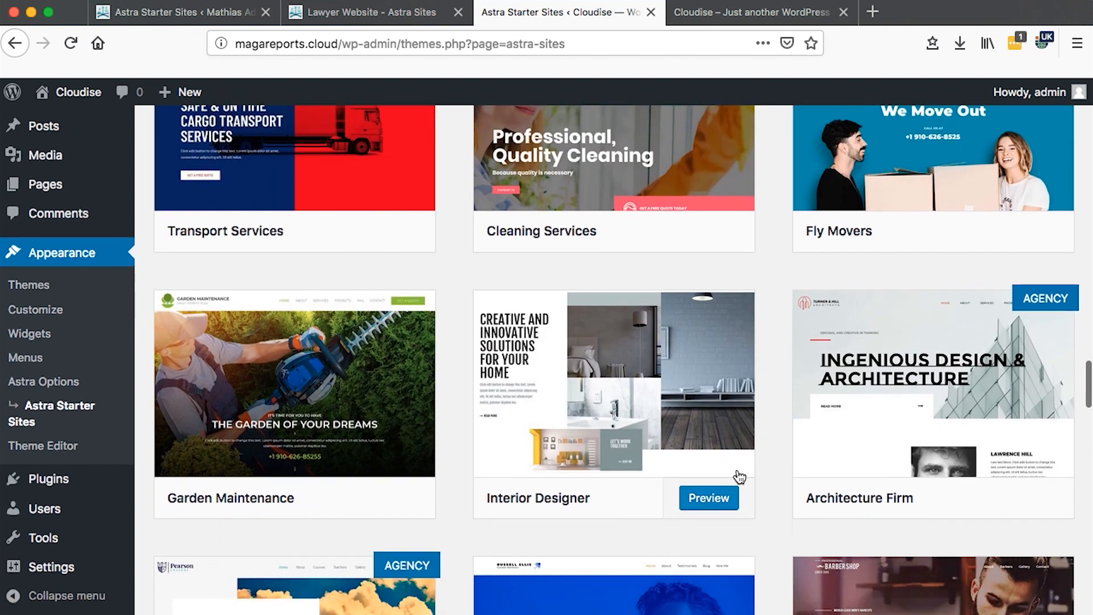
{"action": "scroll", "scroll_direction": "down", "scroll_amount": 3}
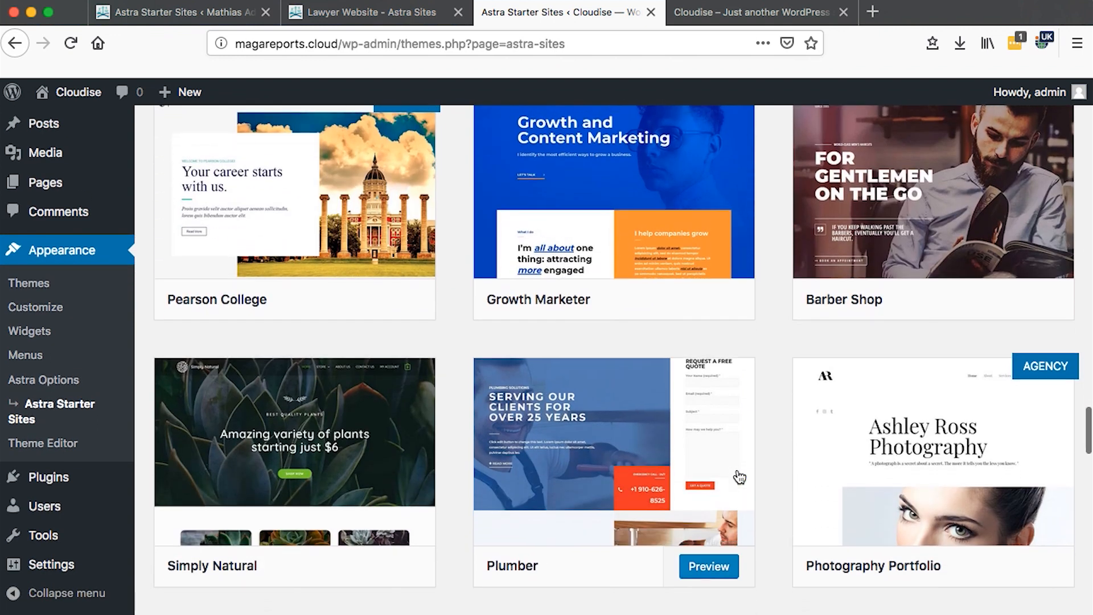
{"action": "scroll", "scroll_direction": "down", "scroll_amount": 3}
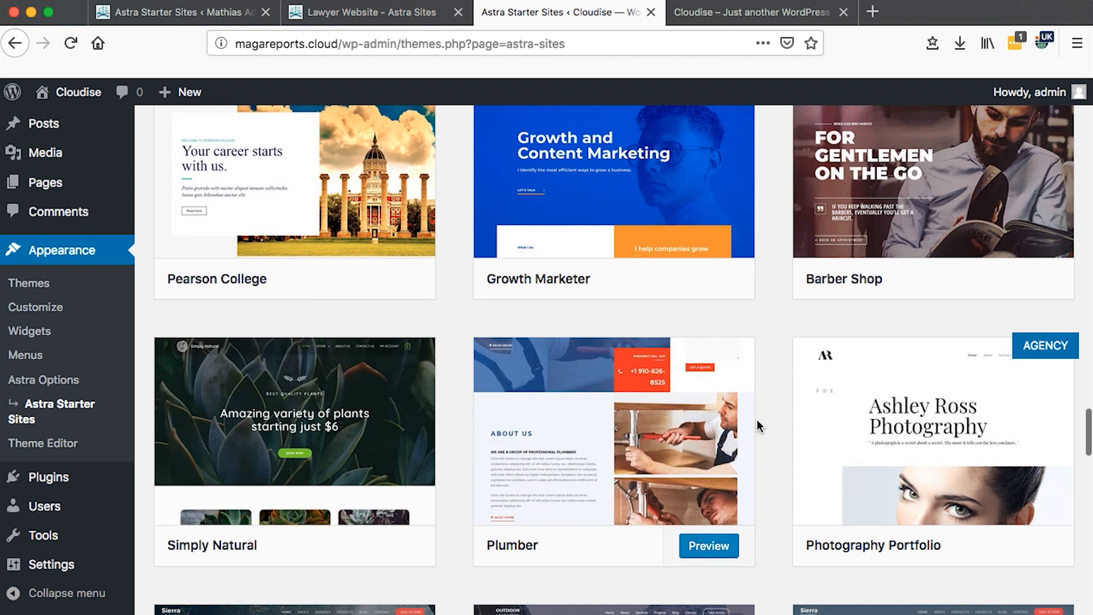
{"action": "scroll", "scroll_direction": "down", "scroll_amount": 3}
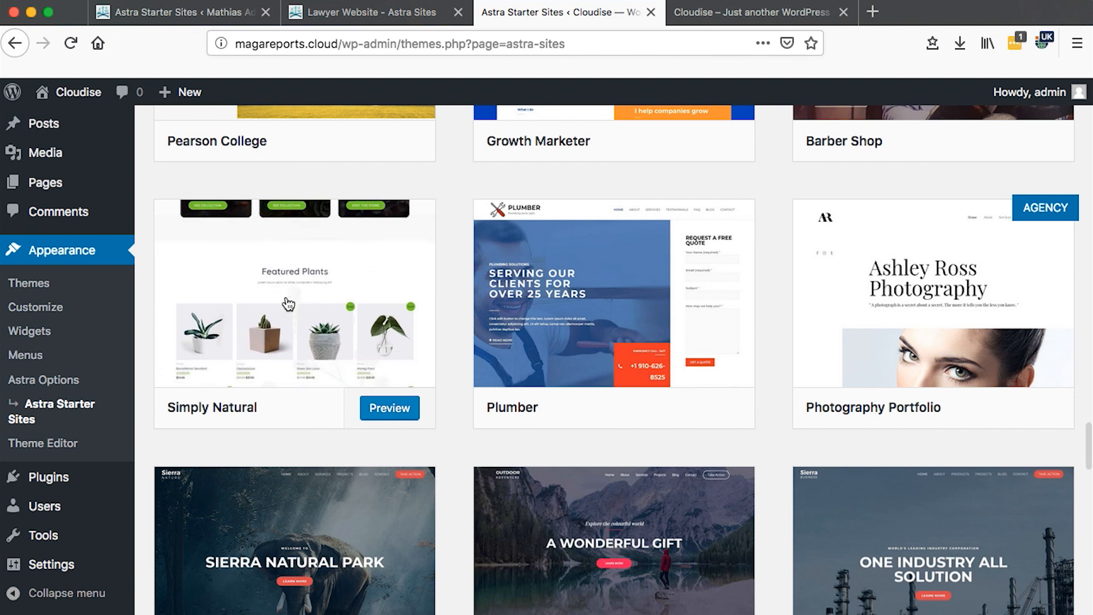
Preview the Simply Natural plant store template's home page and its Contact Us page.
{"action": "left_click", "coordinate": [390, 408]}
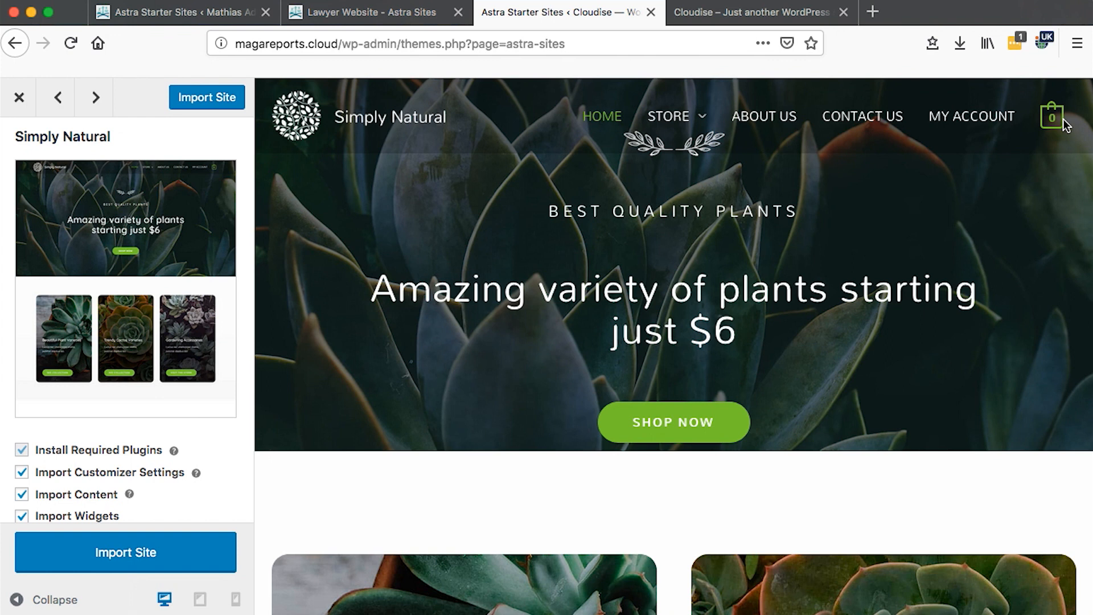
{"action": "scroll", "scroll_direction": "down", "scroll_amount": 3}
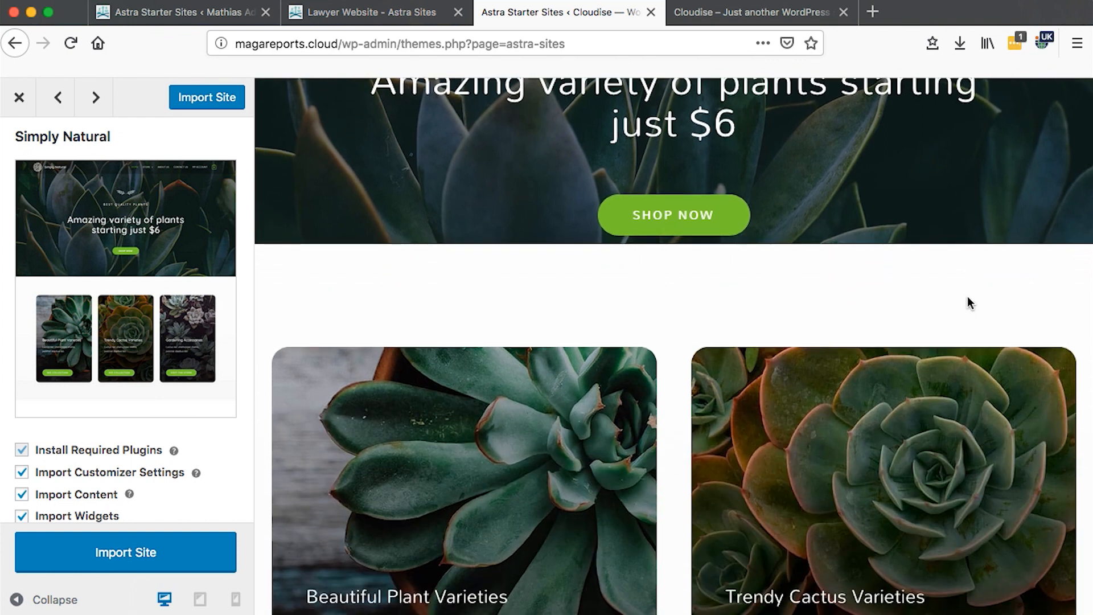
{"action": "mouse_move", "coordinate": [889, 337]}
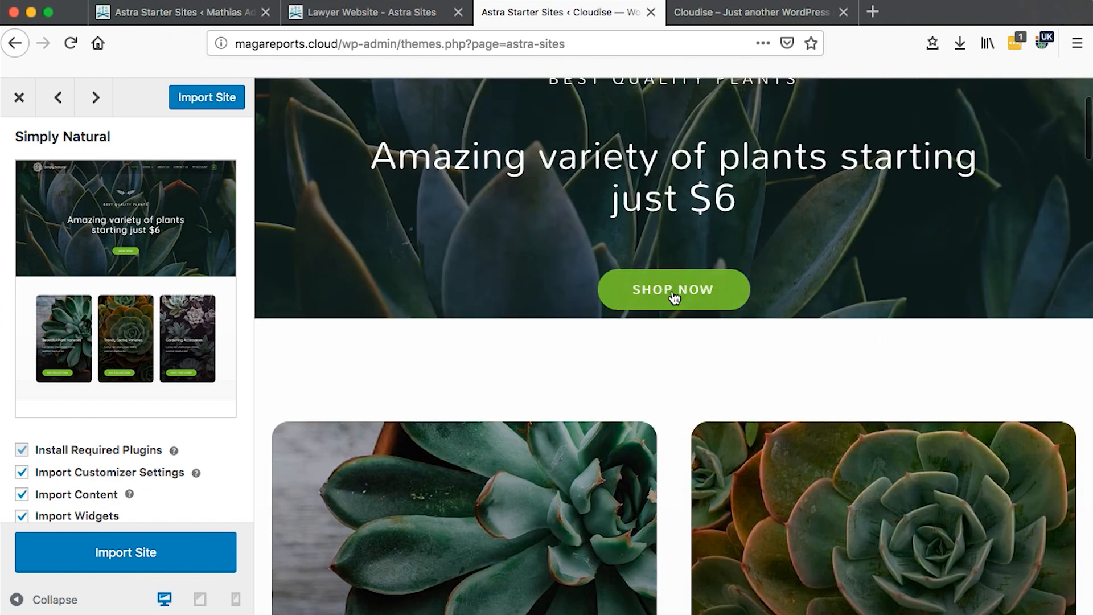
{"action": "mouse_move", "coordinate": [797, 412]}
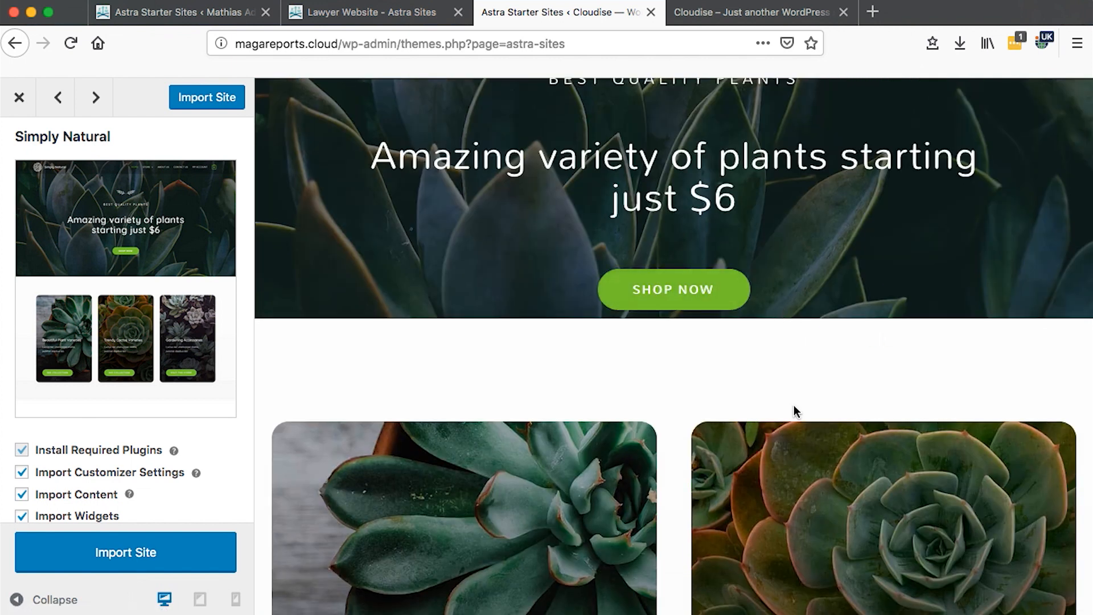
{"action": "scroll", "scroll_direction": "down", "scroll_amount": 3}
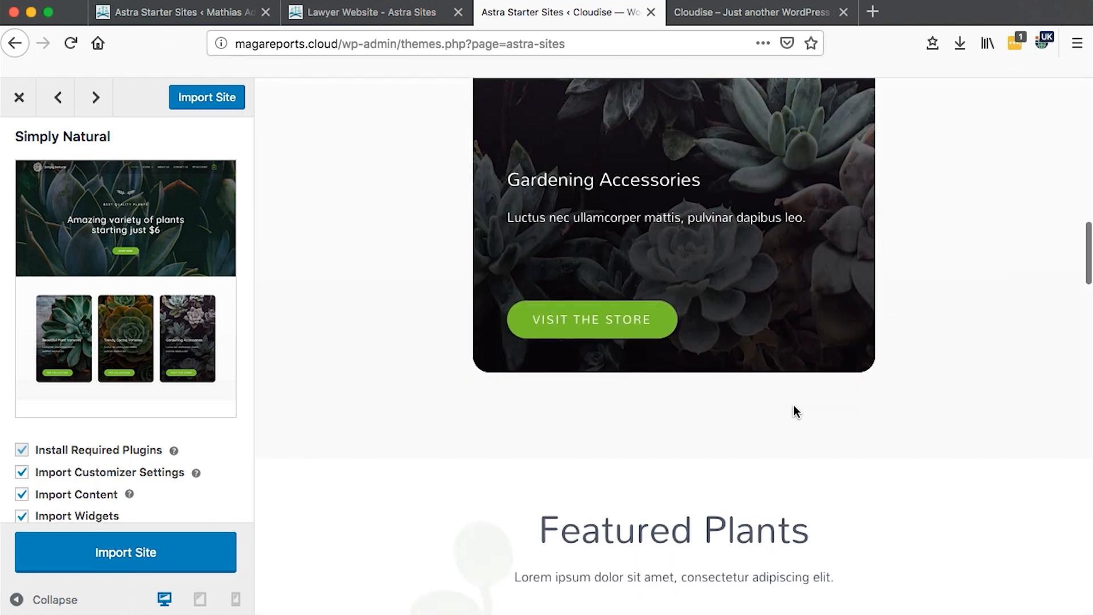
{"action": "scroll", "scroll_direction": "down", "scroll_amount": 3}
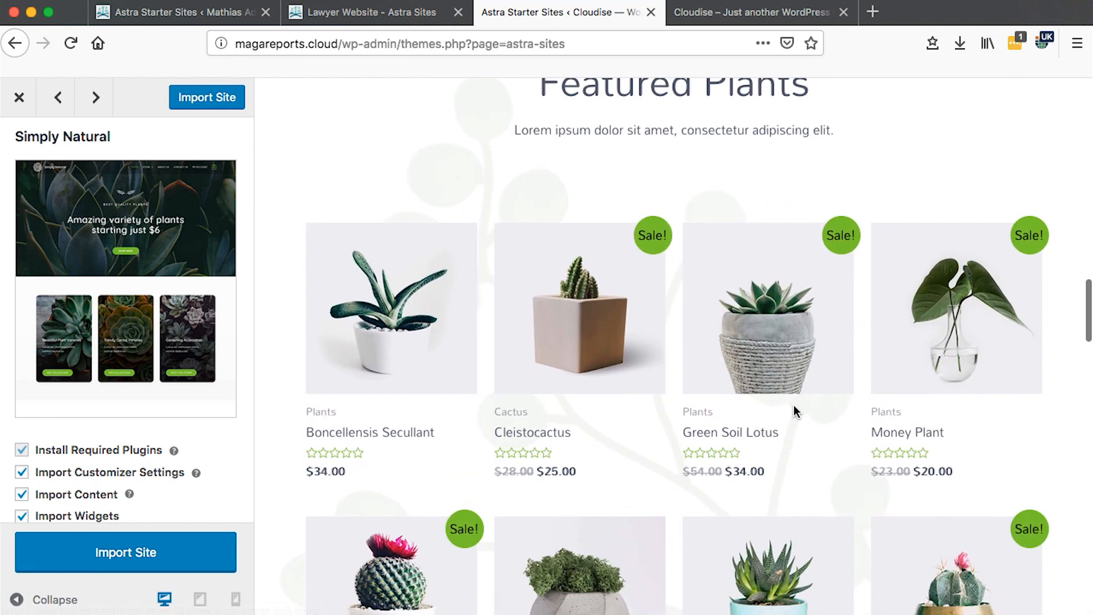
{"action": "scroll", "scroll_direction": "down", "scroll_amount": 3}
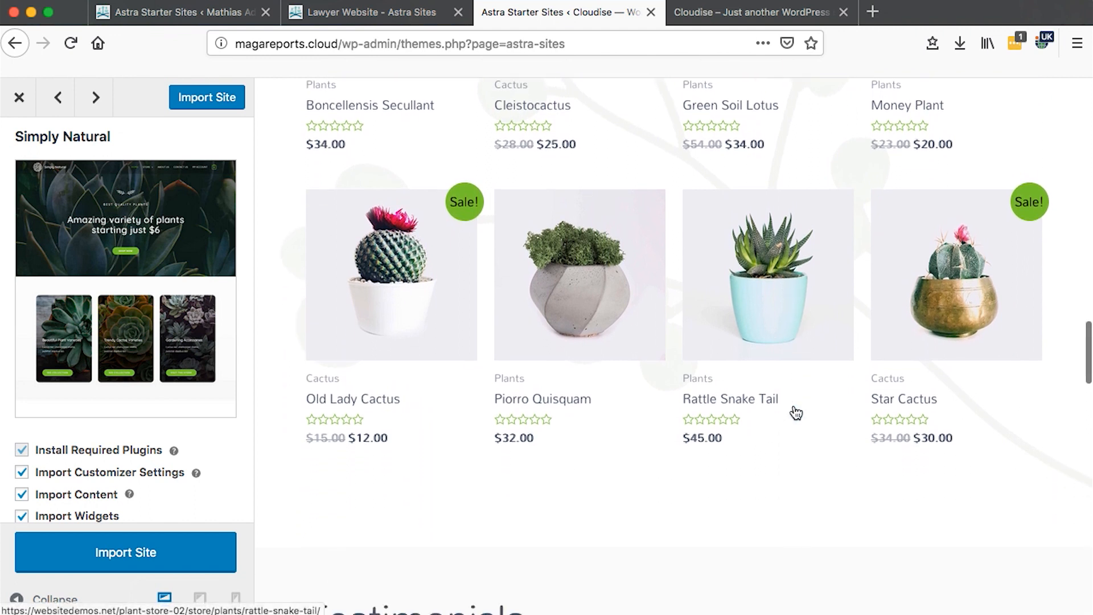
{"action": "scroll", "scroll_direction": "down", "scroll_amount": 3}
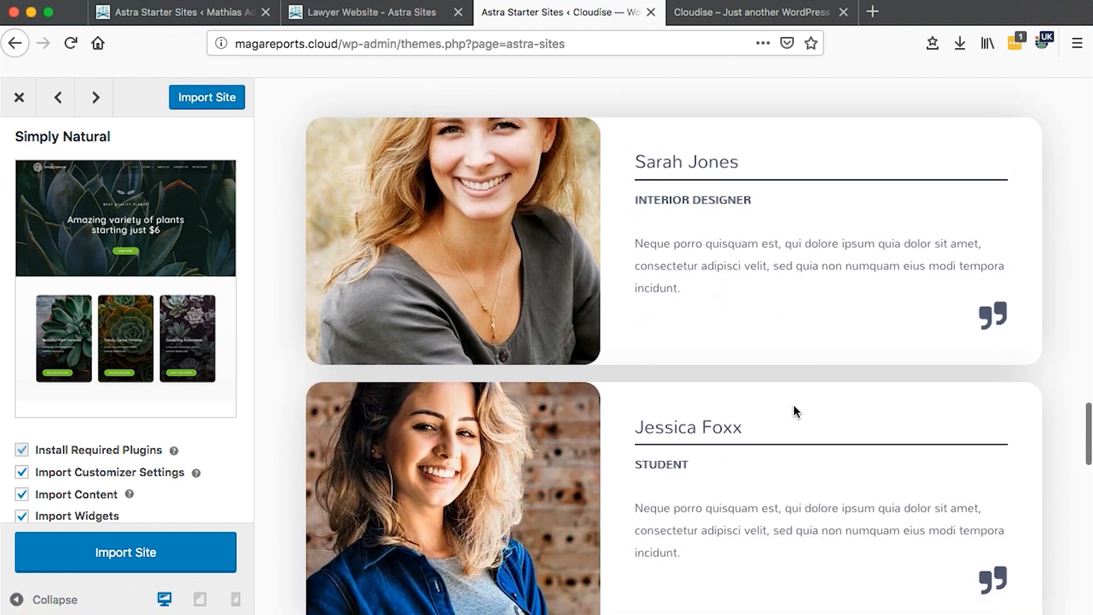
{"action": "scroll", "scroll_direction": "down", "scroll_amount": 3}
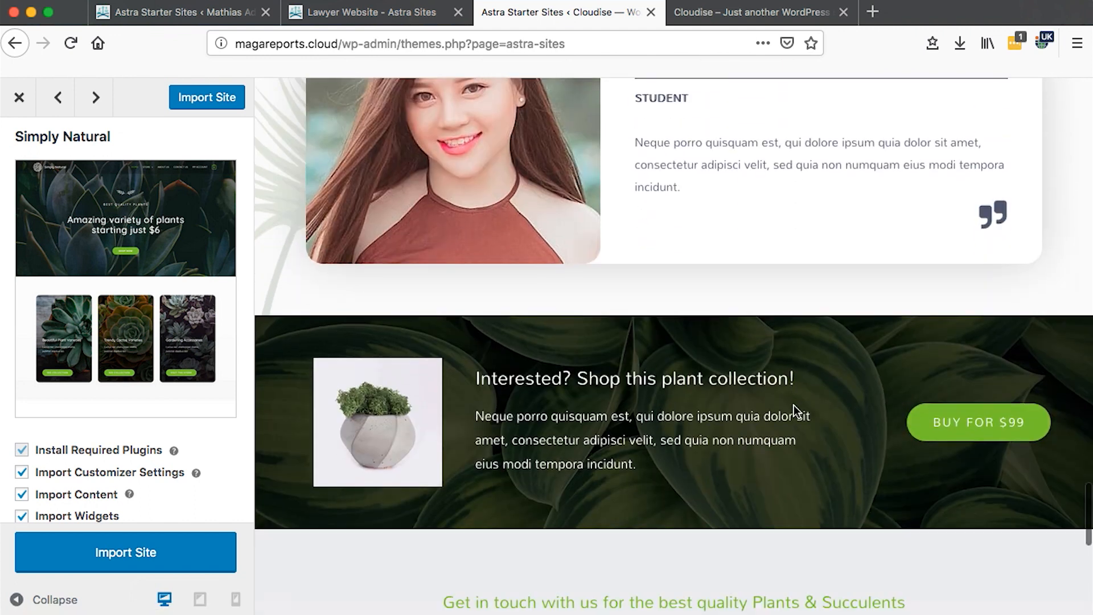
{"action": "scroll", "scroll_direction": "down", "scroll_amount": 3}
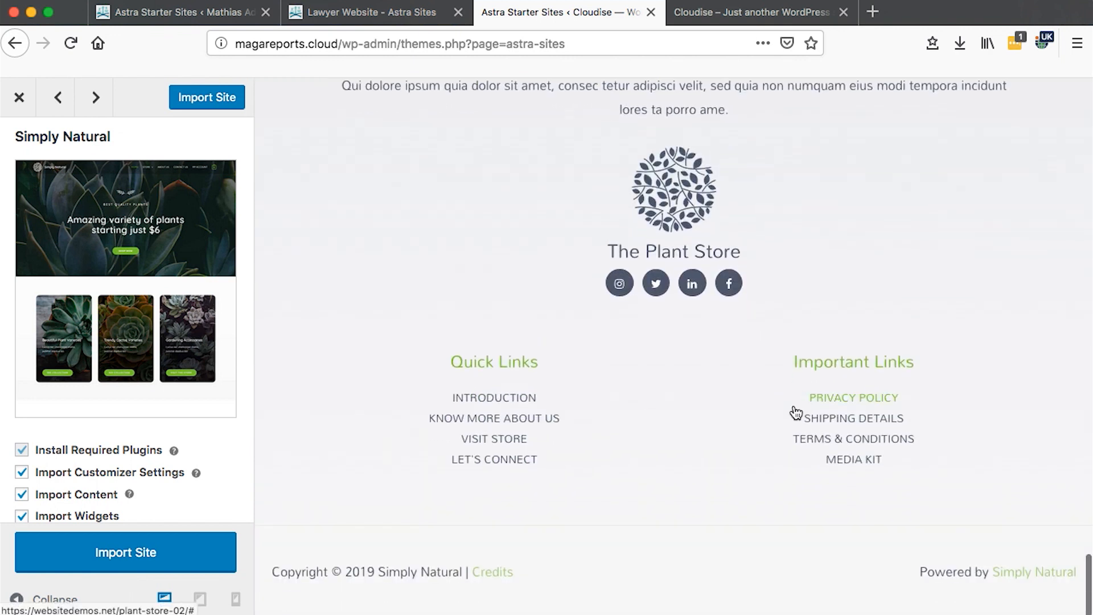
{"action": "scroll", "scroll_direction": "up", "scroll_amount": 3}
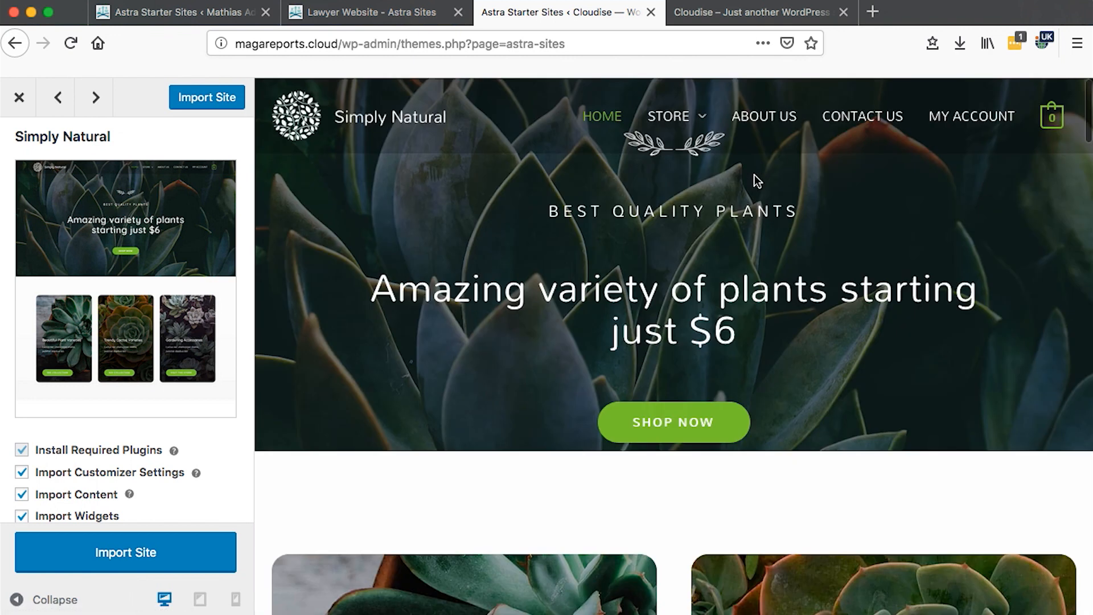
{"action": "mouse_move", "coordinate": [862, 116]}
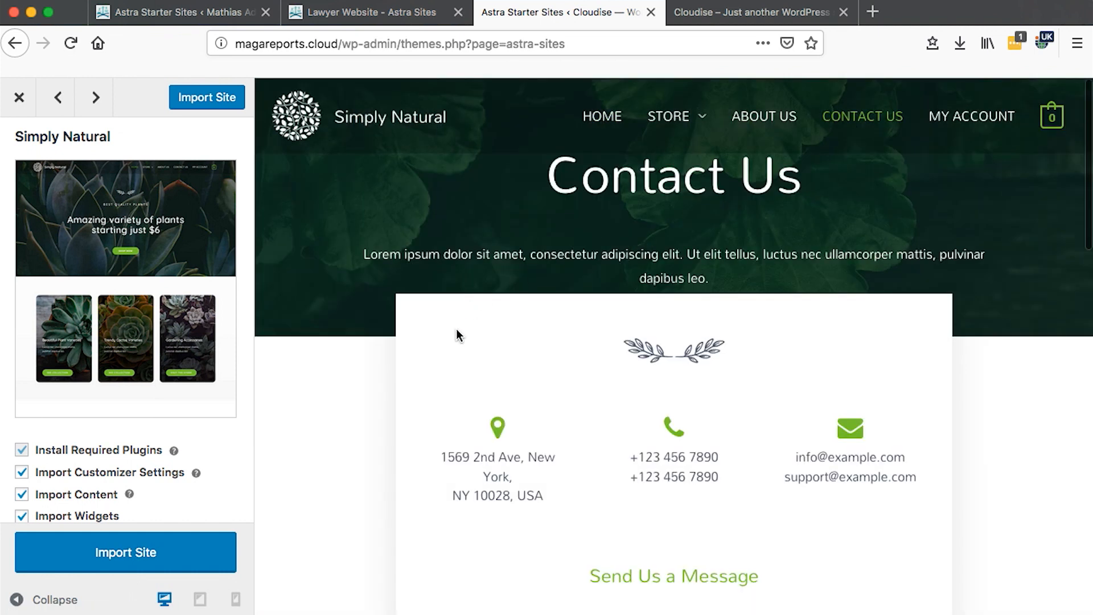
{"action": "scroll", "scroll_direction": "down", "scroll_amount": 3}
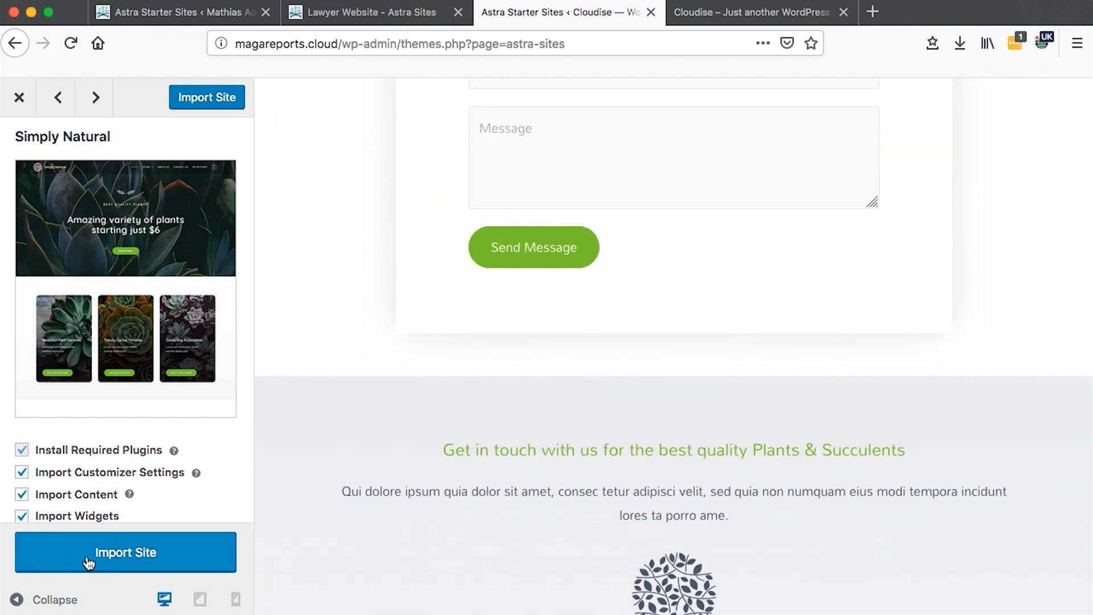
{"action": "scroll", "scroll_direction": "down", "scroll_amount": 3}
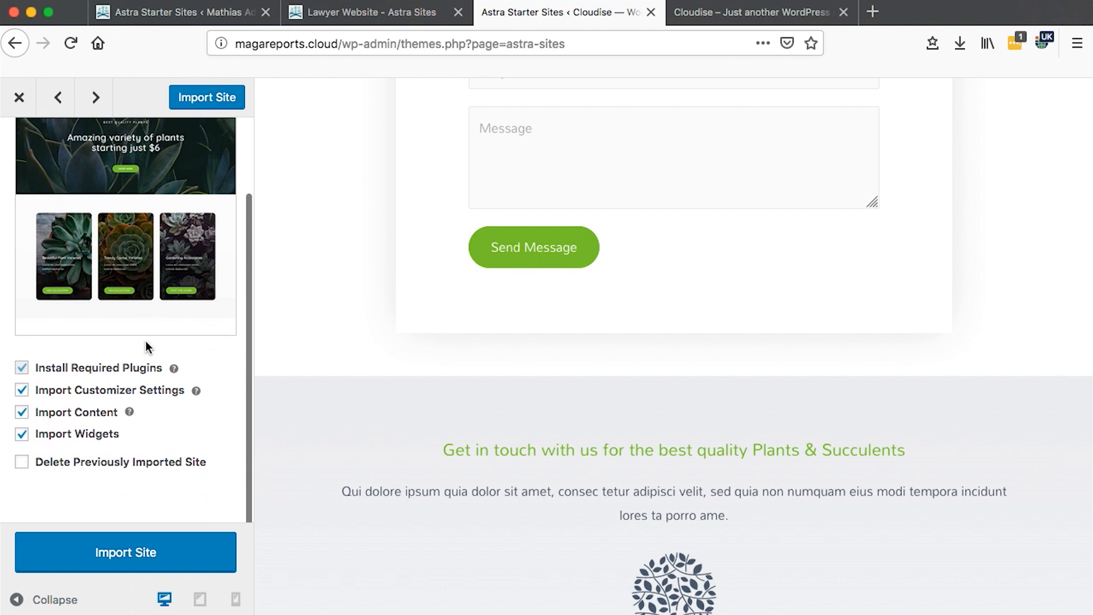
{"action": "mouse_move", "coordinate": [78, 413]}
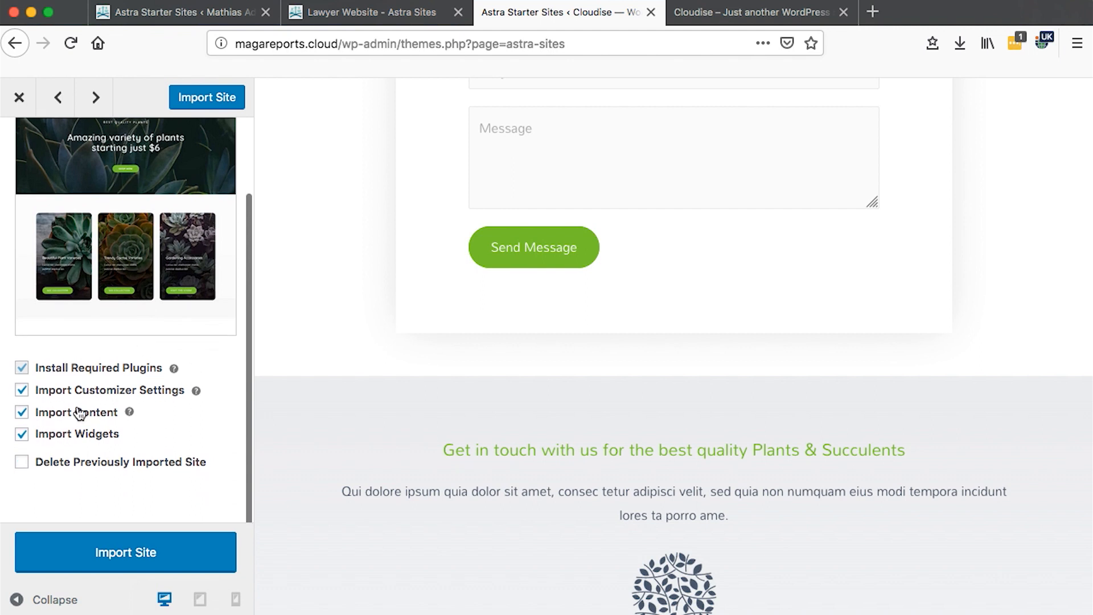
{"action": "mouse_move", "coordinate": [135, 392]}
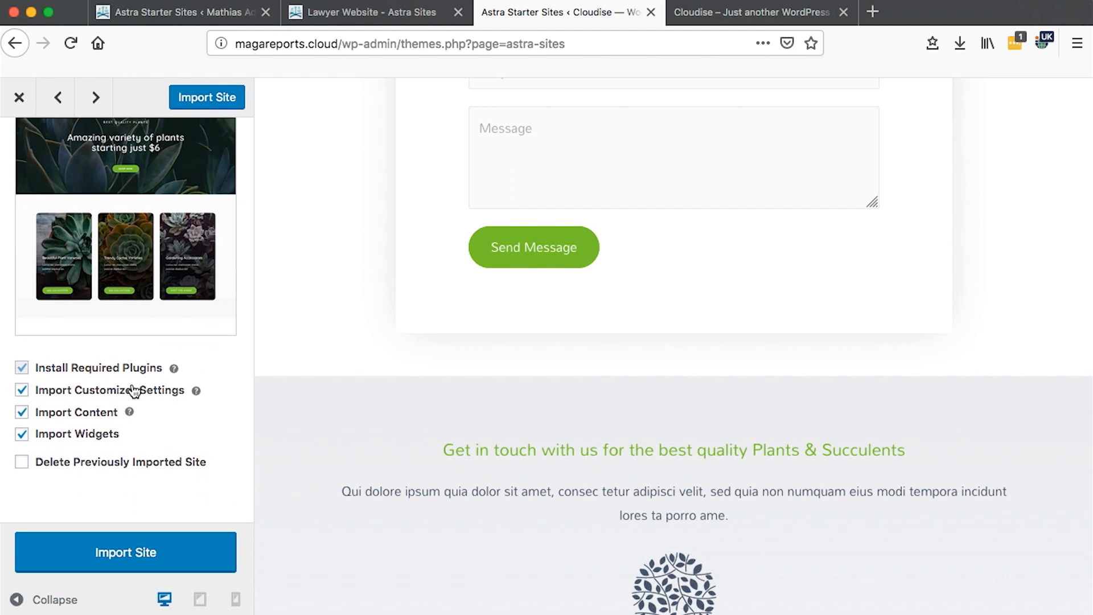
{"action": "mouse_move", "coordinate": [67, 441]}
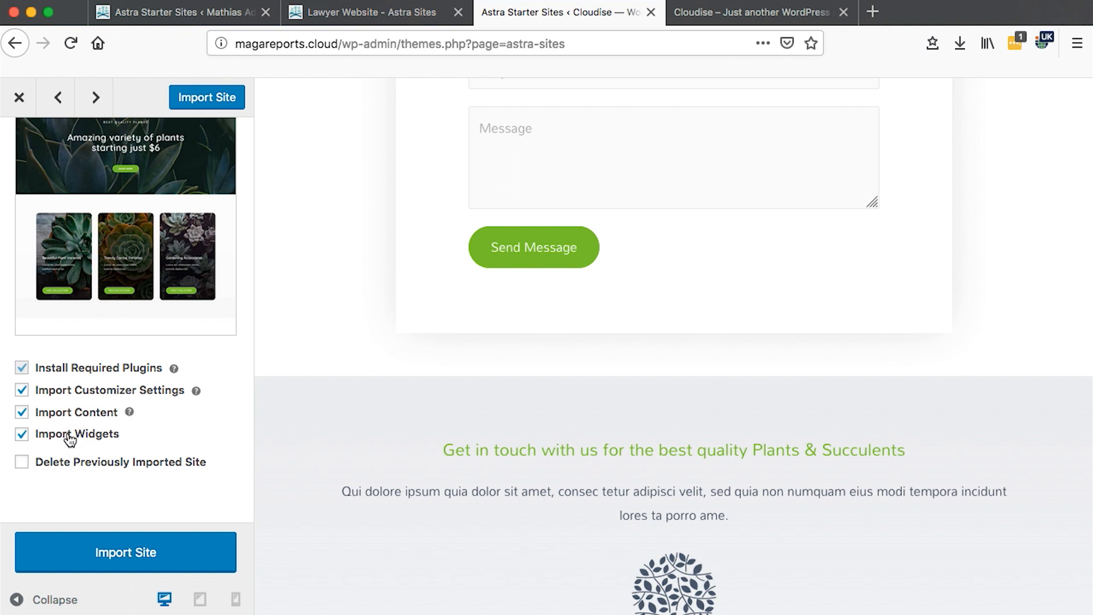
{"action": "mouse_move", "coordinate": [98, 468]}
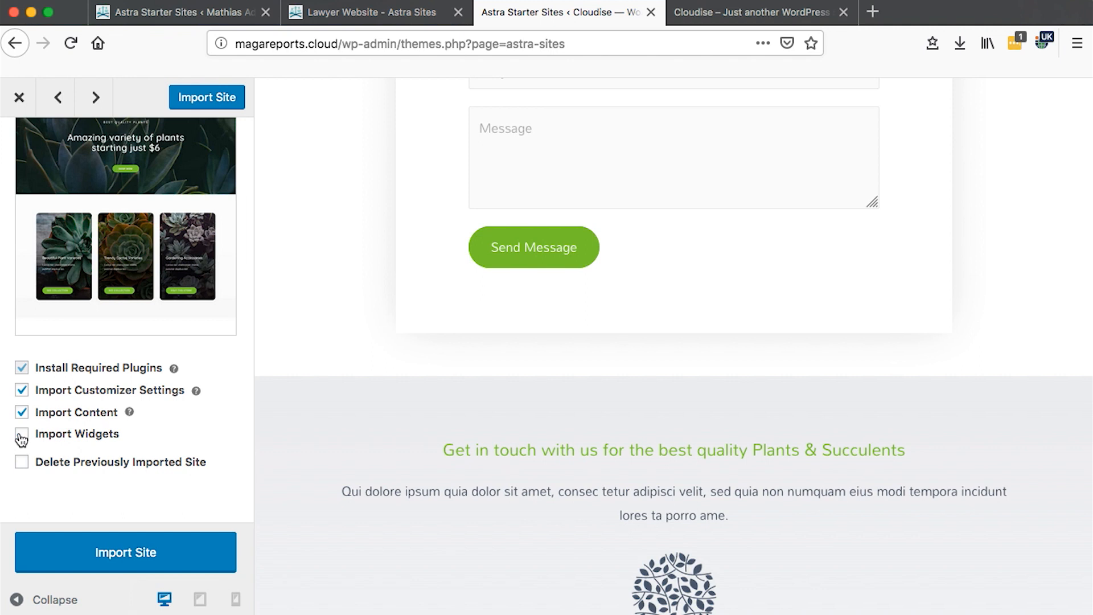
{"action": "left_click", "coordinate": [22, 434]}
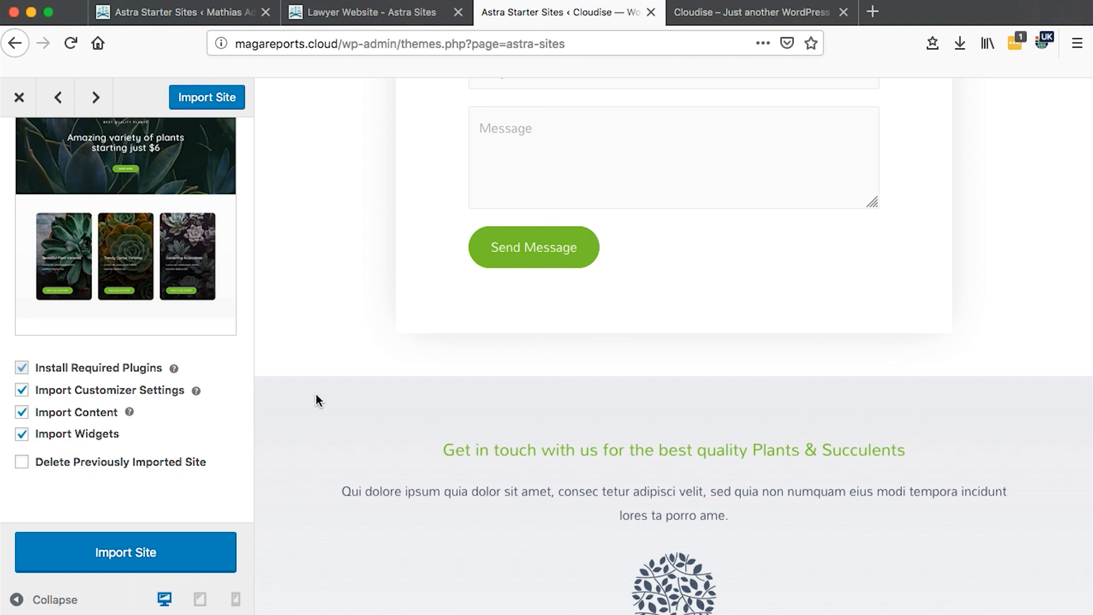
Start importing the Simply Natural starter site and wait for it to finish.
{"action": "left_click", "coordinate": [126, 551]}
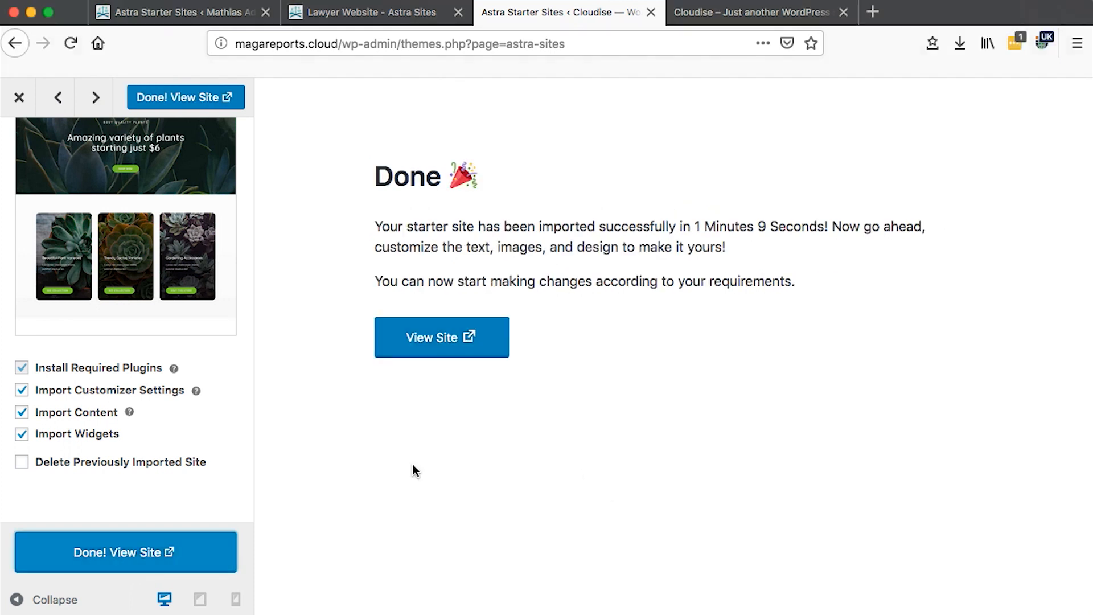
{"action": "mouse_move", "coordinate": [416, 388]}
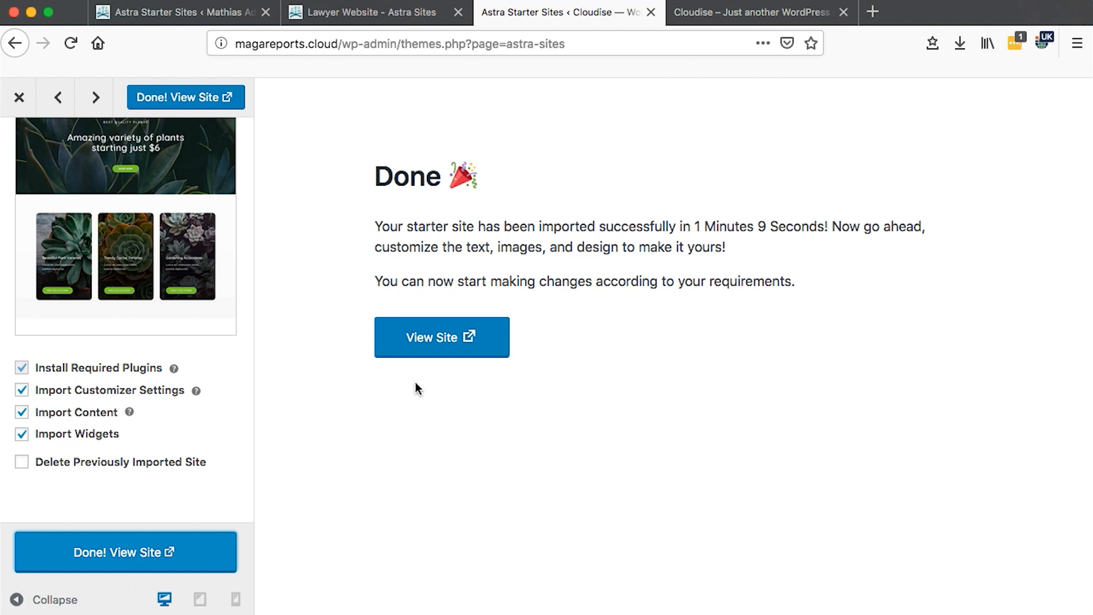
View the imported Cloudise home page in a new tab, scrolling through the Featured Plants section.
{"action": "left_click", "coordinate": [441, 337]}
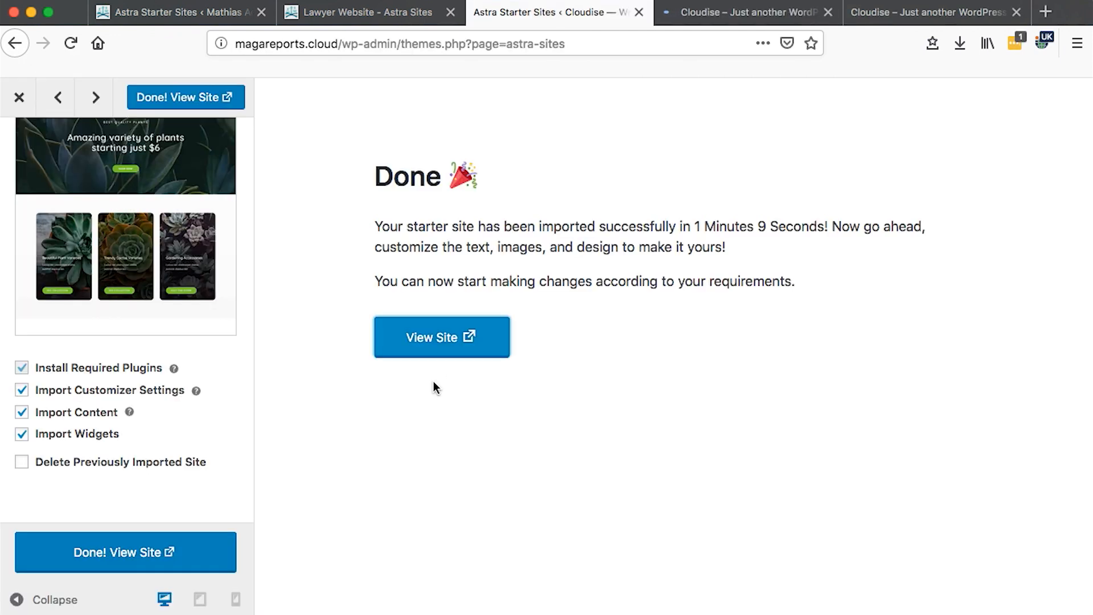
{"action": "mouse_move", "coordinate": [242, 505]}
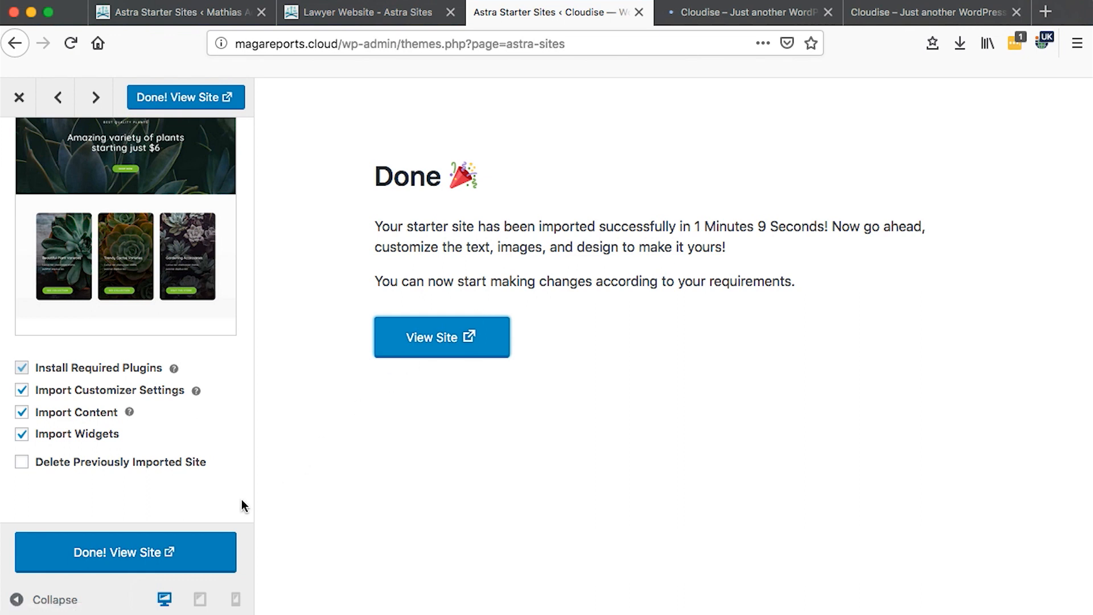
{"action": "mouse_move", "coordinate": [622, 334]}
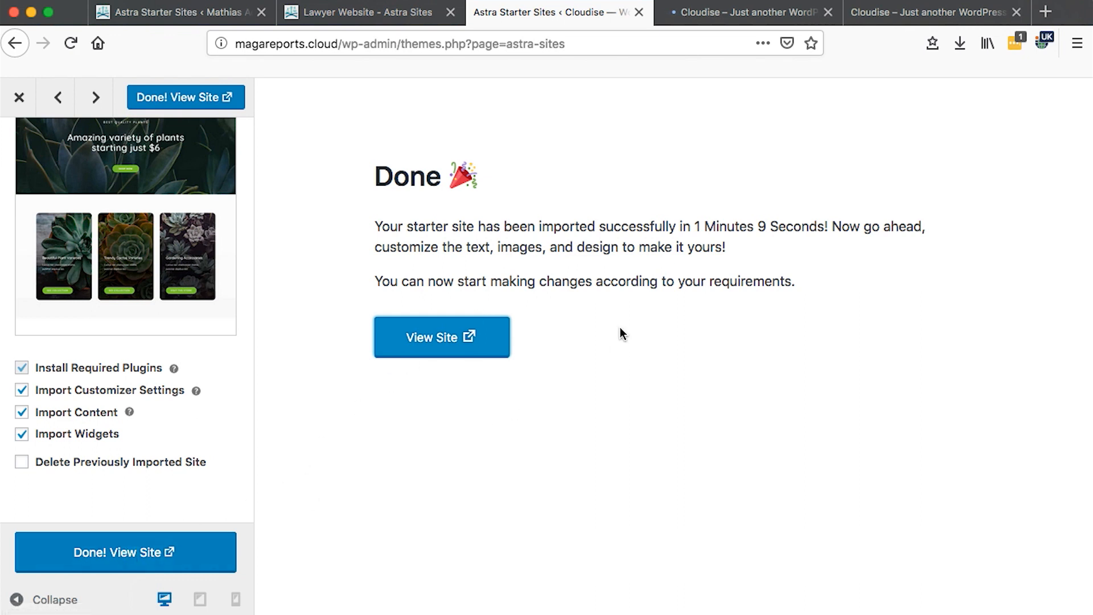
{"action": "mouse_move", "coordinate": [722, 12]}
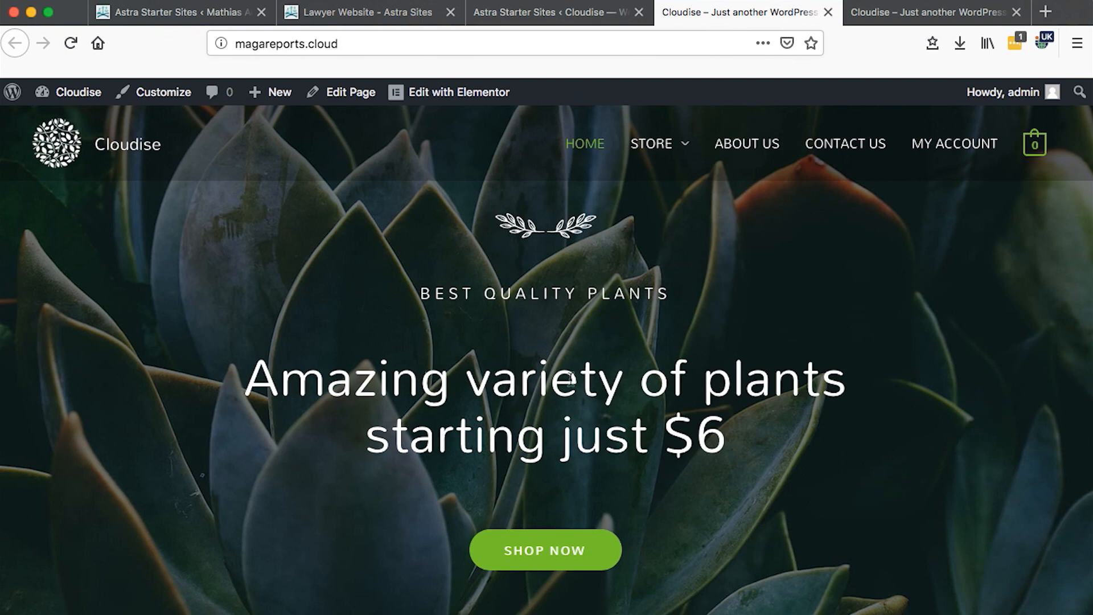
{"action": "scroll", "scroll_direction": "down", "scroll_amount": 3}
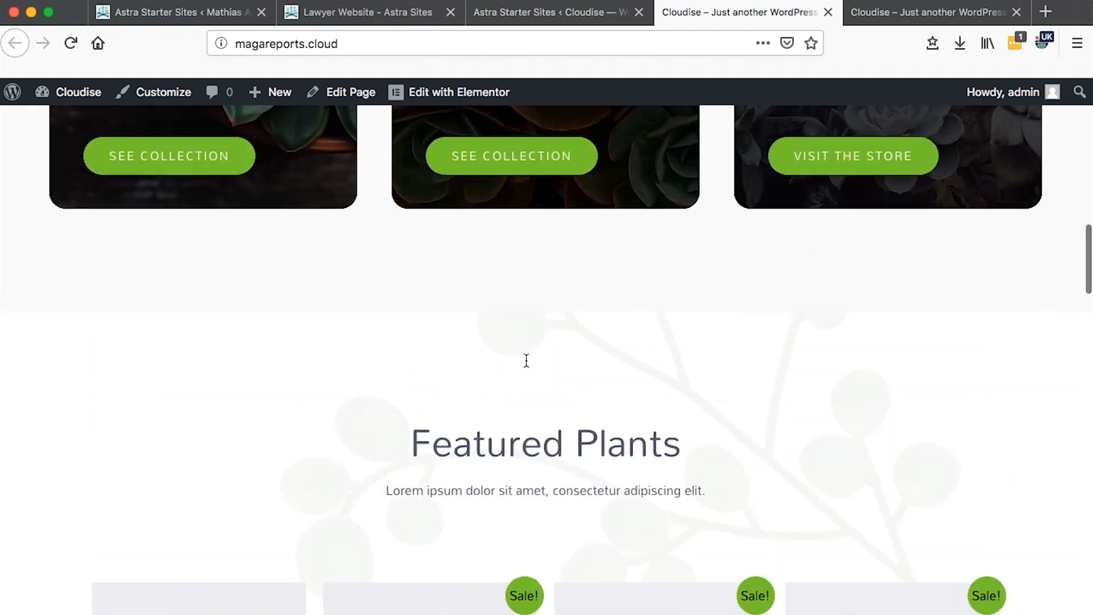
{"action": "scroll", "scroll_direction": "up", "scroll_amount": 3}
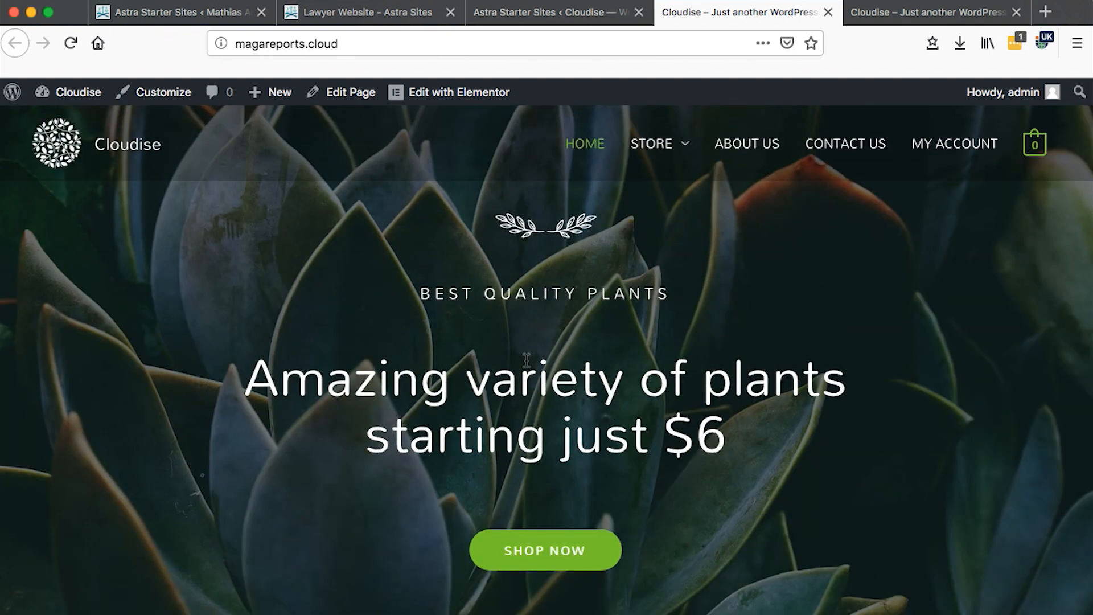
{"action": "mouse_move", "coordinate": [522, 238]}
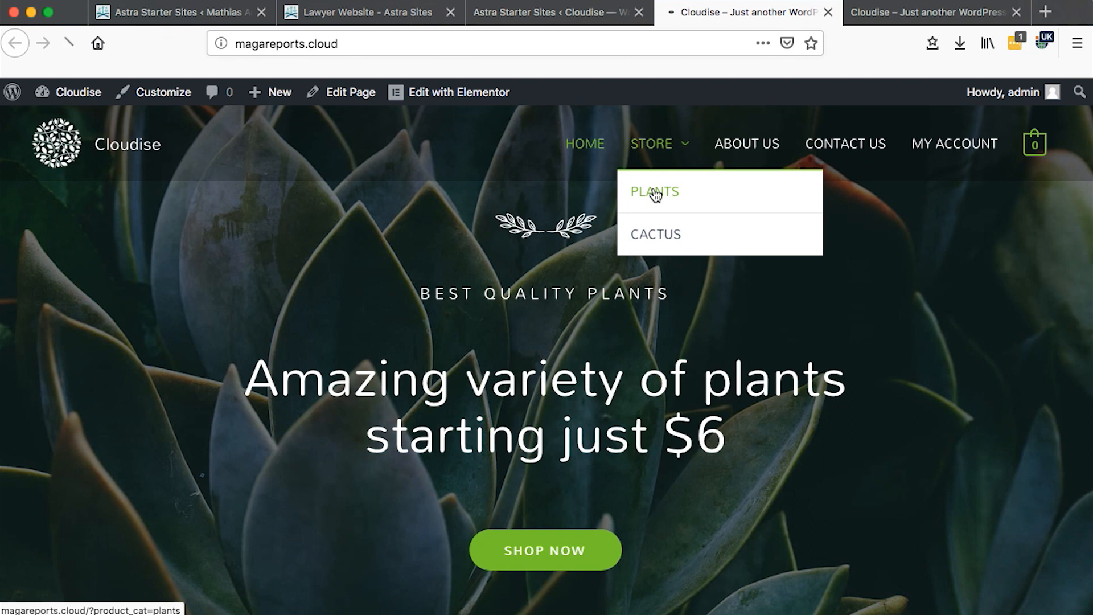
From the Plants category, view the Boncellensis Secullant product details, related plants and footer.
{"action": "left_click", "coordinate": [653, 191]}
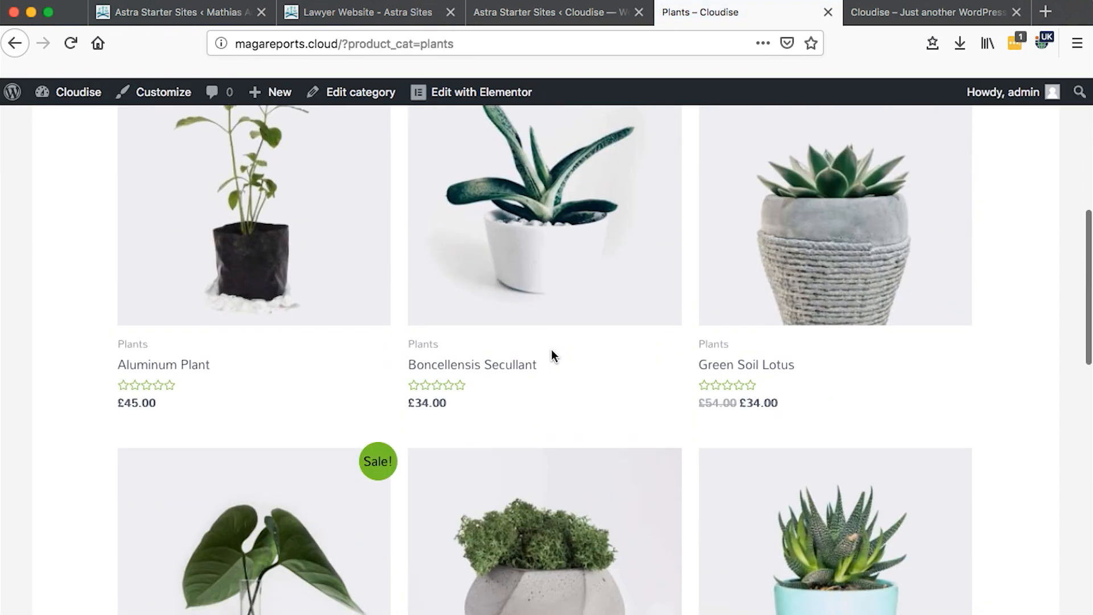
{"action": "scroll", "scroll_direction": "up", "scroll_amount": 3}
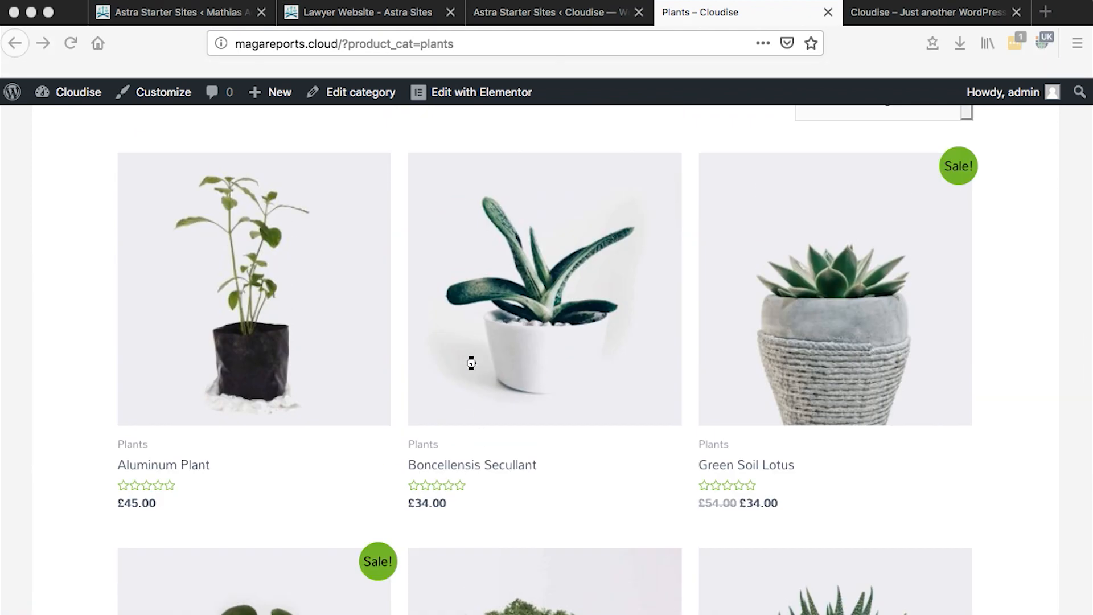
{"action": "left_click", "coordinate": [545, 290]}
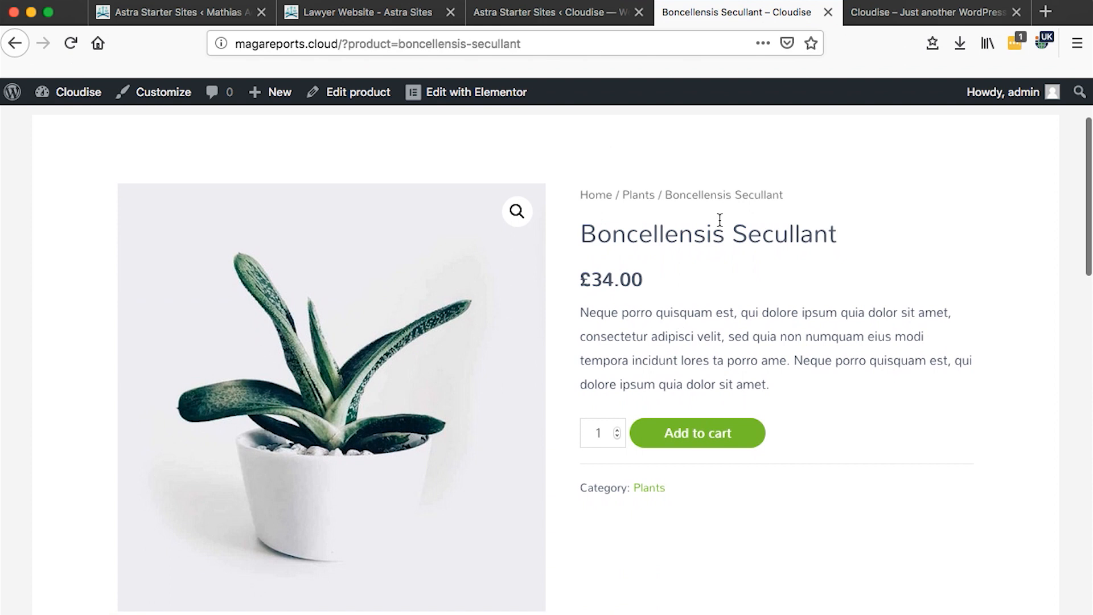
{"action": "scroll", "scroll_direction": "down", "scroll_amount": 3}
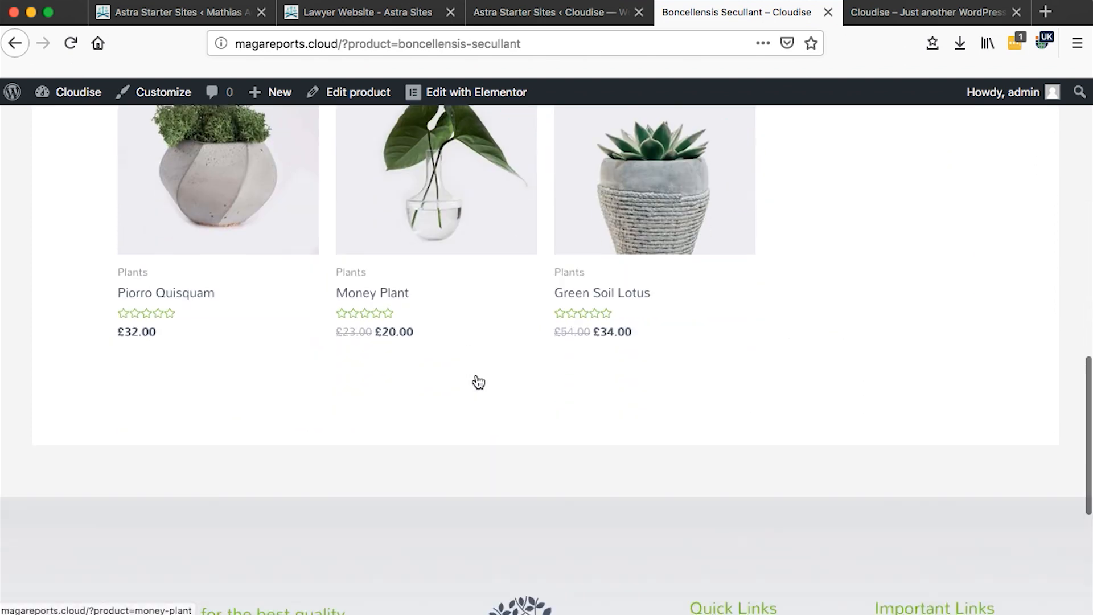
{"action": "scroll", "scroll_direction": "down", "scroll_amount": 3}
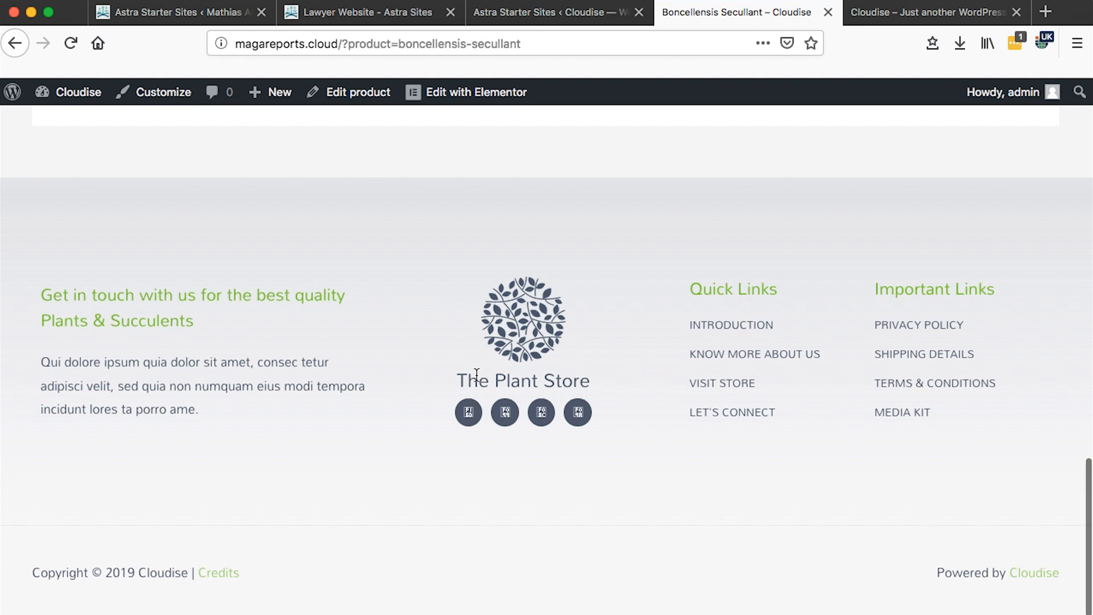
{"action": "scroll", "scroll_direction": "up", "scroll_amount": 3}
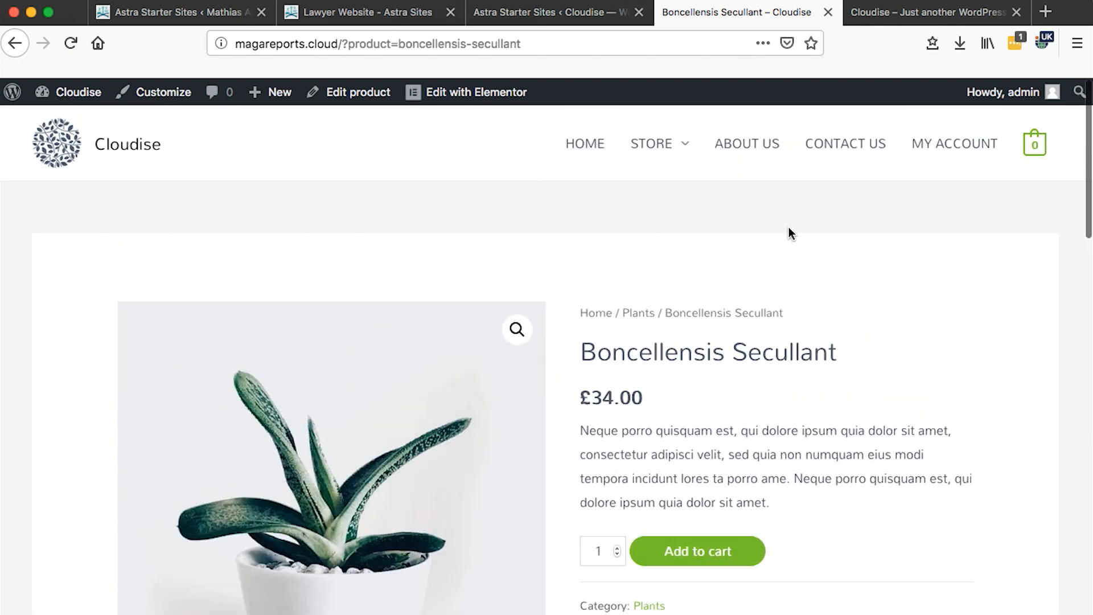
Review the Contact Us page's Send Us a Message form and footer, then return to the import summary.
{"action": "left_click", "coordinate": [843, 143]}
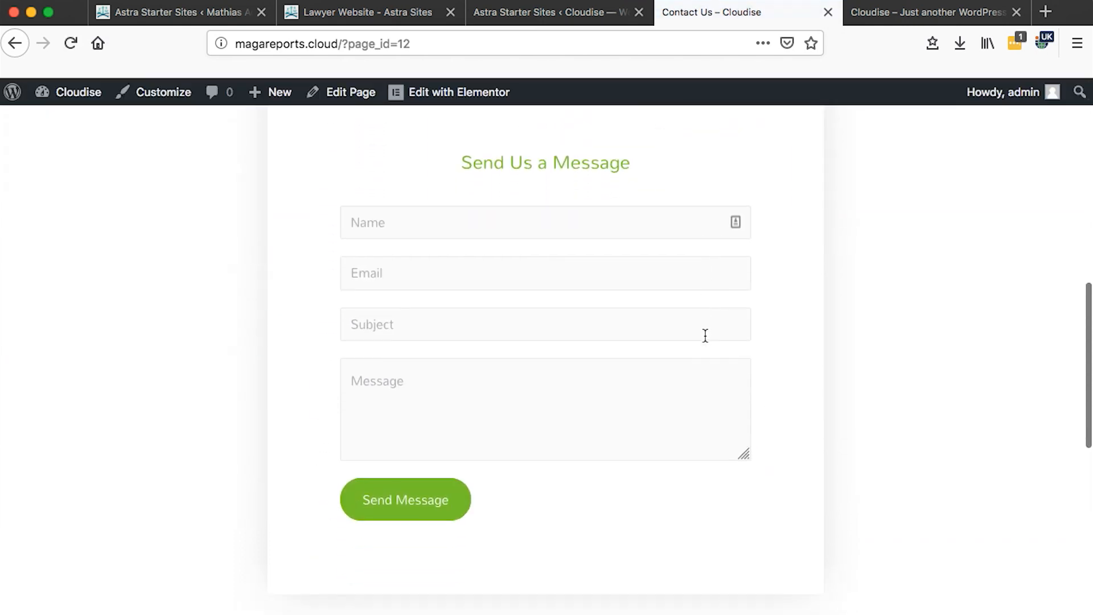
{"action": "scroll", "scroll_direction": "down", "scroll_amount": 3}
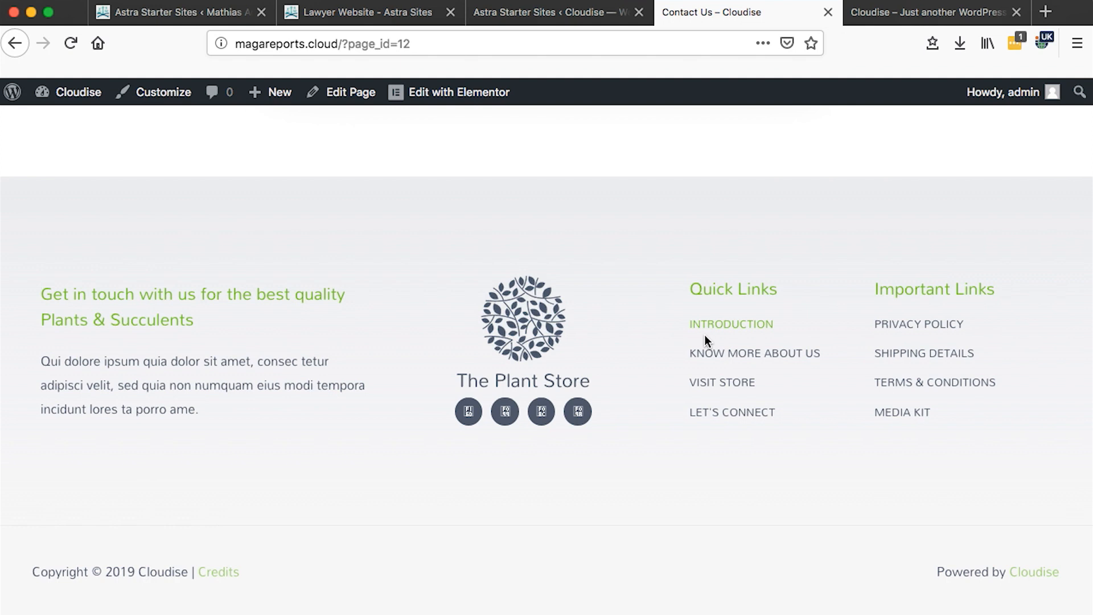
{"action": "scroll", "scroll_direction": "up", "scroll_amount": 3}
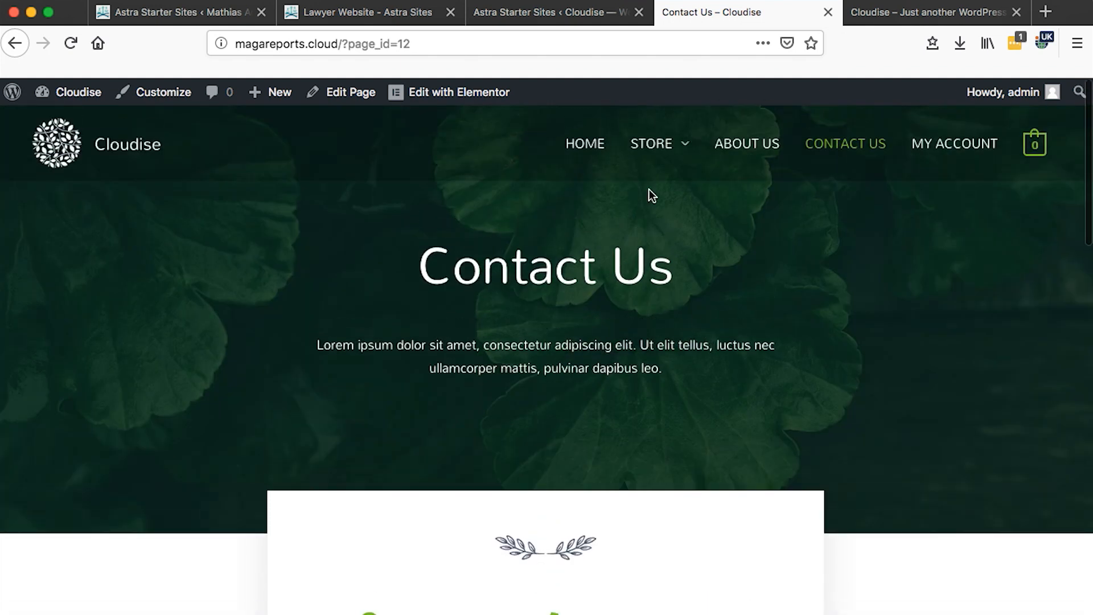
{"action": "left_click", "coordinate": [557, 11]}
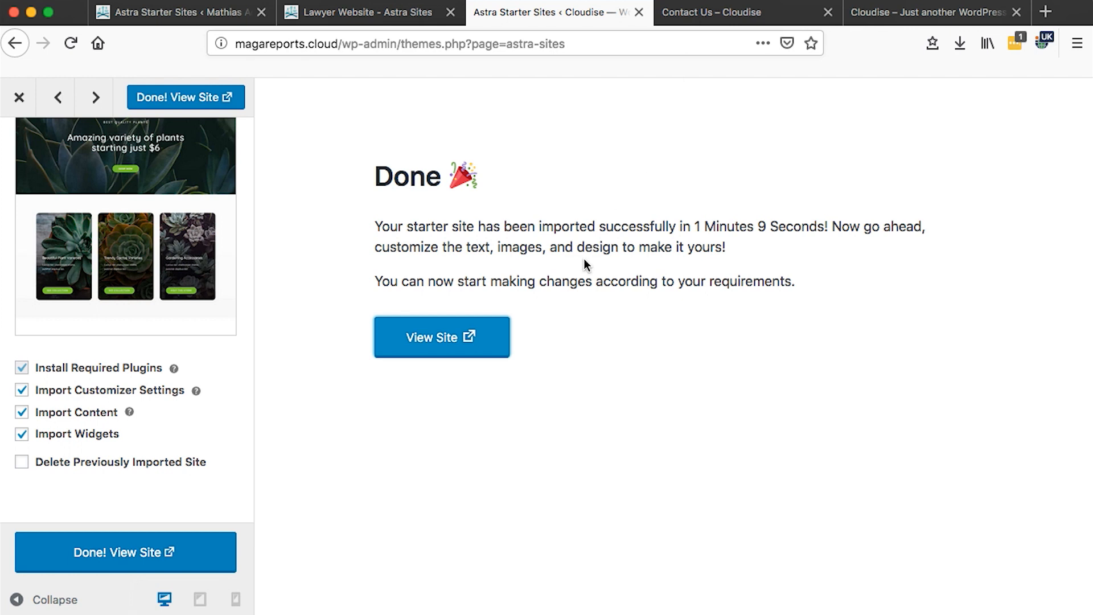
{"action": "mouse_move", "coordinate": [263, 130]}
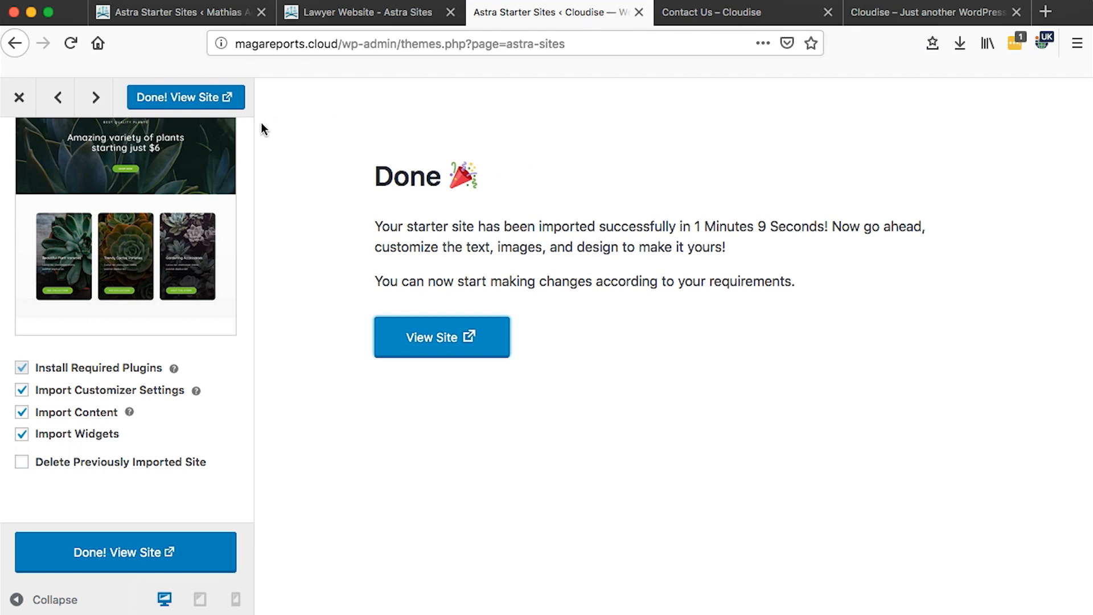
Close the import summary panel and go to Appearance > Customize.
{"action": "left_click", "coordinate": [19, 98]}
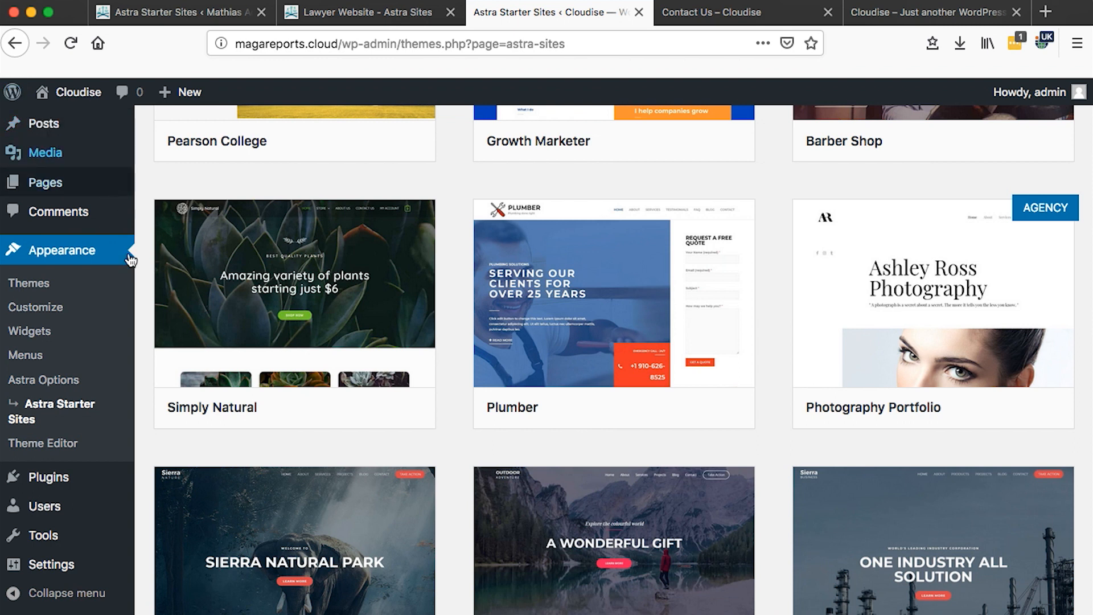
{"action": "scroll", "scroll_direction": "down", "scroll_amount": 3}
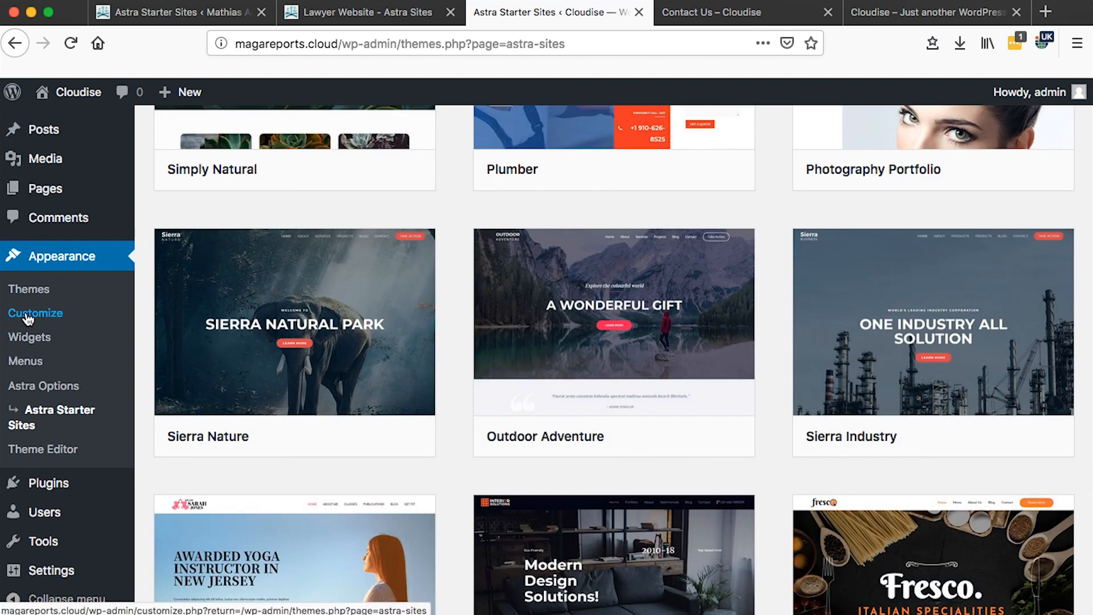
{"action": "left_click", "coordinate": [35, 313]}
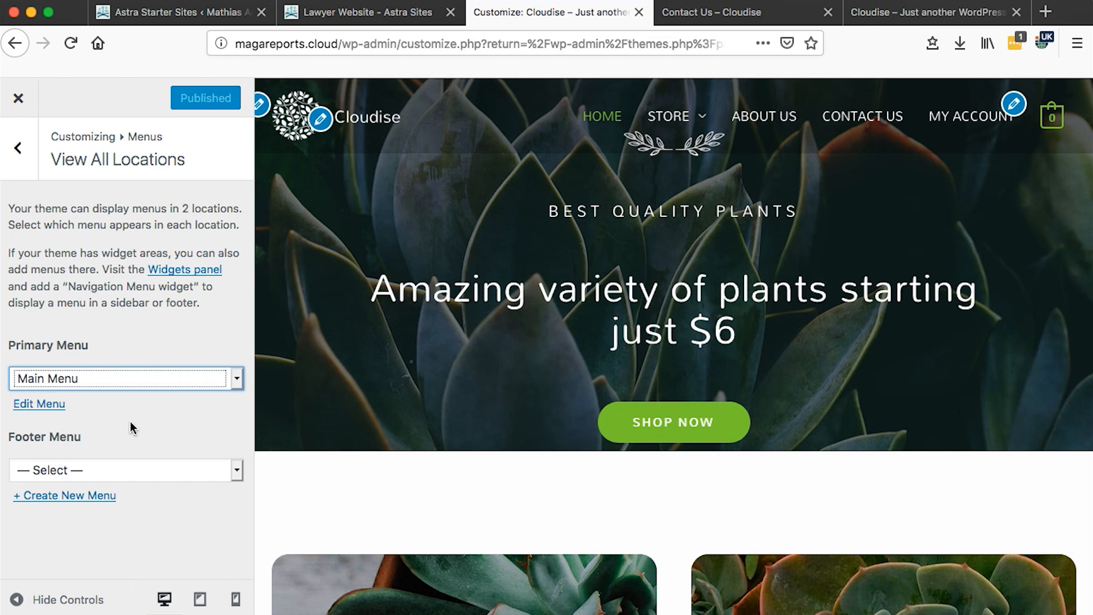
{"action": "mouse_move", "coordinate": [319, 127]}
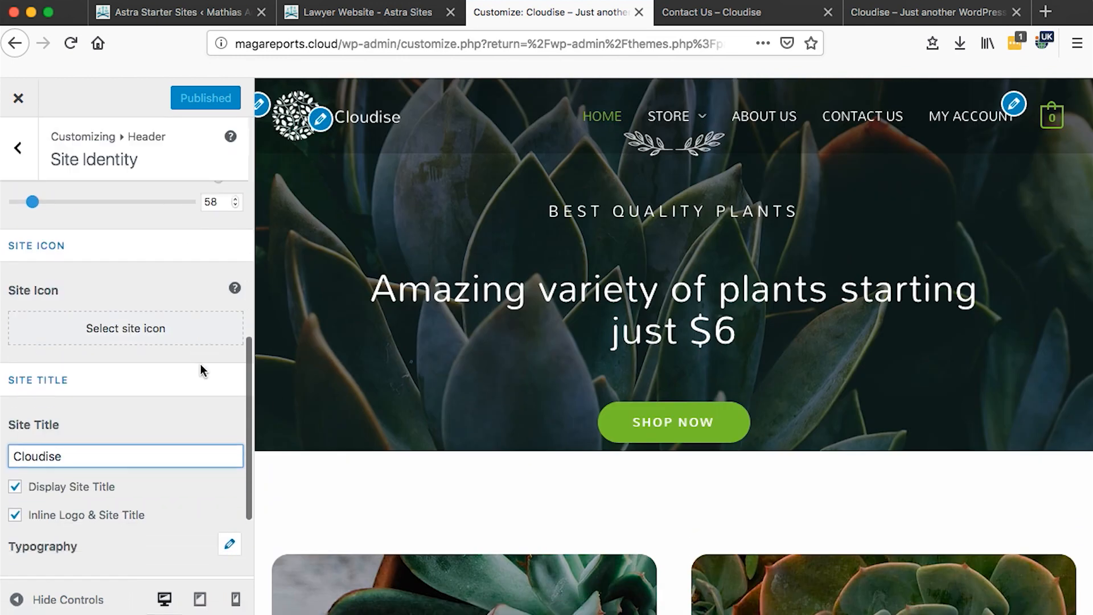
Review the Customizer's menu and identity panels and the Footer Bar copyright custom text.
{"action": "scroll", "scroll_direction": "up", "scroll_amount": 3}
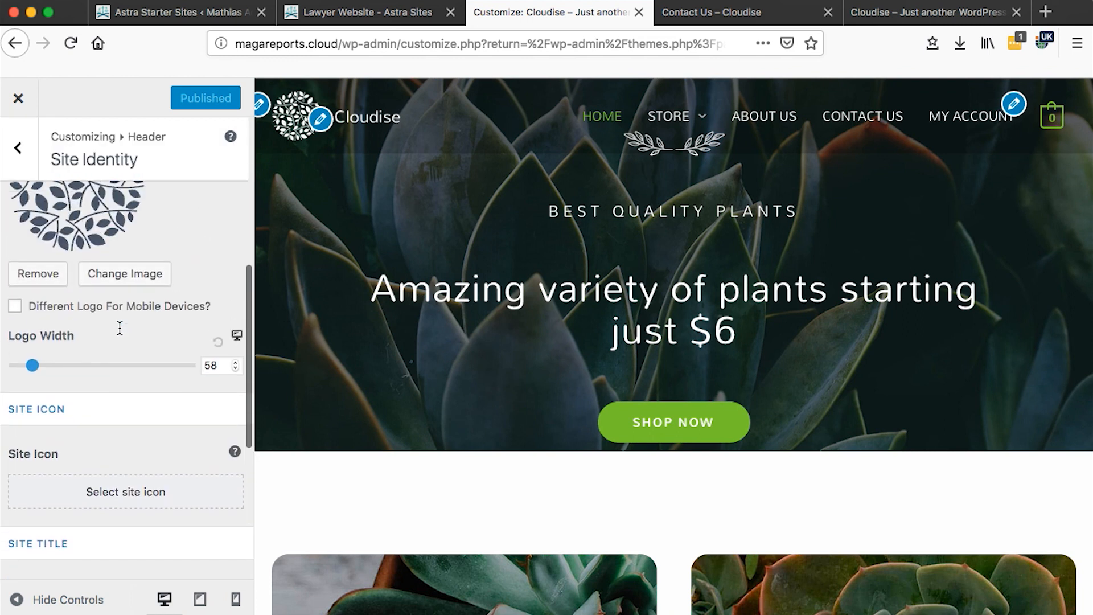
{"action": "scroll", "scroll_direction": "down", "scroll_amount": 3}
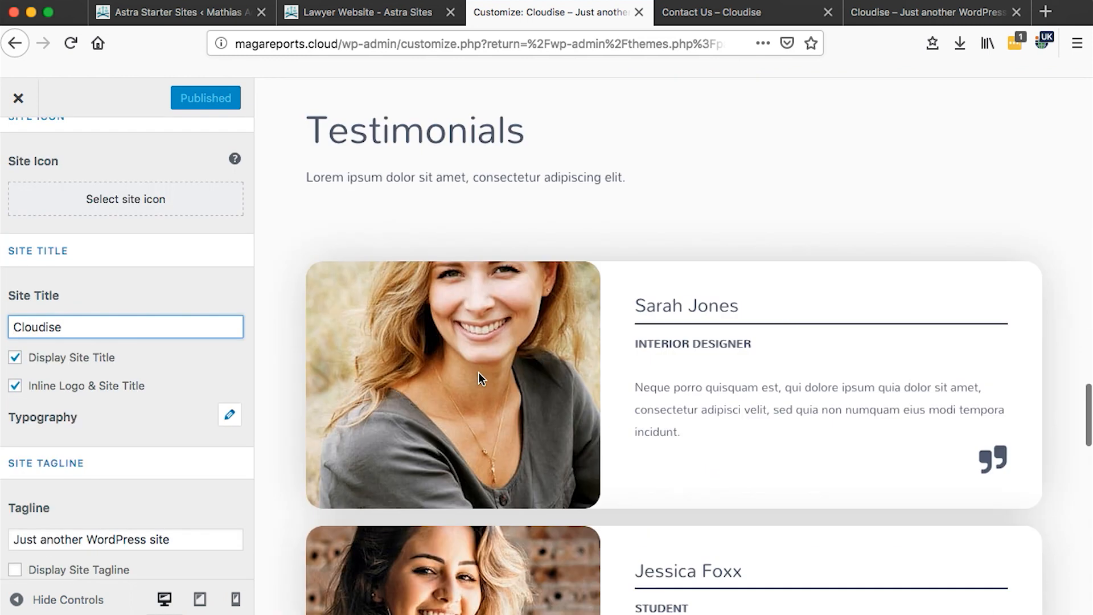
{"action": "scroll", "scroll_direction": "down", "scroll_amount": 3}
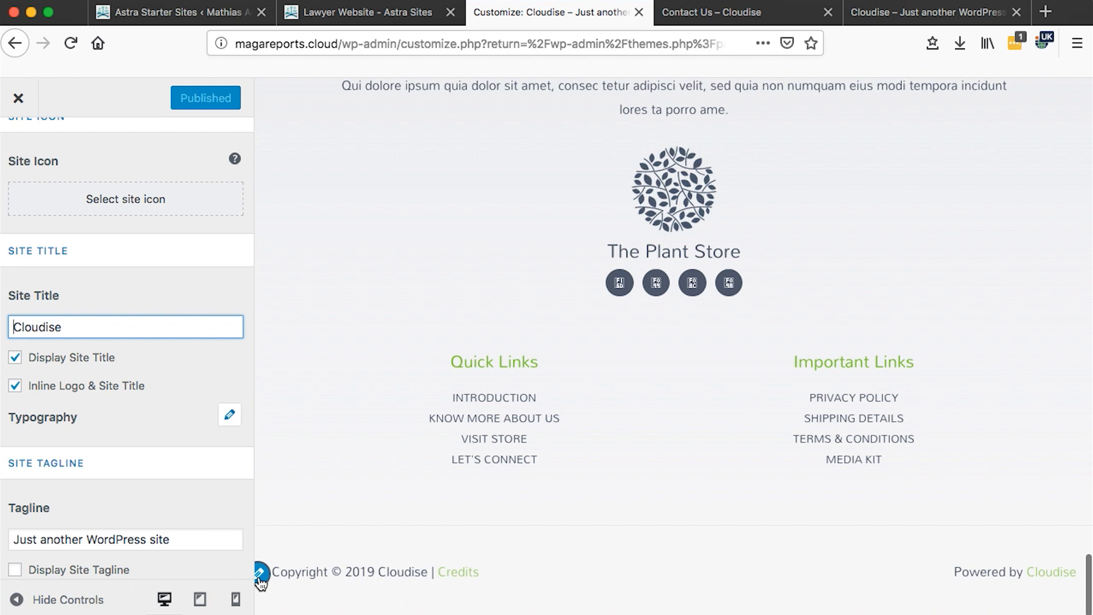
{"action": "left_click", "coordinate": [260, 574]}
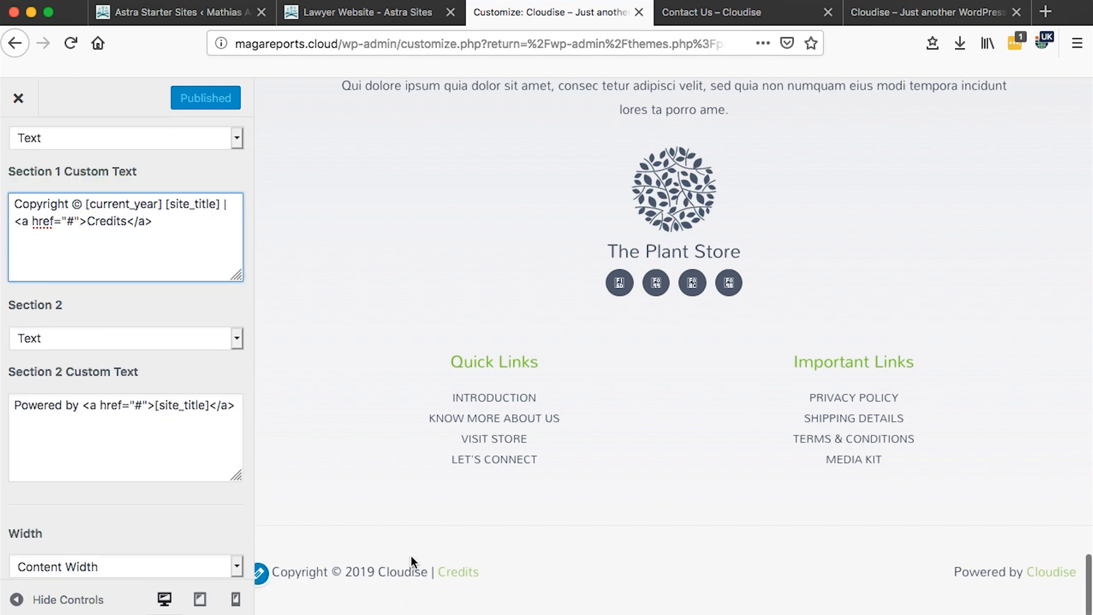
{"action": "mouse_move", "coordinate": [993, 571]}
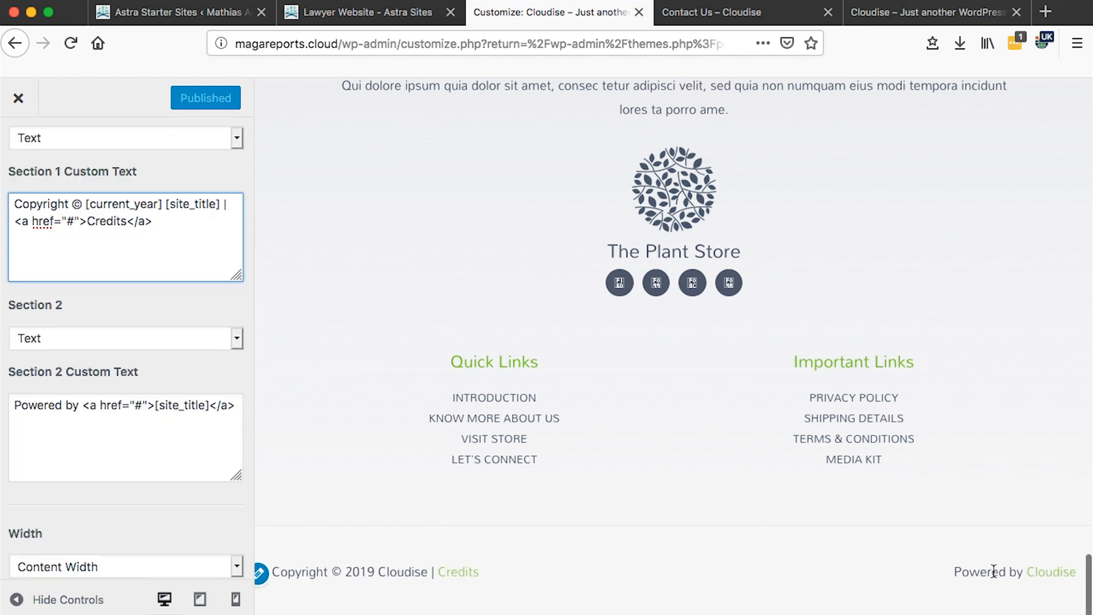
{"action": "scroll", "scroll_direction": "up", "scroll_amount": 3}
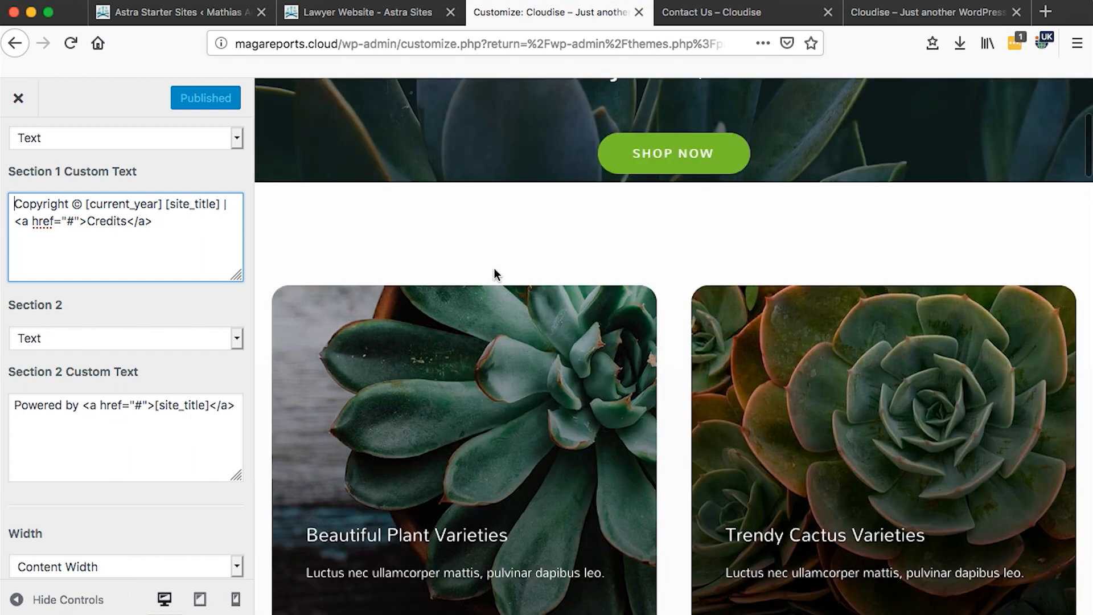
{"action": "scroll", "scroll_direction": "up", "scroll_amount": 3}
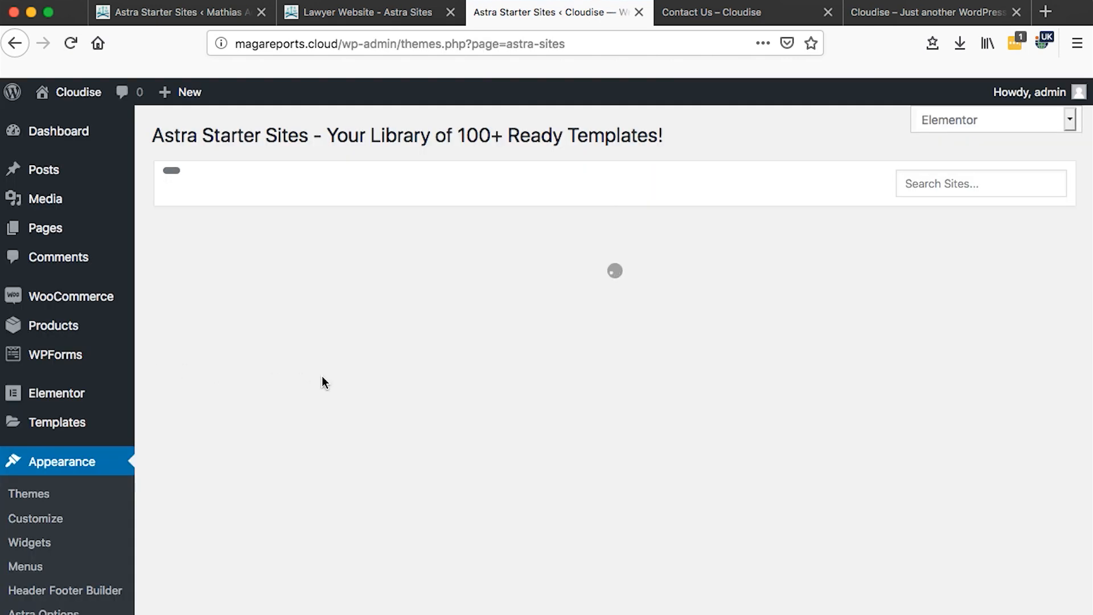
{"action": "mouse_move", "coordinate": [63, 362]}
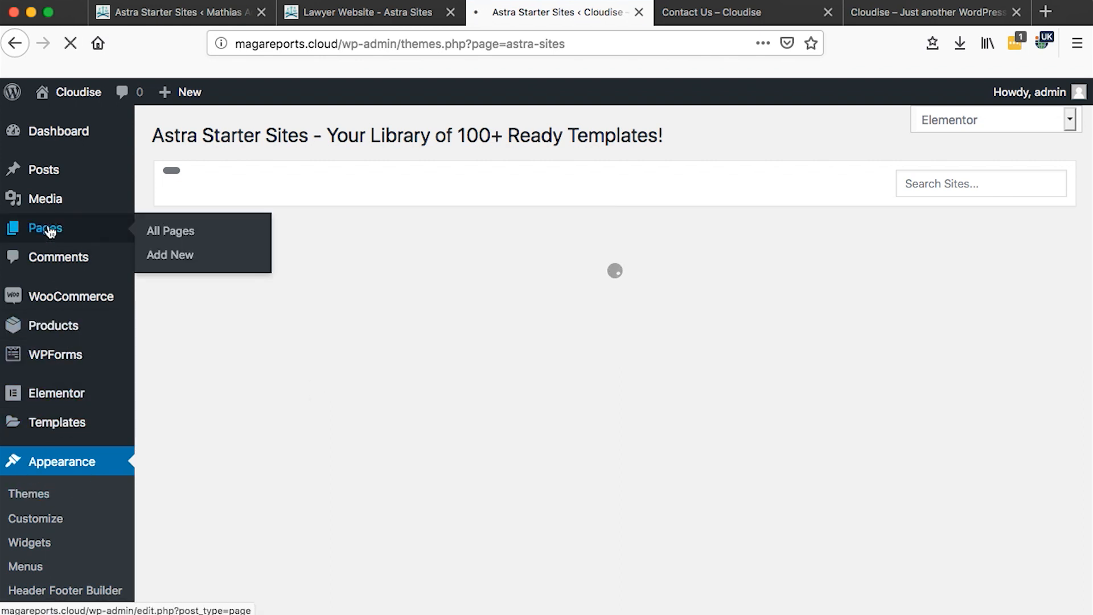
Browse the All Pages list and edit the Home page with Elementor.
{"action": "left_click", "coordinate": [169, 231]}
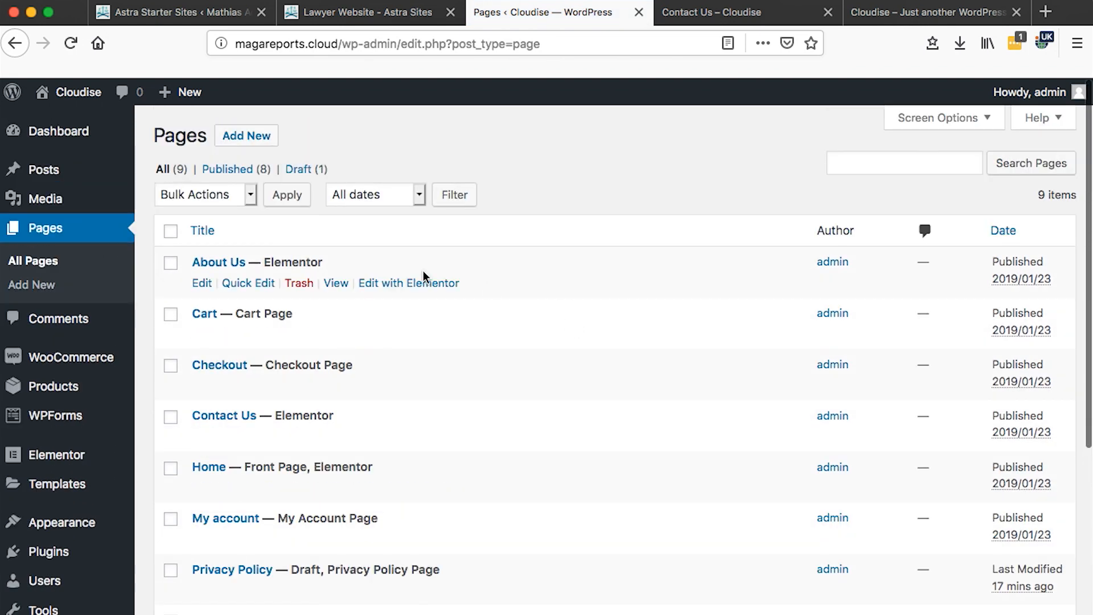
{"action": "scroll", "scroll_direction": "down", "scroll_amount": 3}
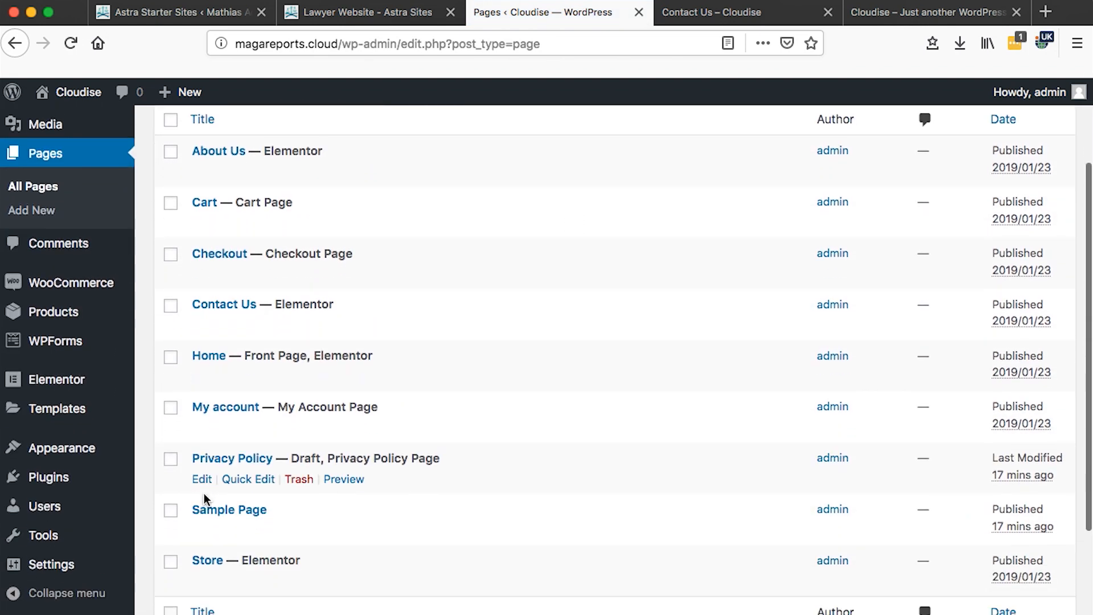
{"action": "scroll", "scroll_direction": "down", "scroll_amount": 3}
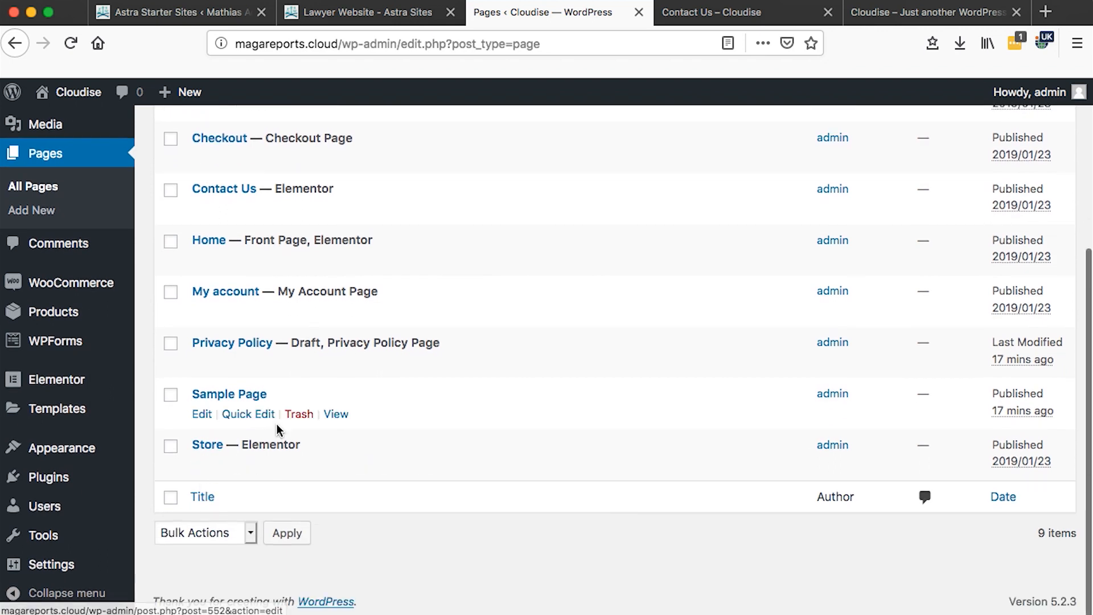
{"action": "scroll", "scroll_direction": "up", "scroll_amount": 3}
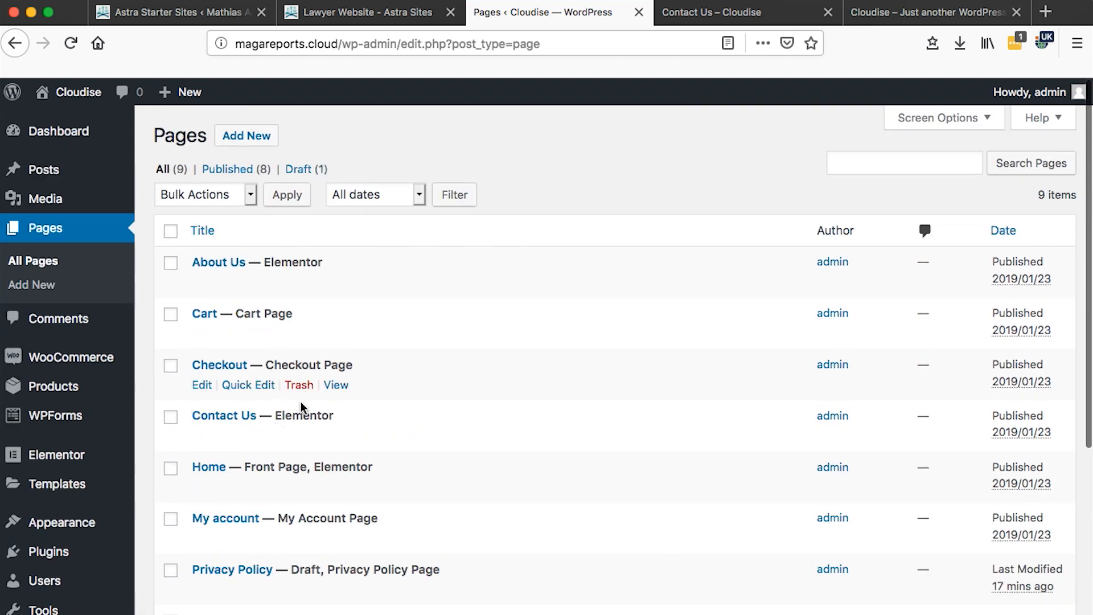
{"action": "scroll", "scroll_direction": "down", "scroll_amount": 3}
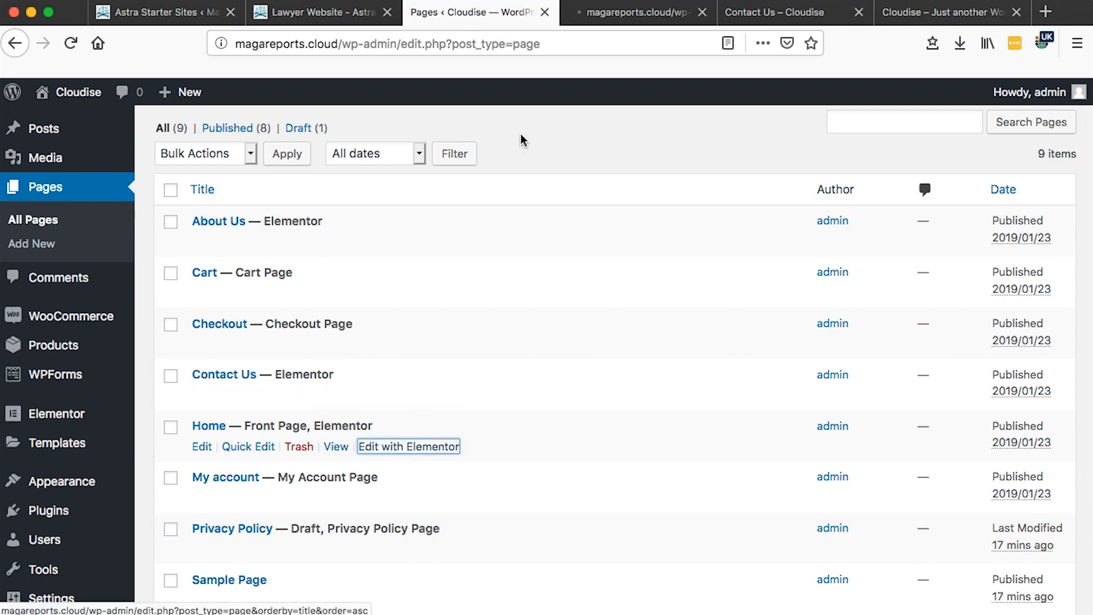
{"action": "left_click", "coordinate": [407, 446]}
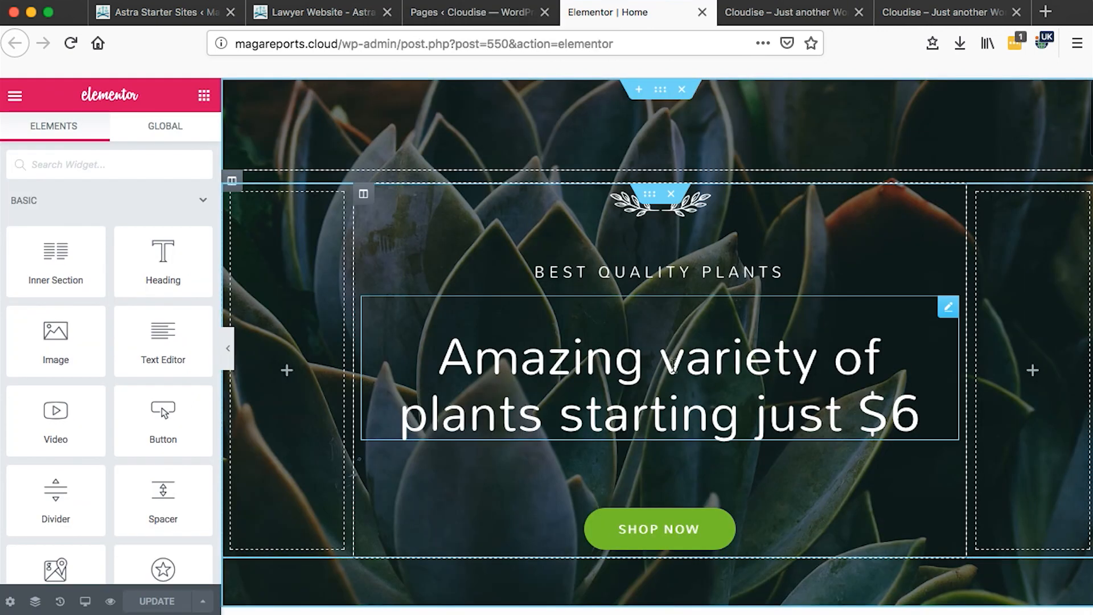
Look over the Home page in the Elementor editor and dismiss the right-click editing tip.
{"action": "left_click", "coordinate": [787, 13]}
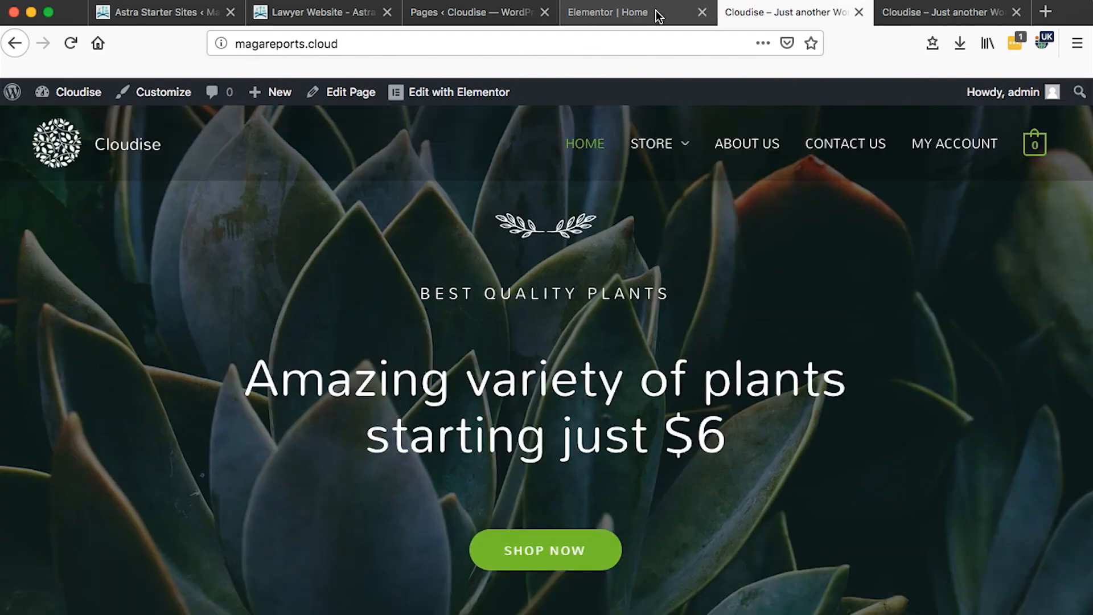
{"action": "left_click", "coordinate": [449, 92]}
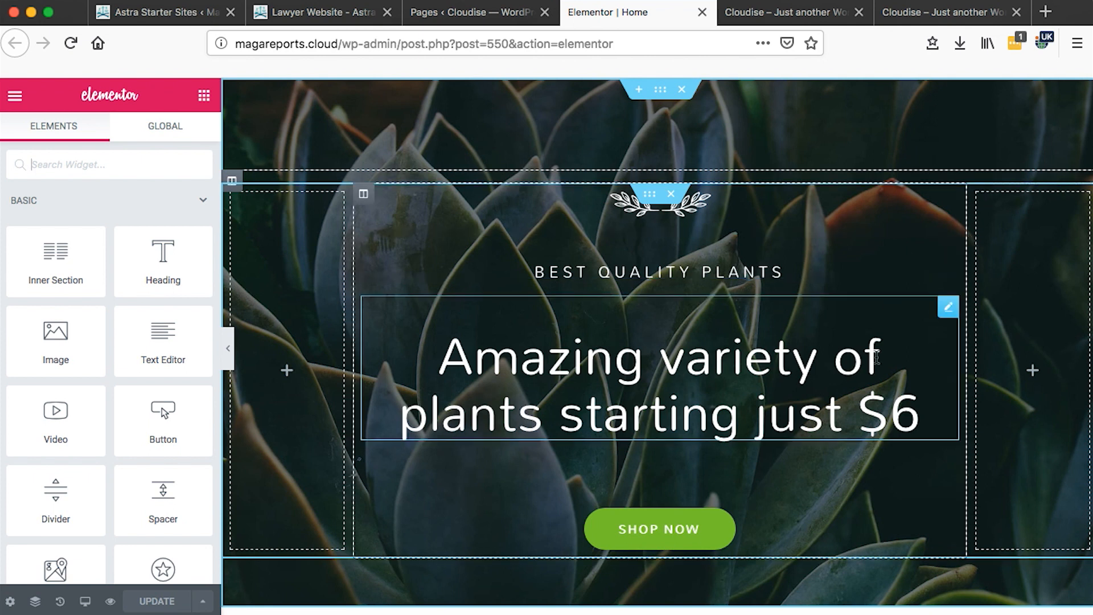
{"action": "scroll", "scroll_direction": "down", "scroll_amount": 3}
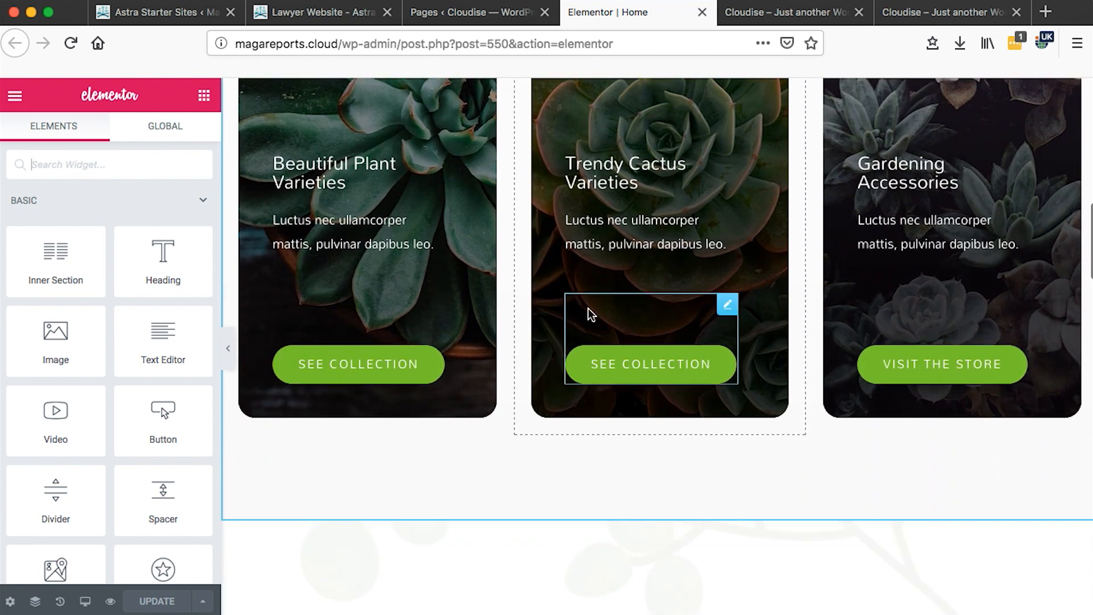
{"action": "scroll", "scroll_direction": "up", "scroll_amount": 3}
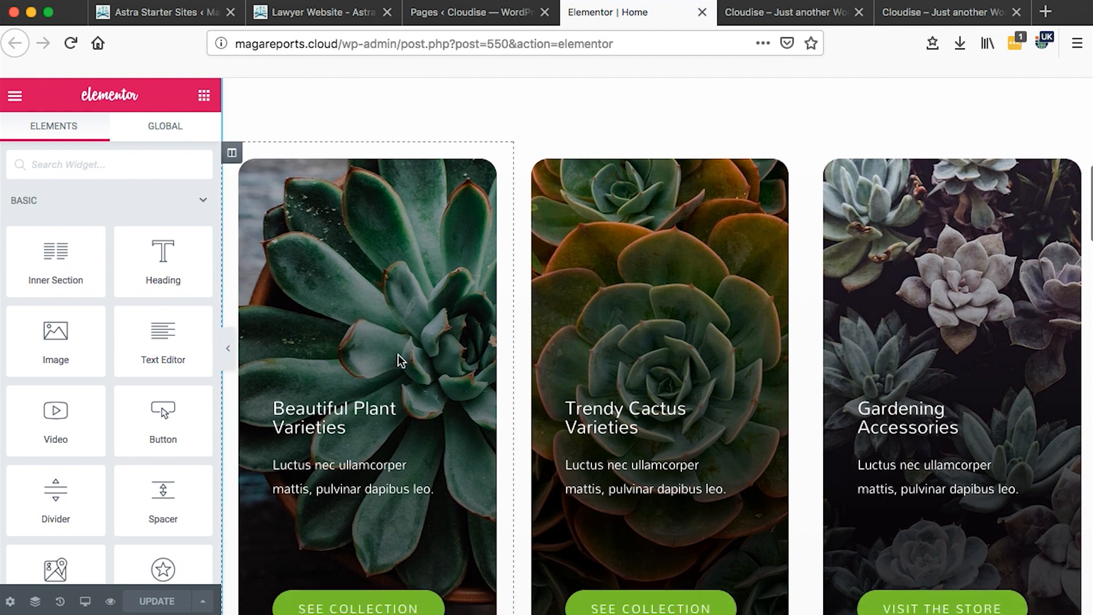
{"action": "scroll", "scroll_direction": "down", "scroll_amount": 3}
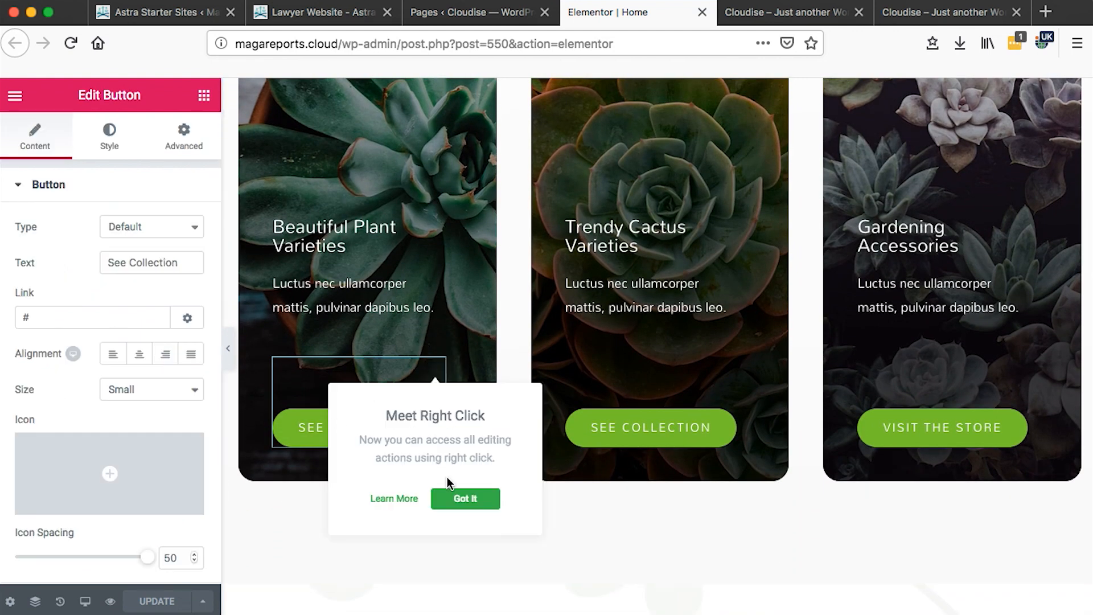
{"action": "left_click", "coordinate": [464, 499]}
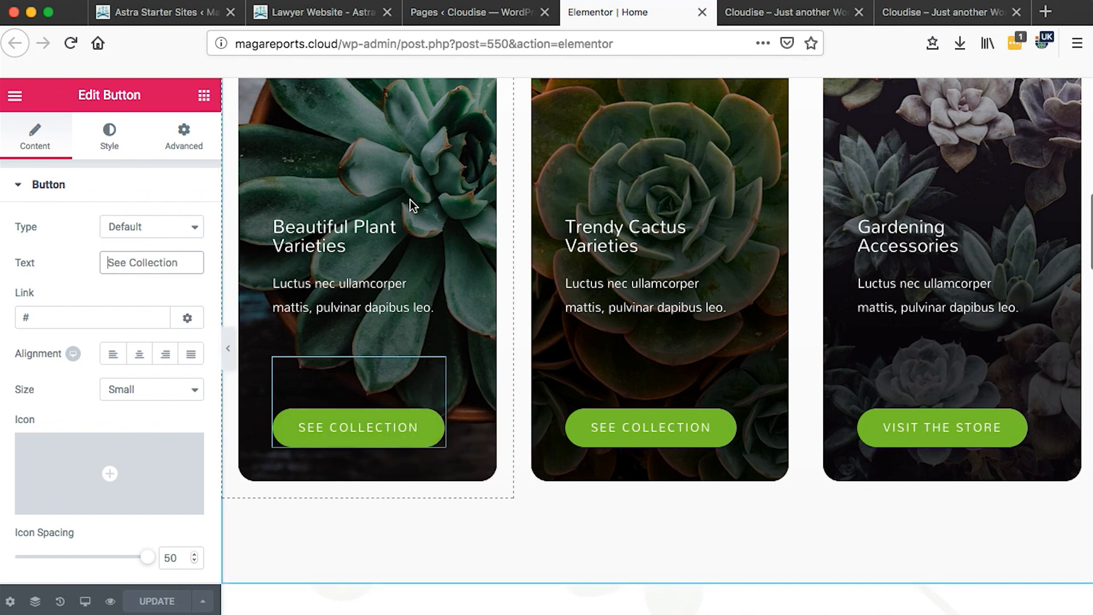
Check the editing History, select the first testimonial's photo column and view its Style settings, then return to the Pages list.
{"action": "scroll", "scroll_direction": "up", "scroll_amount": 3}
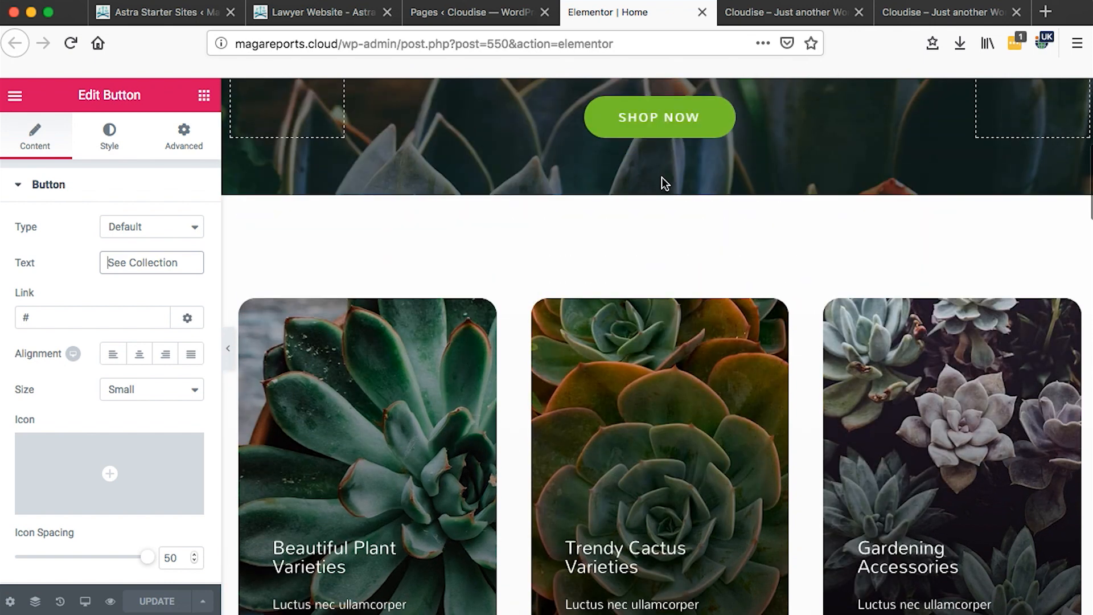
{"action": "left_click", "coordinate": [60, 601]}
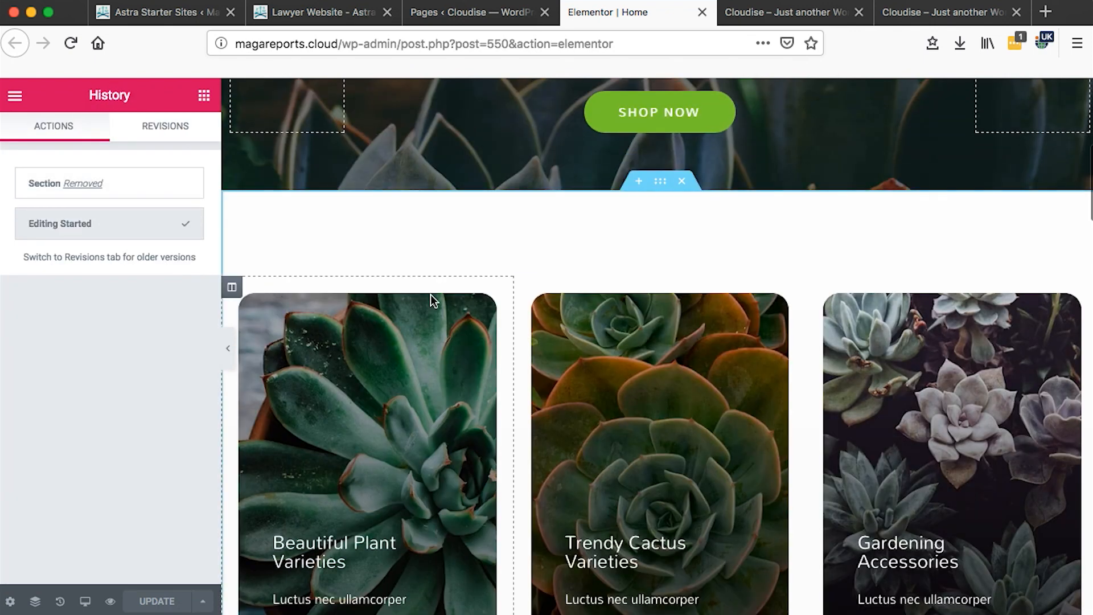
{"action": "scroll", "scroll_direction": "down", "scroll_amount": 3}
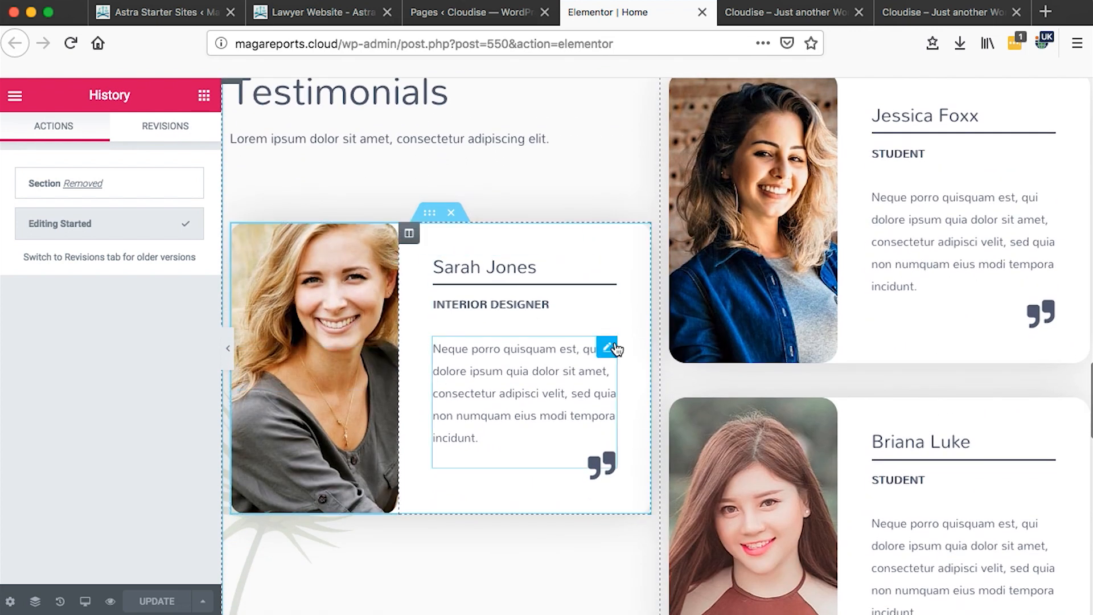
{"action": "left_click", "coordinate": [409, 234]}
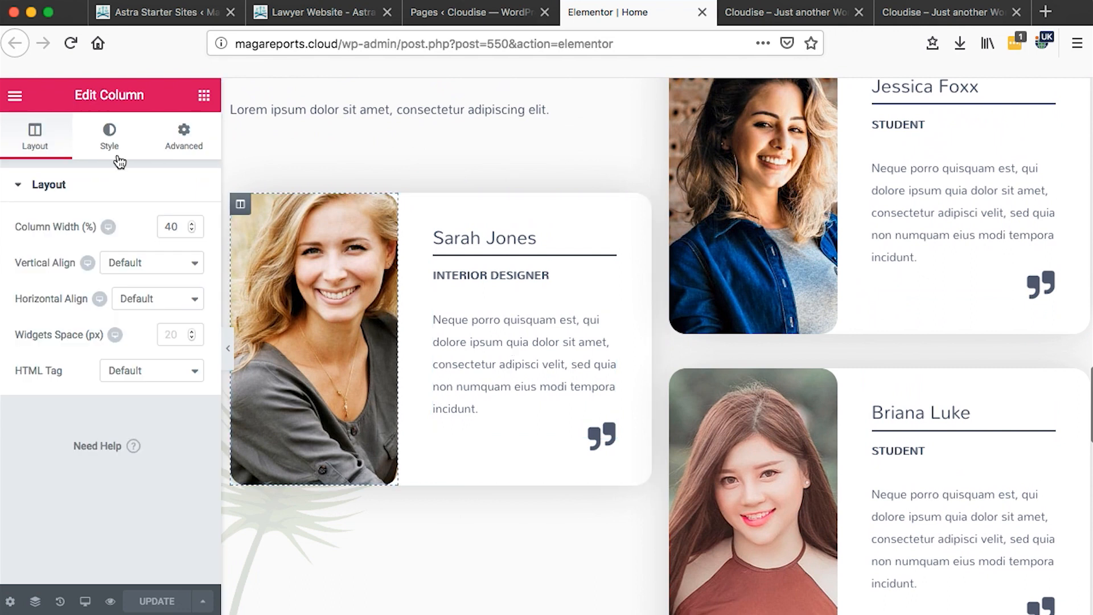
{"action": "left_click", "coordinate": [109, 135]}
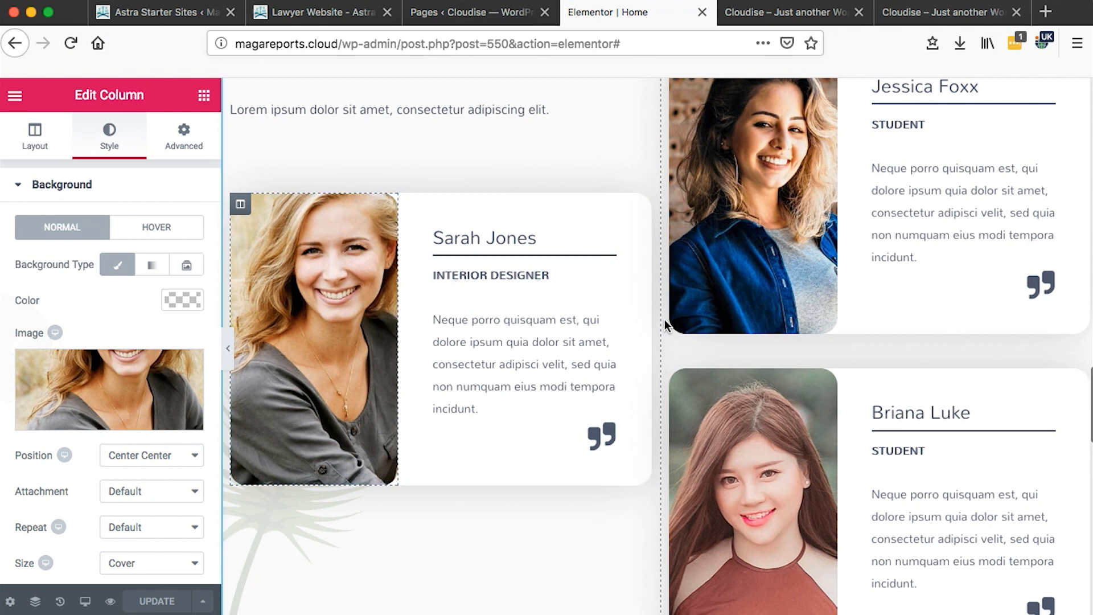
{"action": "left_click", "coordinate": [479, 12]}
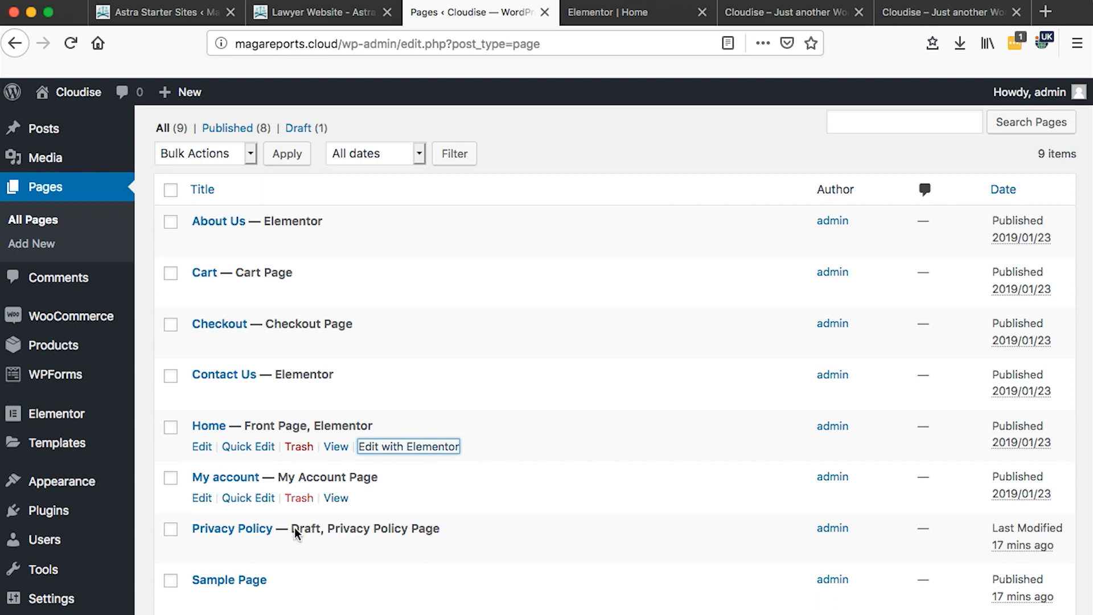
Scroll down and back up the Cloudise Pages list.
{"action": "scroll", "scroll_direction": "down", "scroll_amount": 3}
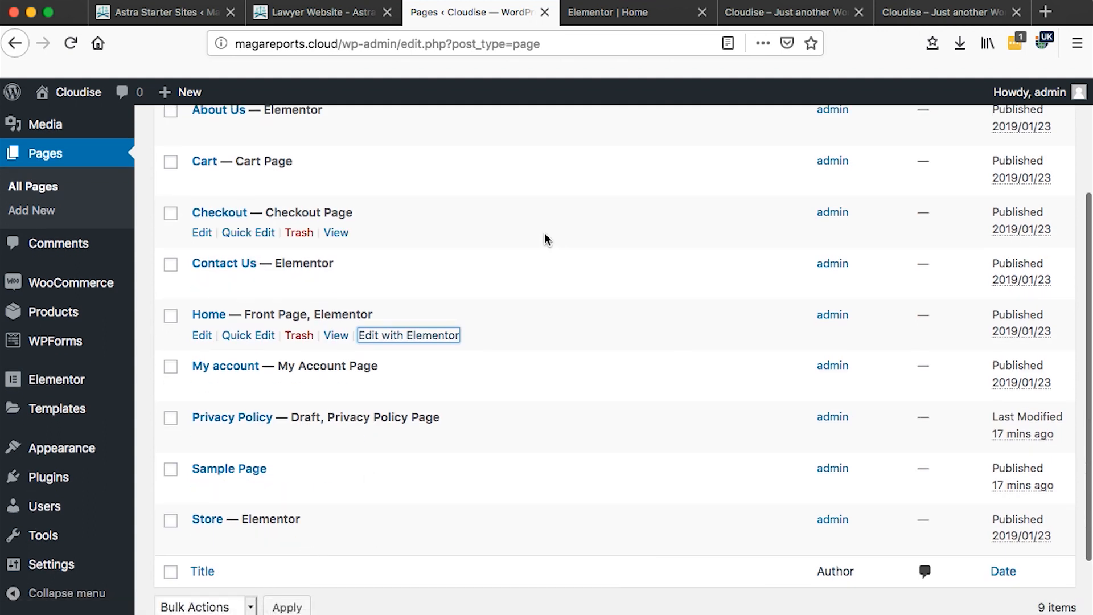
{"action": "scroll", "scroll_direction": "up", "scroll_amount": 3}
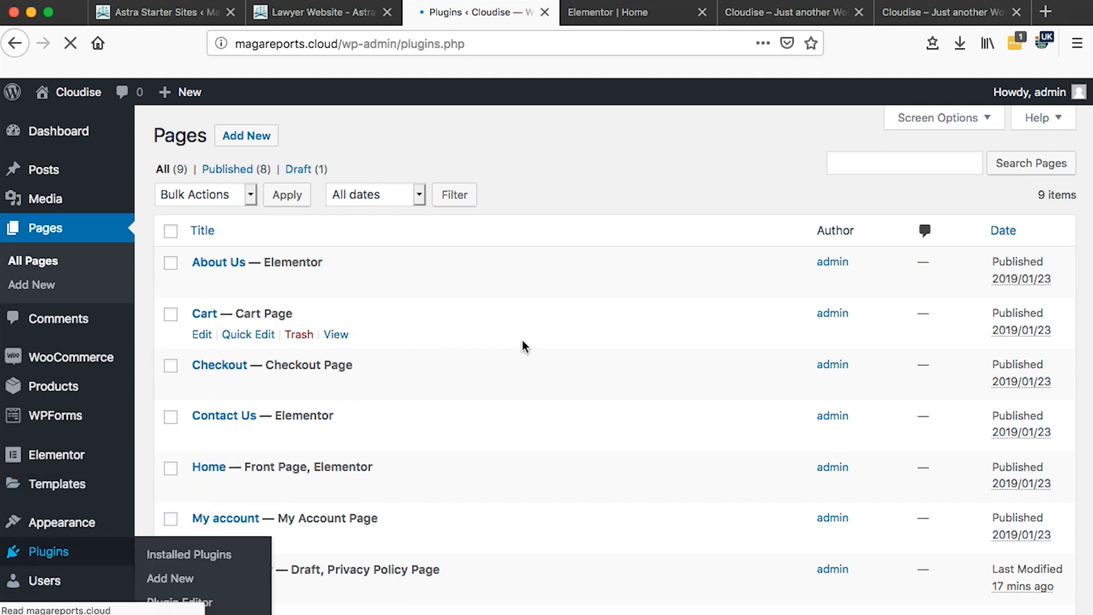
{"action": "left_click", "coordinate": [188, 555]}
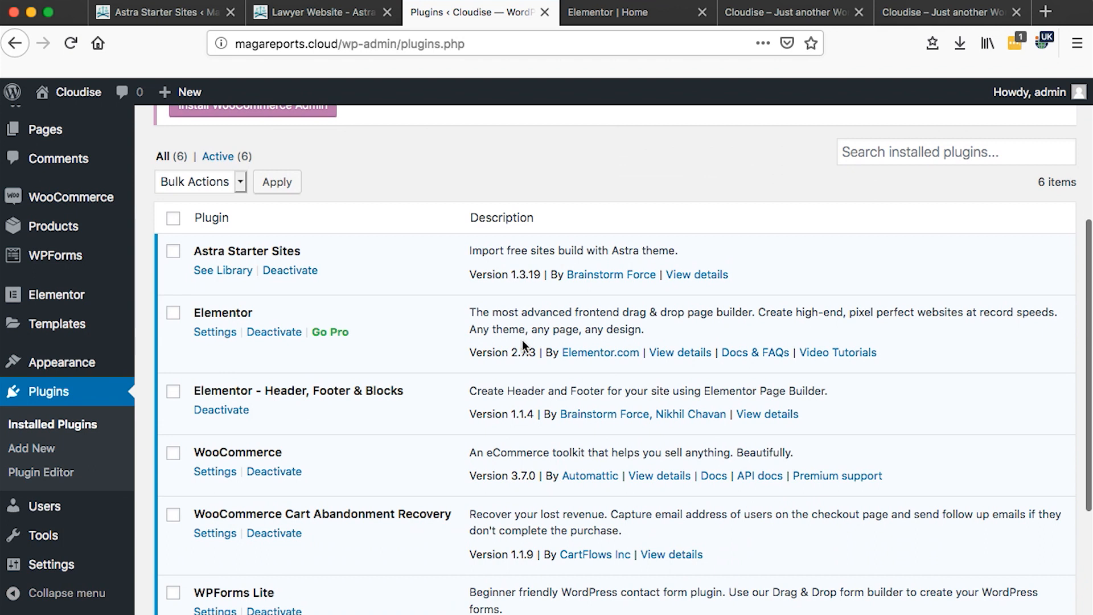
{"action": "scroll", "scroll_direction": "down", "scroll_amount": 3}
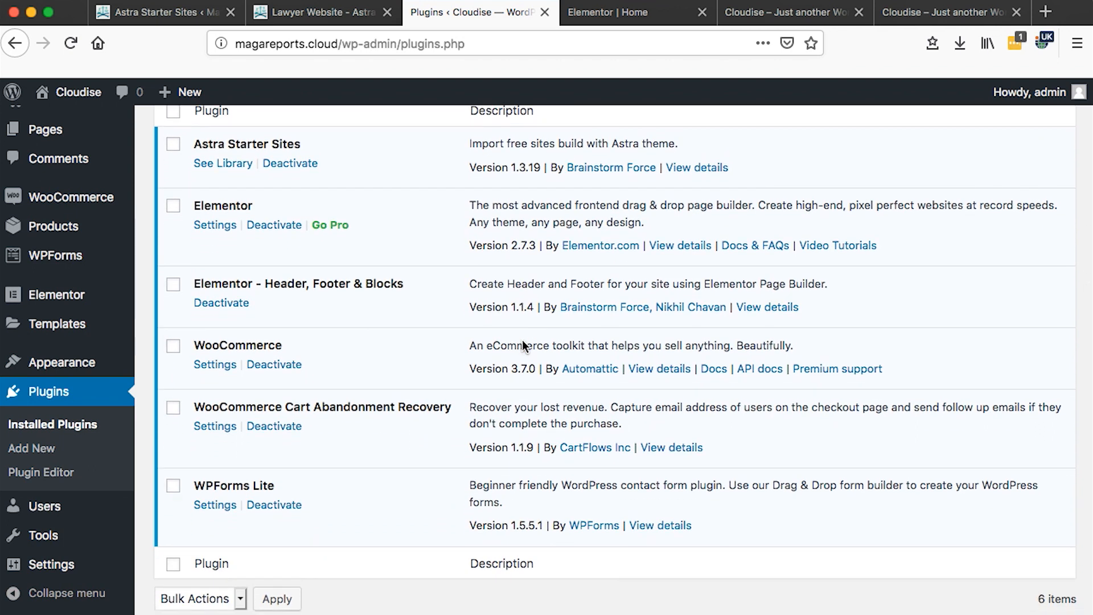
{"action": "scroll", "scroll_direction": "up", "scroll_amount": 3}
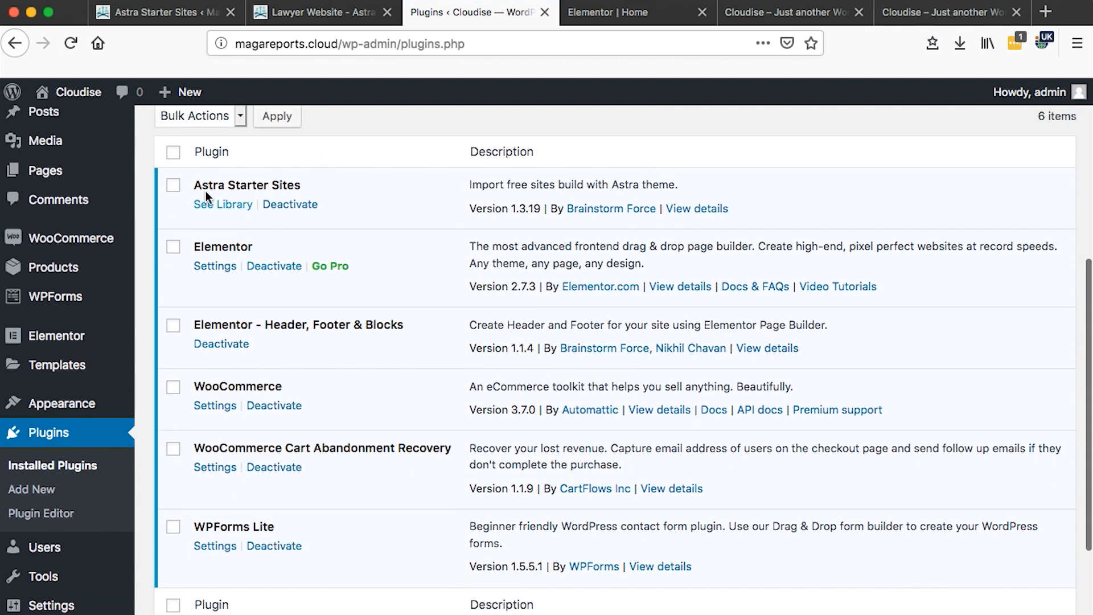
{"action": "mouse_move", "coordinate": [272, 294]}
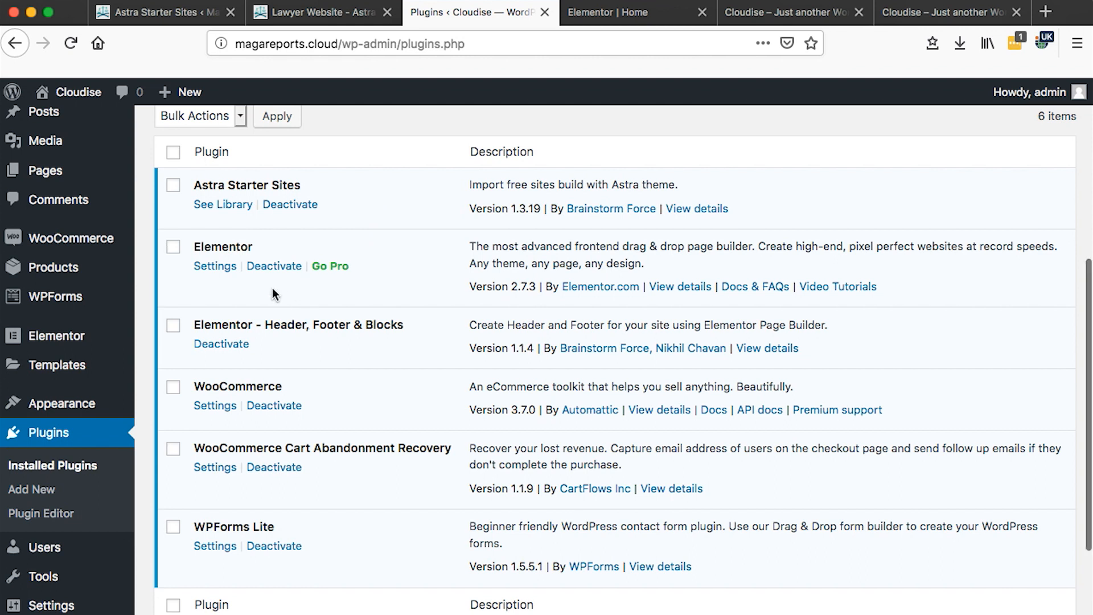
{"action": "mouse_move", "coordinate": [307, 341]}
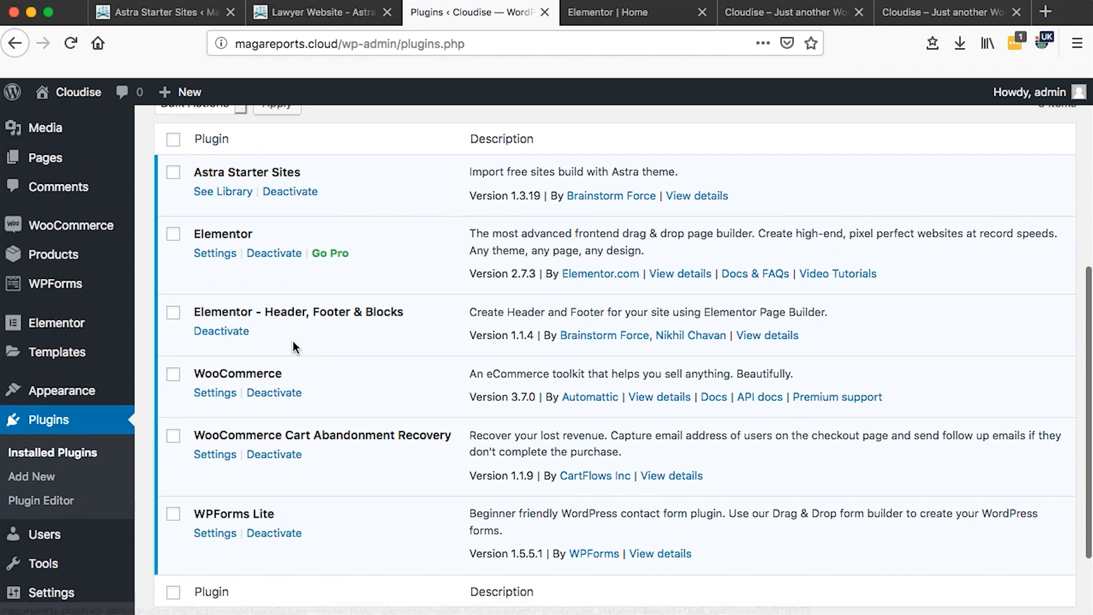
{"action": "scroll", "scroll_direction": "down", "scroll_amount": 3}
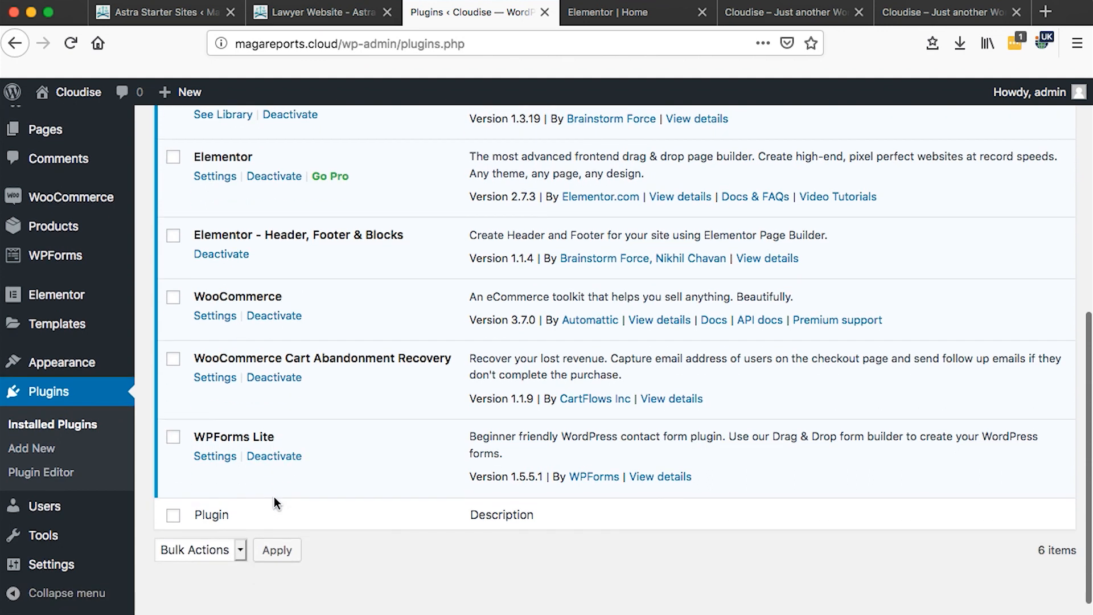
{"action": "mouse_move", "coordinate": [199, 472]}
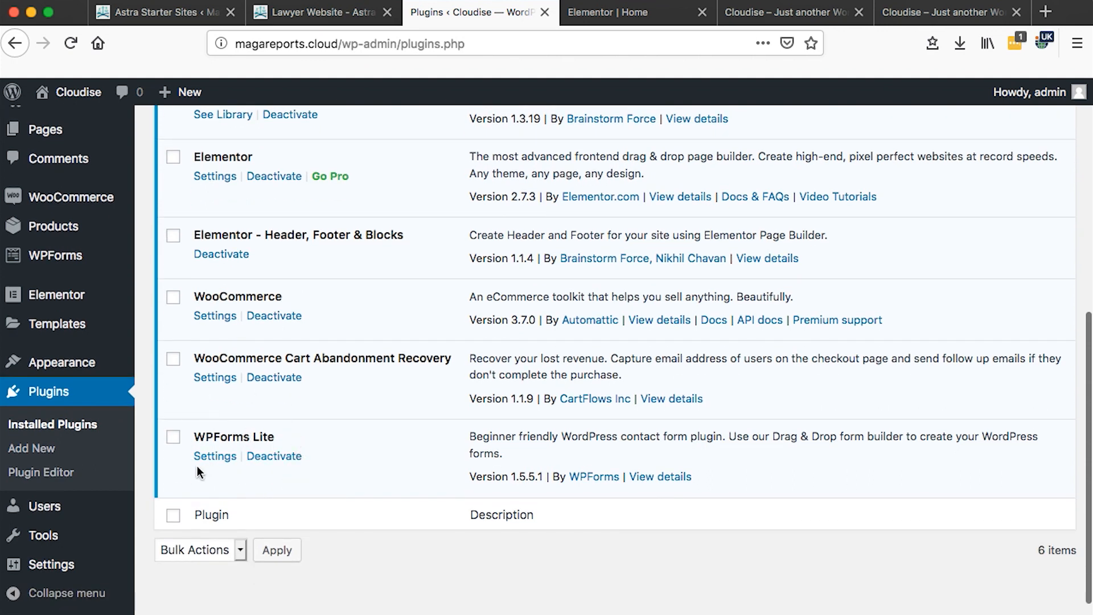
{"action": "mouse_move", "coordinate": [315, 436]}
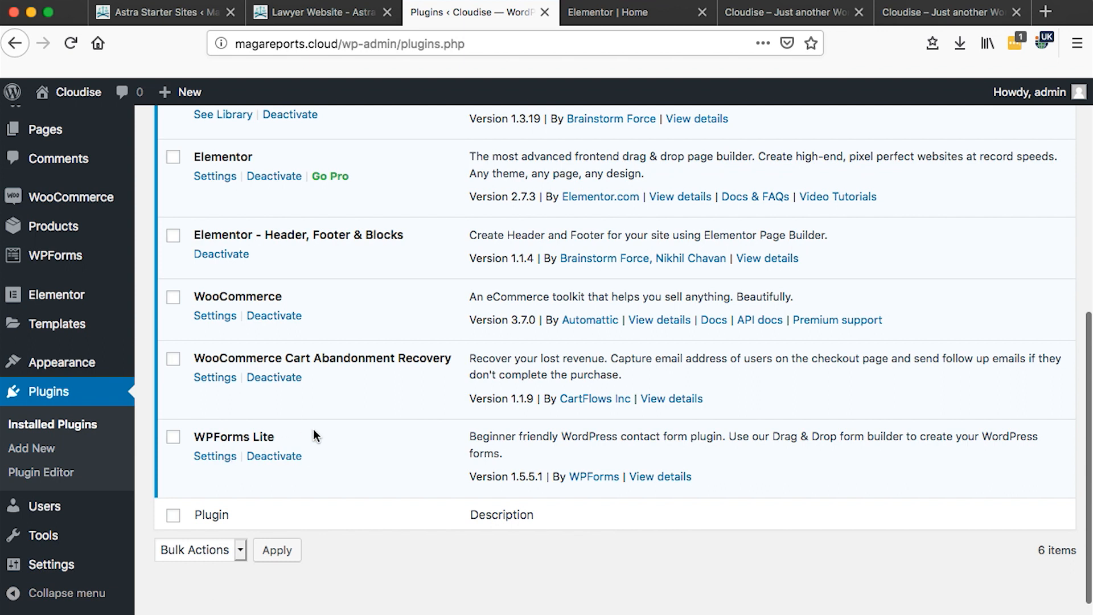
{"action": "scroll", "scroll_direction": "up", "scroll_amount": 3}
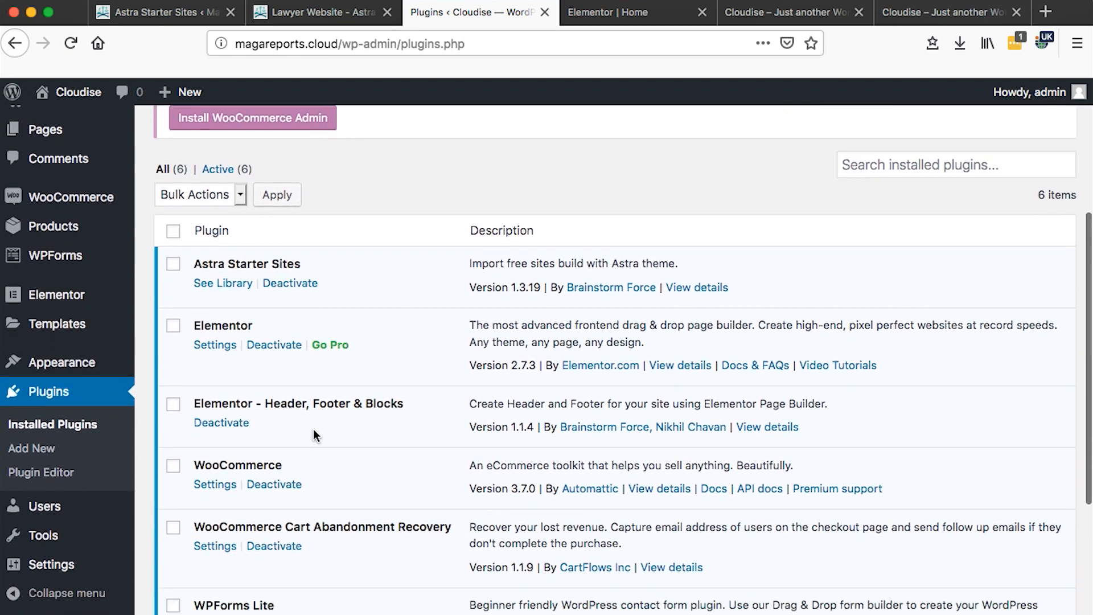
{"action": "scroll", "scroll_direction": "up", "scroll_amount": 3}
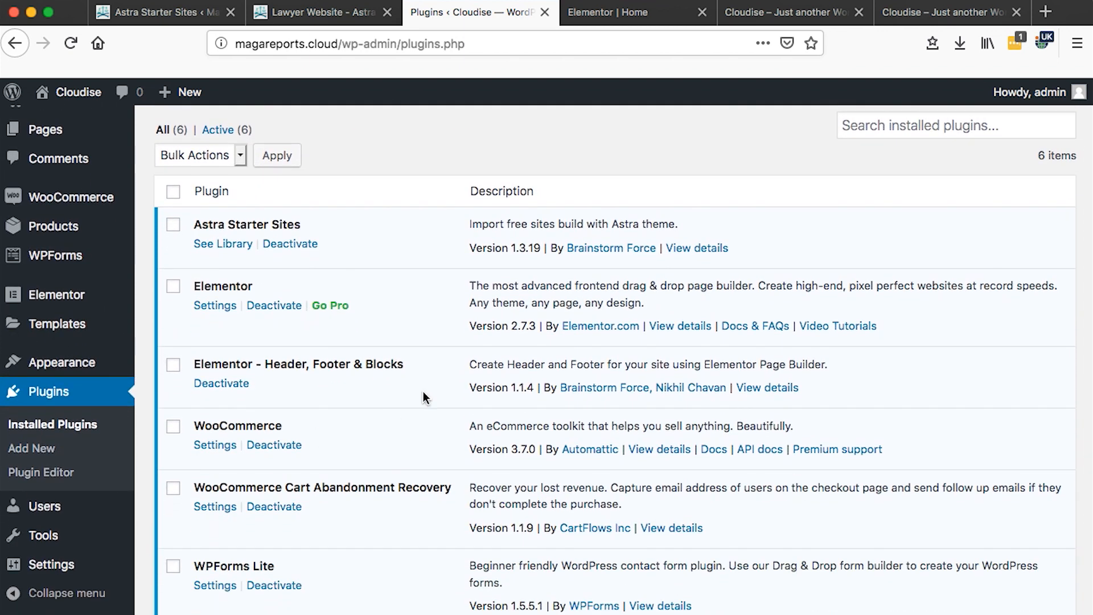
{"action": "mouse_move", "coordinate": [454, 352]}
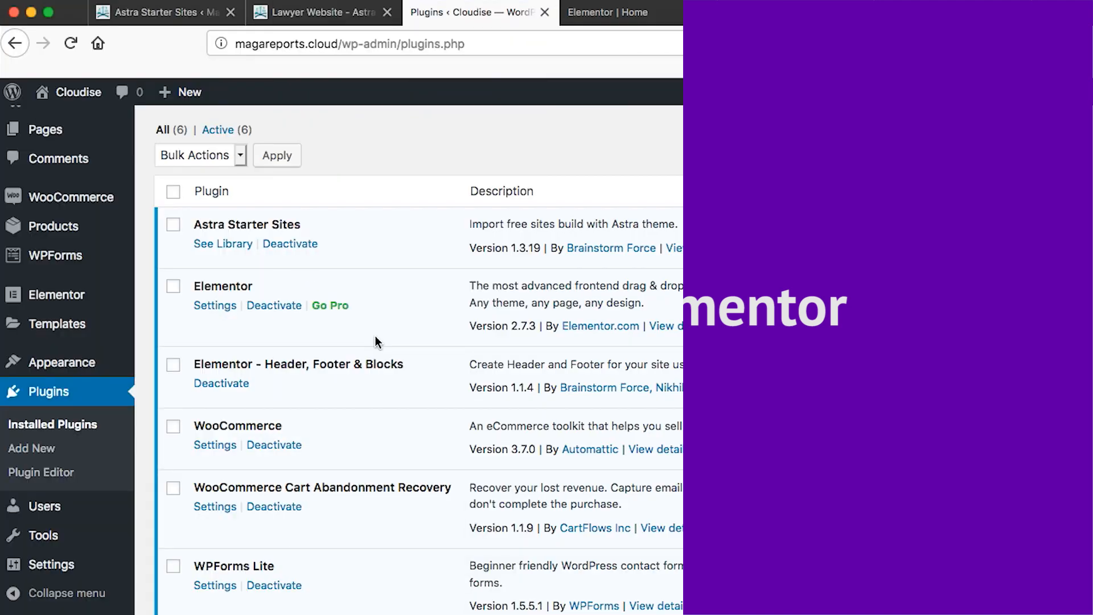
Switch to the browser tab showing the live Cloudise home page.
{"action": "left_click", "coordinate": [793, 12]}
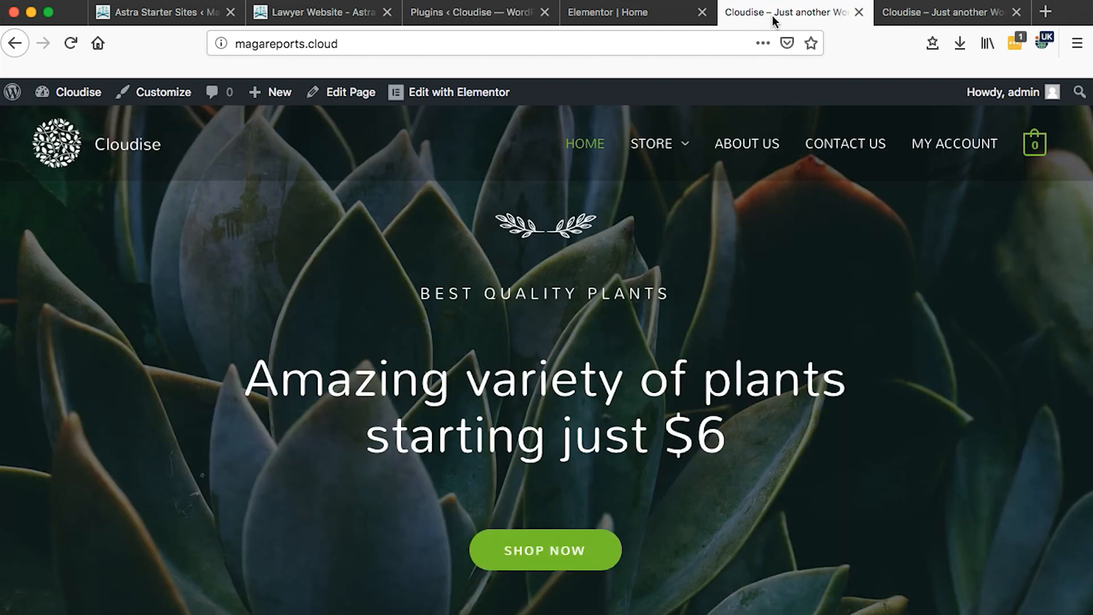
{"action": "mouse_move", "coordinate": [576, 300]}
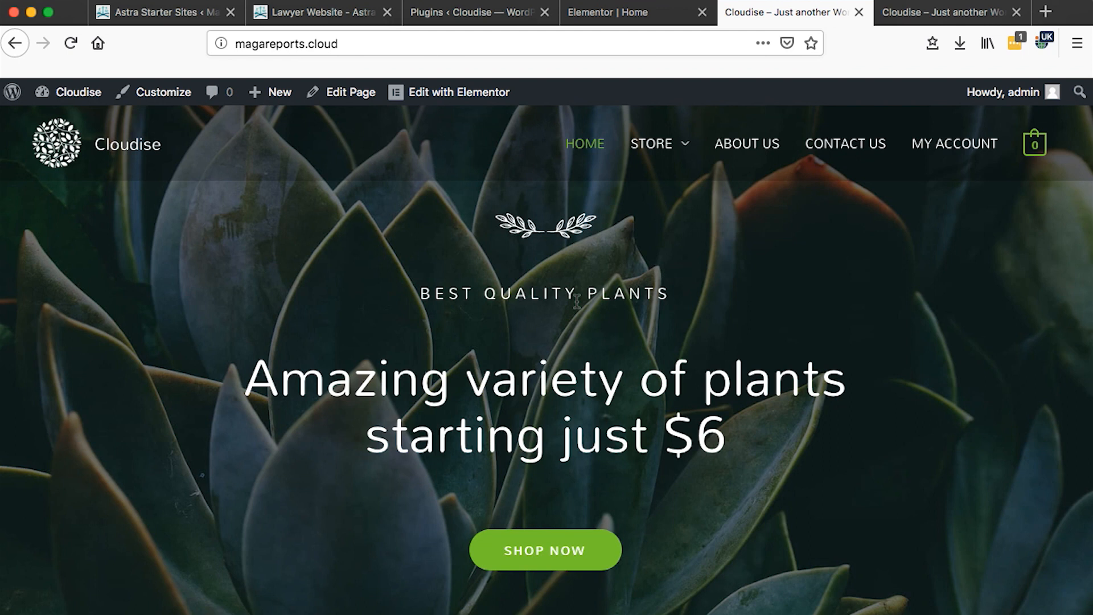
{"action": "mouse_move", "coordinate": [493, 291]}
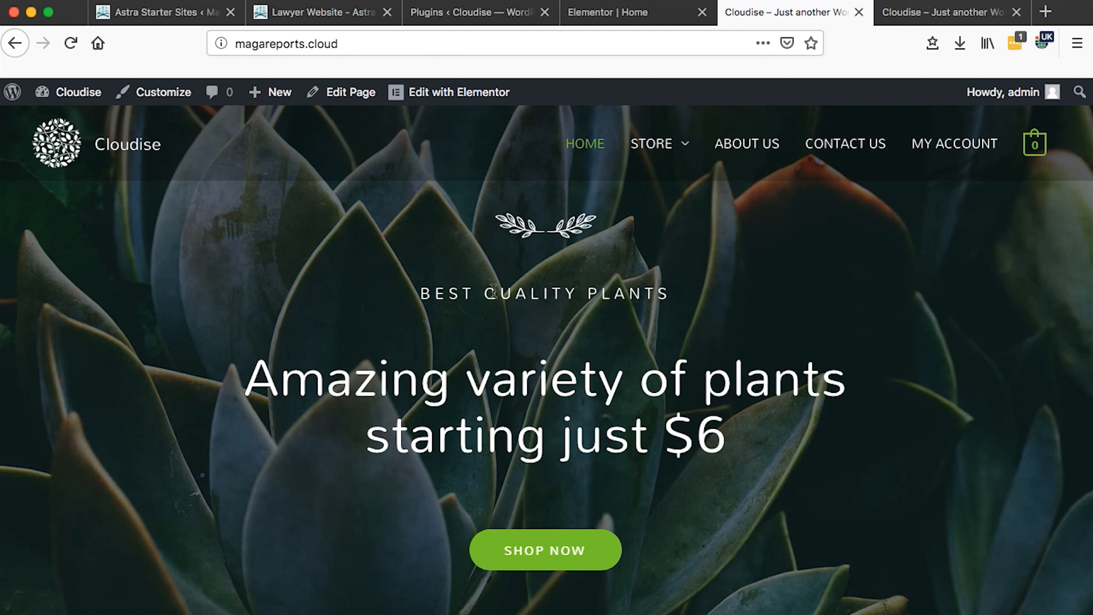